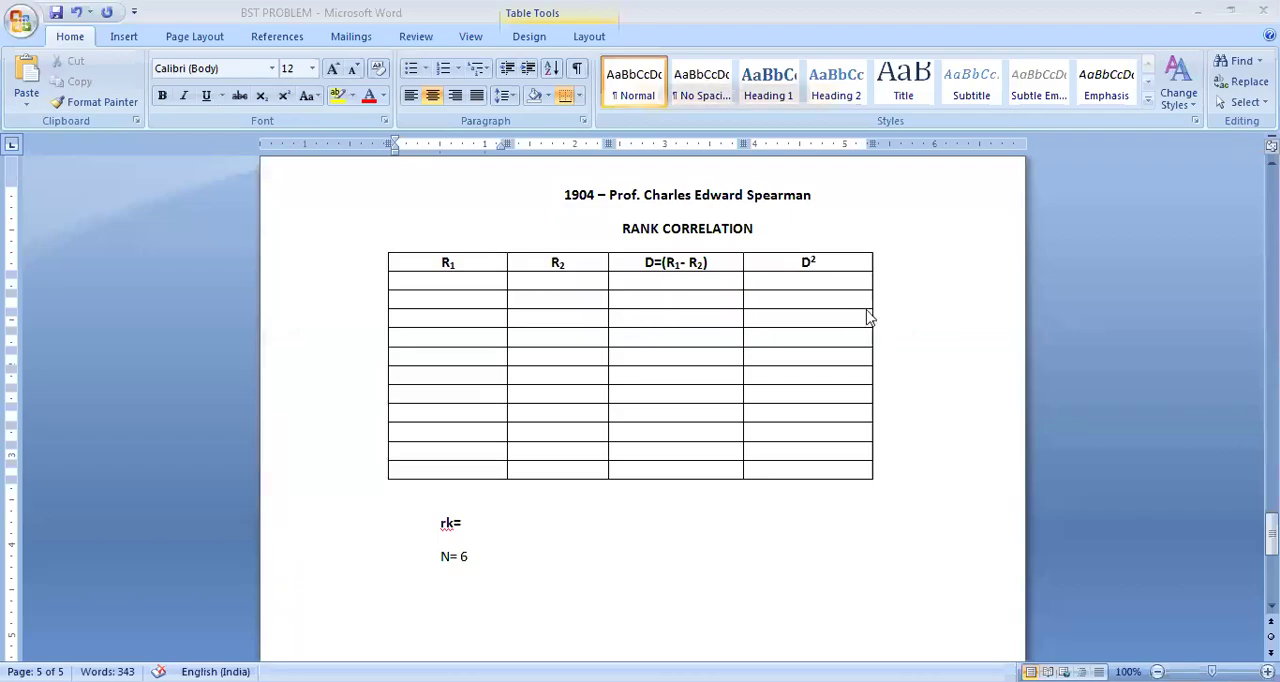
mouse_move(870, 305)
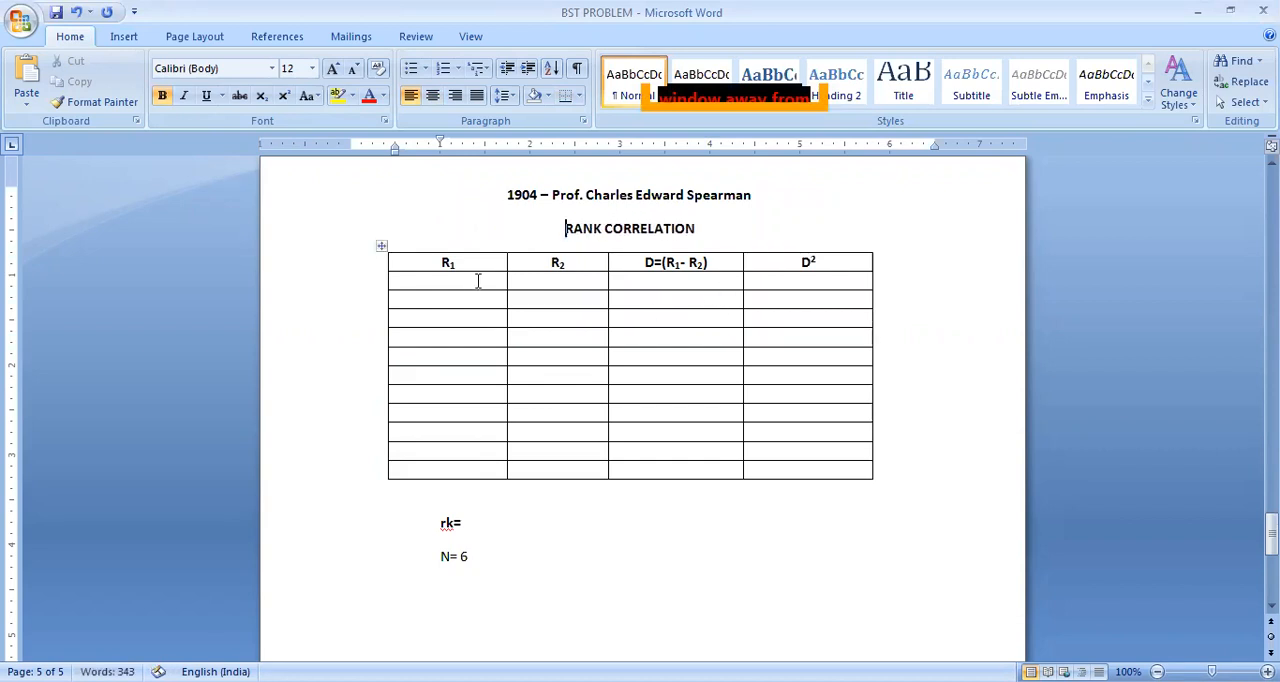
Enter the R₁ ranks 8, 6, 7, 1, 2, 3, 10, 5, 4, 9 down the rank table.
click(447, 281)
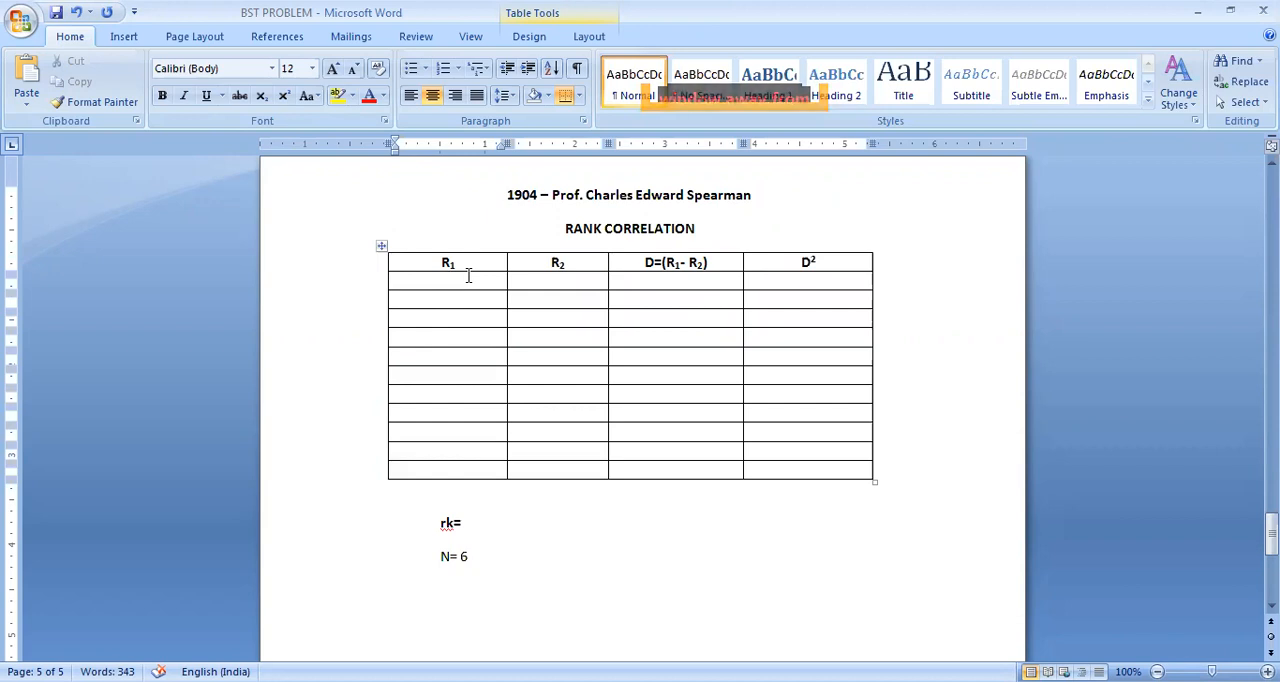
click(447, 280)
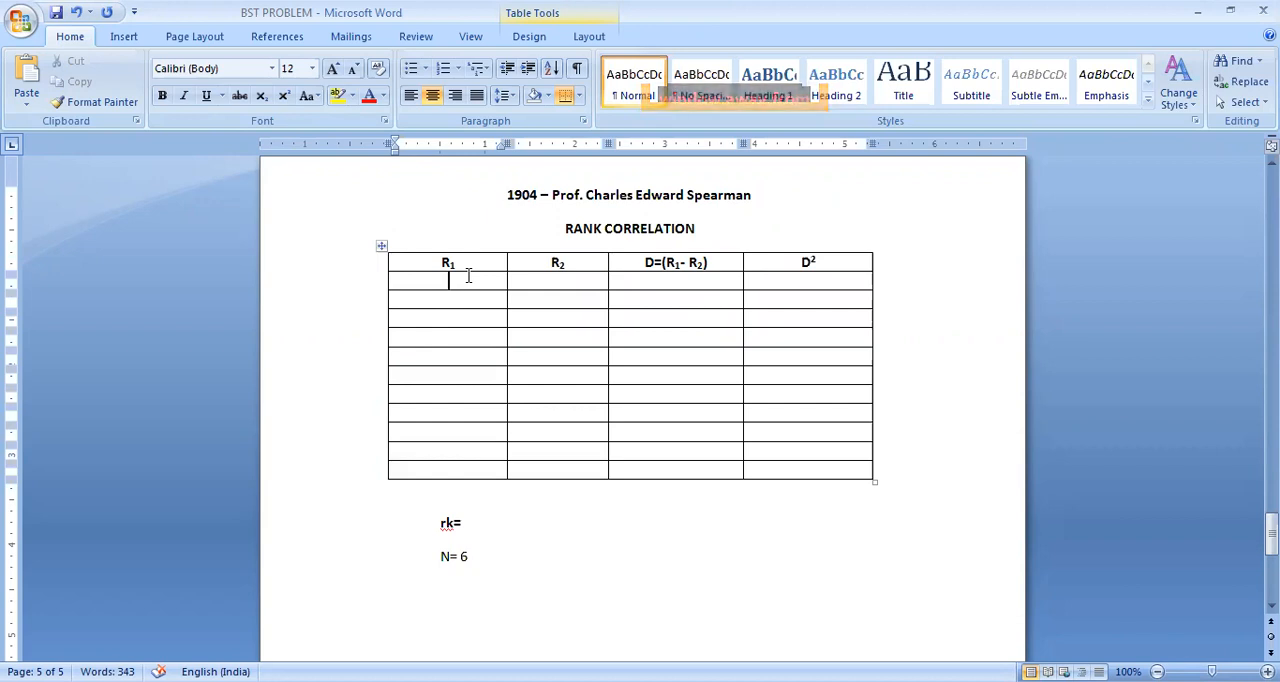
mouse_move(463, 303)
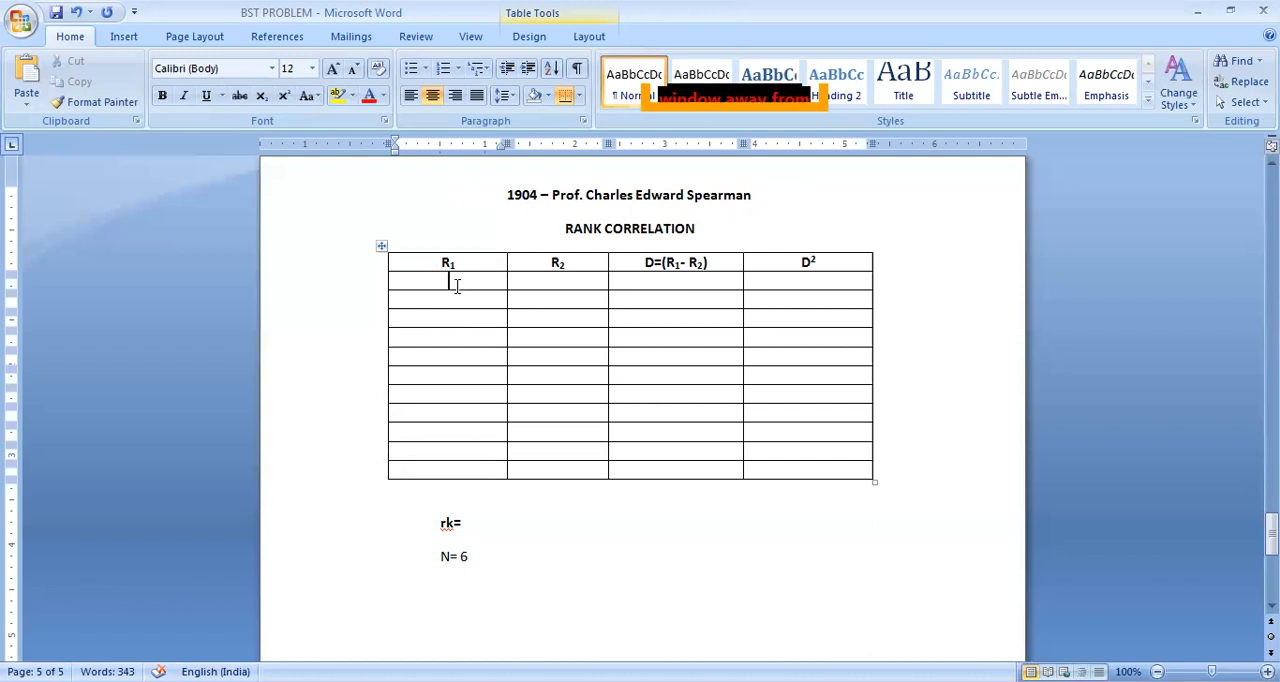
text(8)
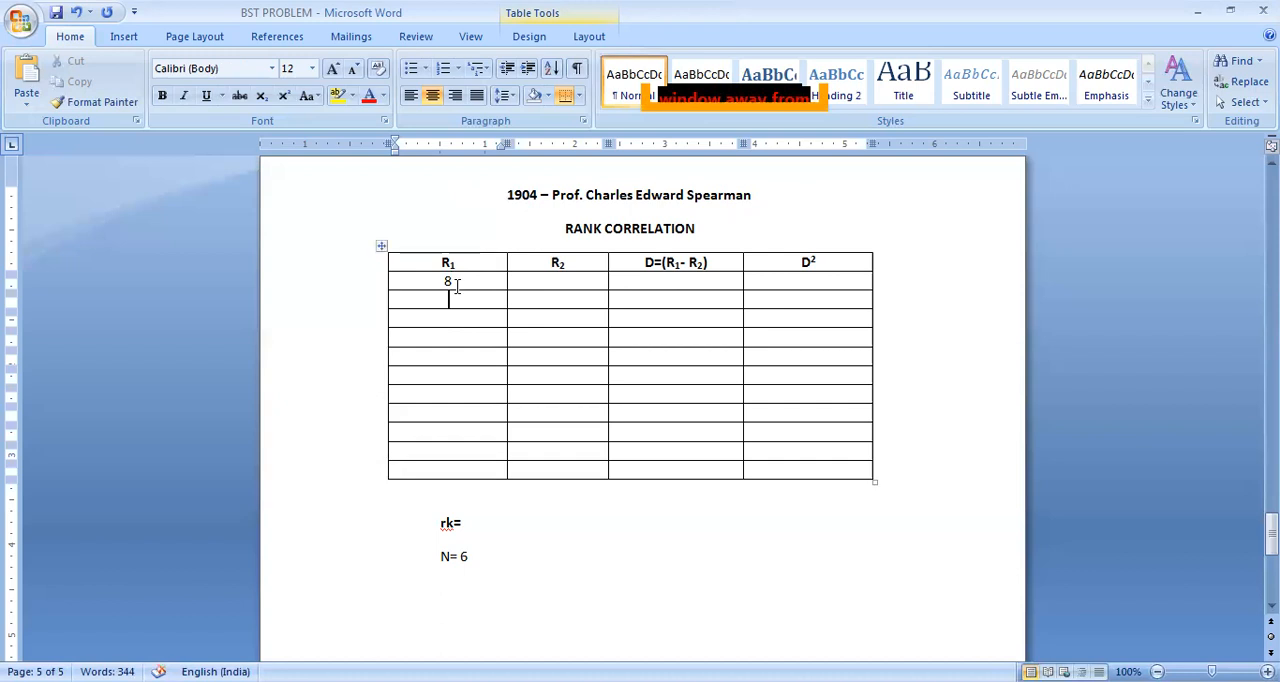
text(6)
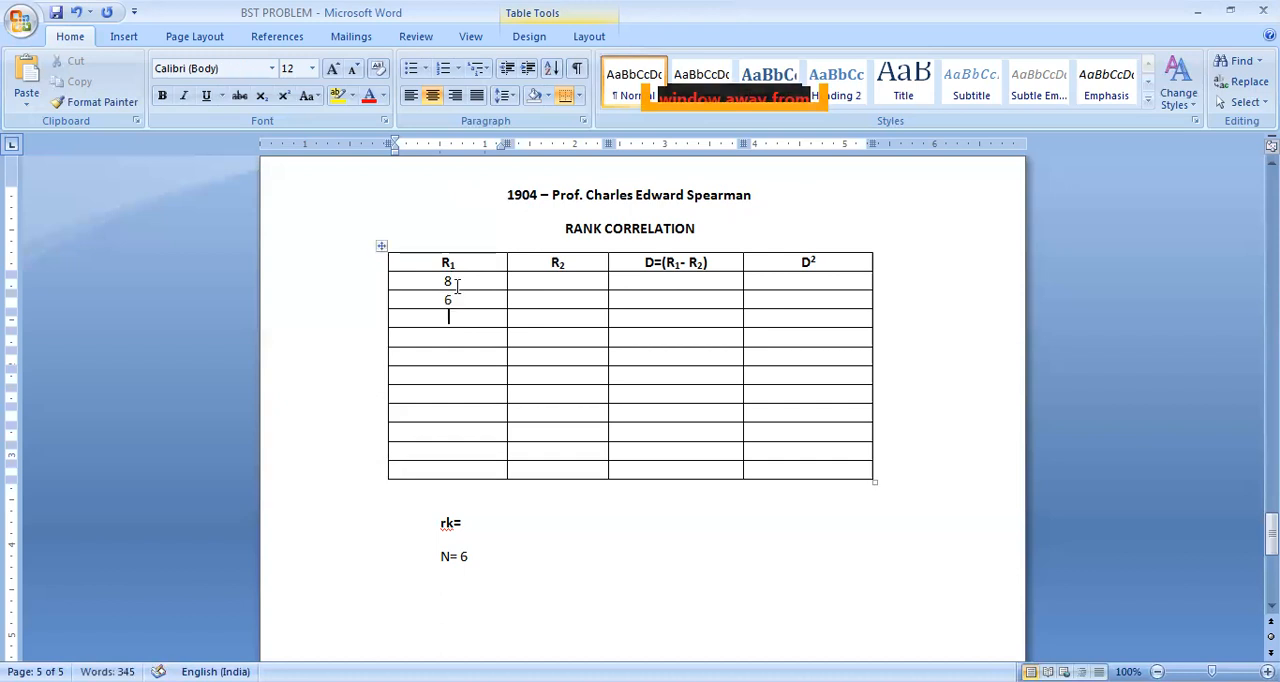
text(7)
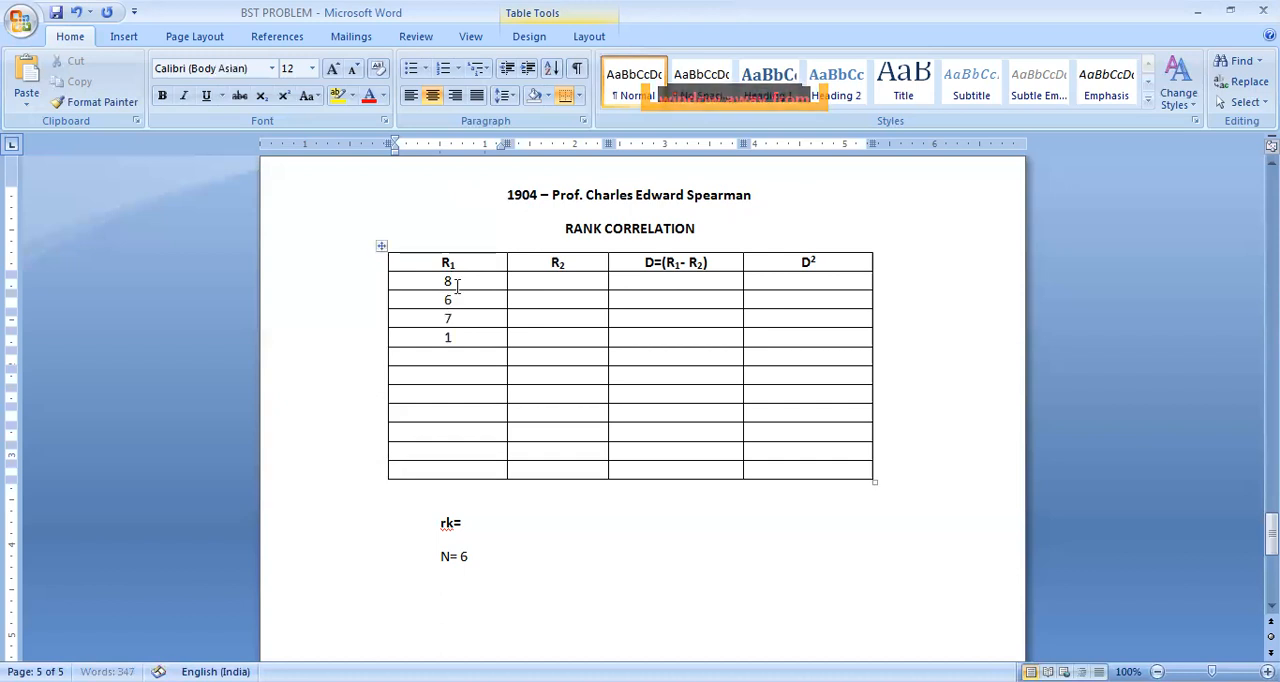
text(2)
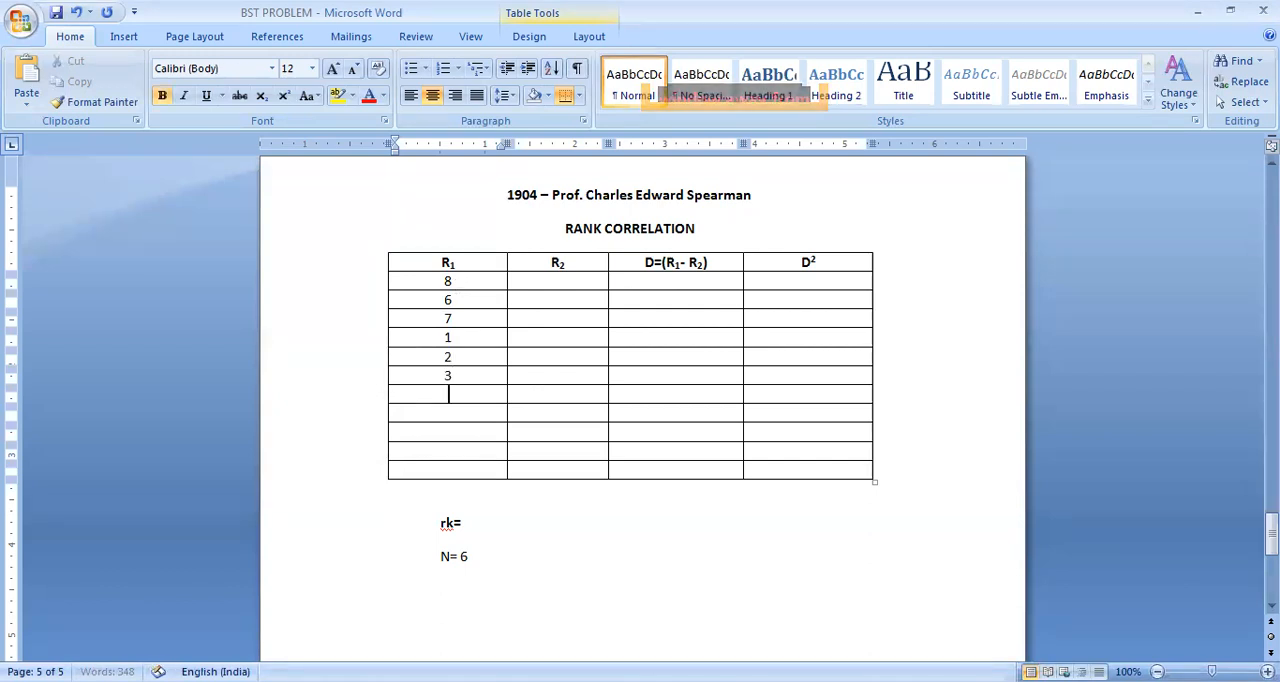
text(10)
click(447, 450)
text(9)
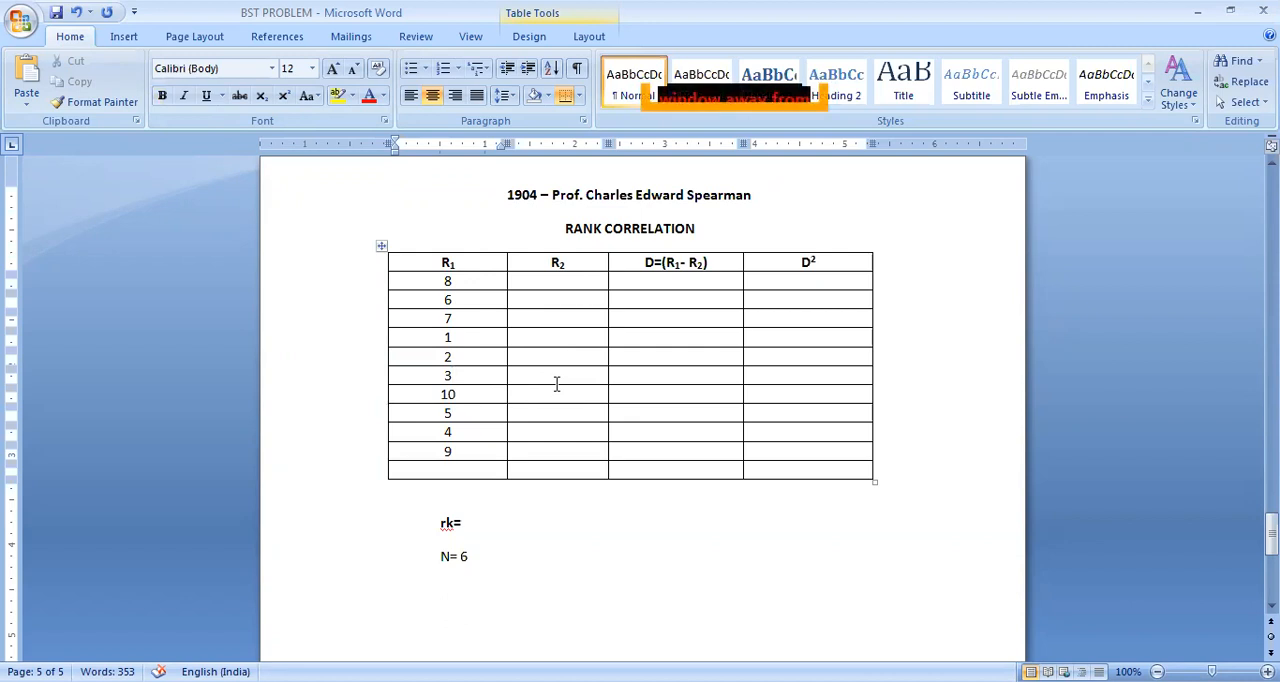
click(450, 375)
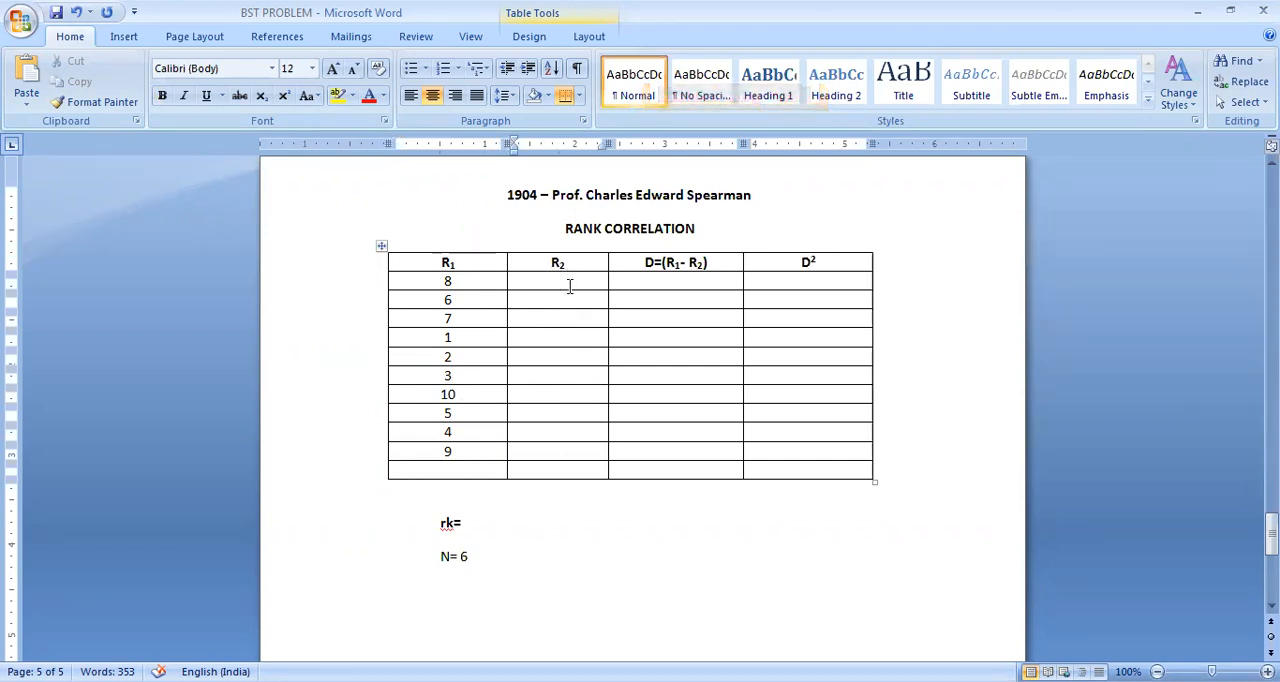
Fill the R₂ column with 4, 5, 9, 2, 6, 1, 8, 10, 3, 7, then deselect.
text(4)
text(5)
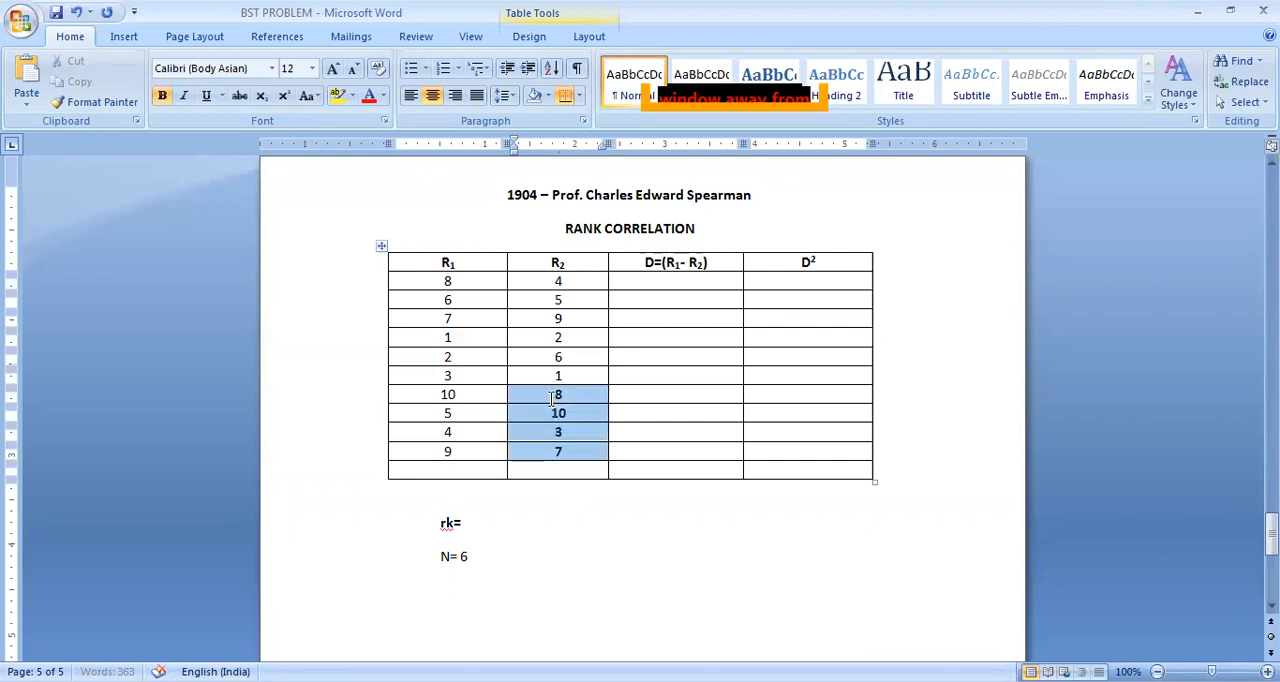
click(624, 497)
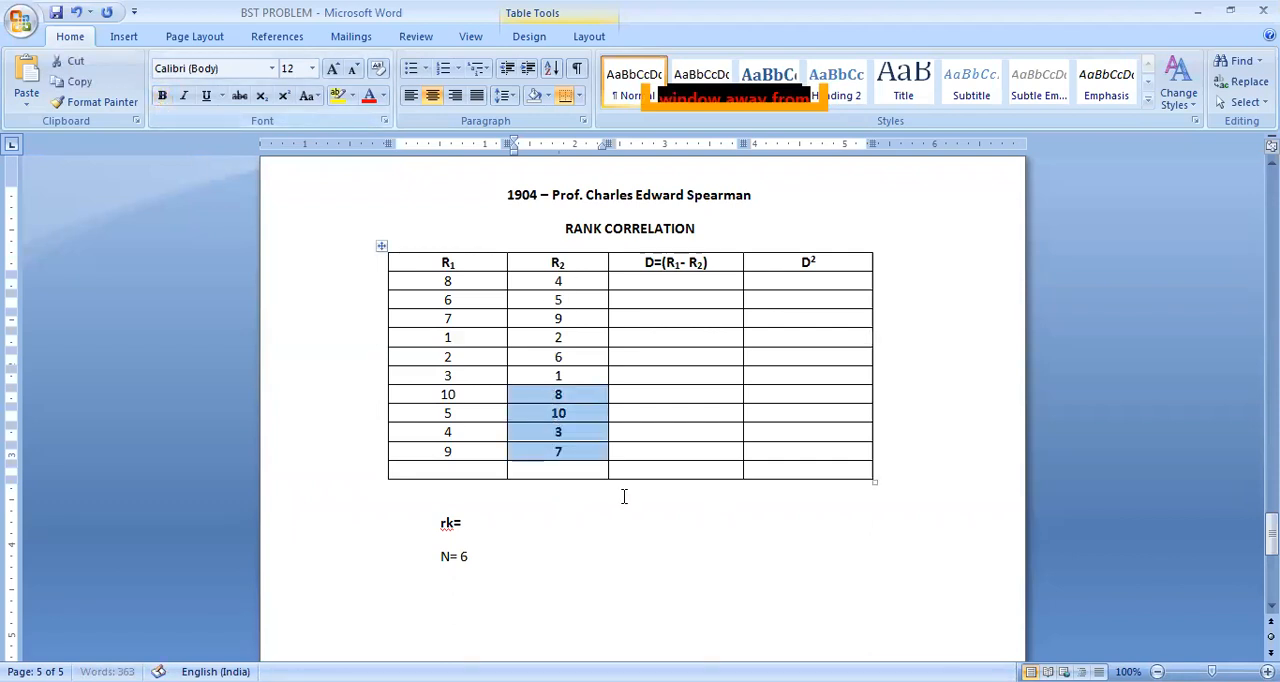
click(463, 523)
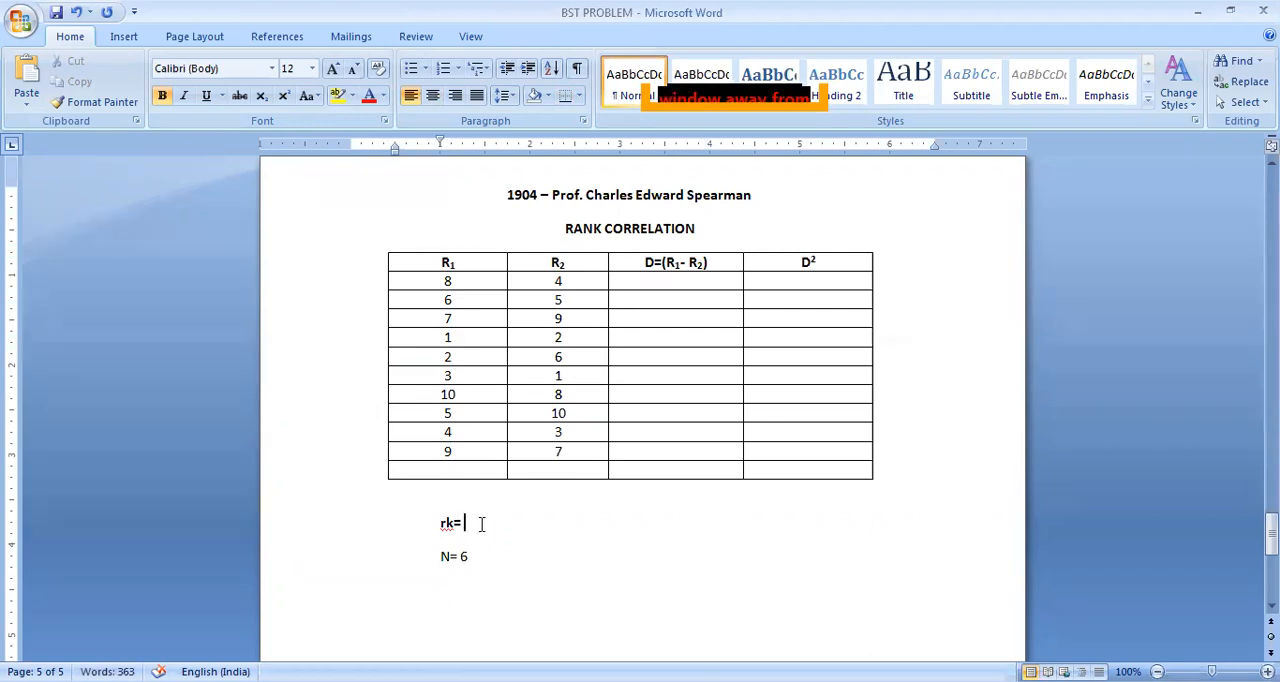
mouse_move(465, 270)
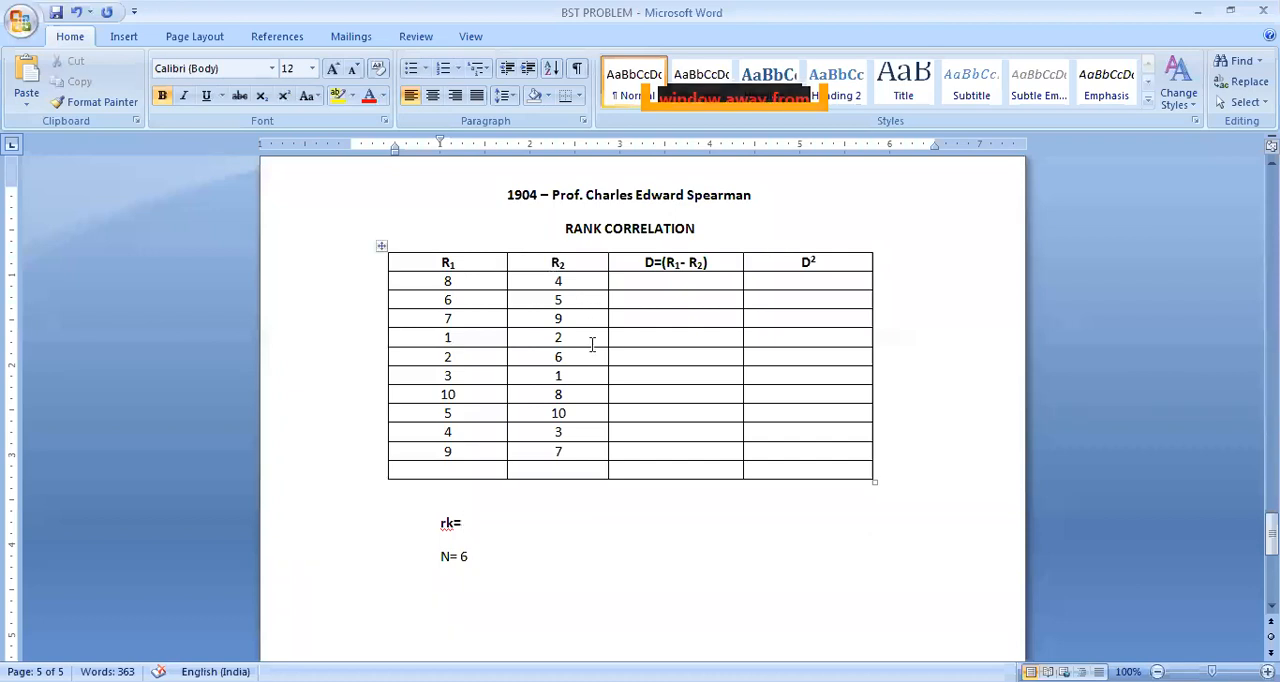
Add the bold centred question "From the following ranks, find out Spearman's Rank Corelation:" above the table.
click(465, 522)
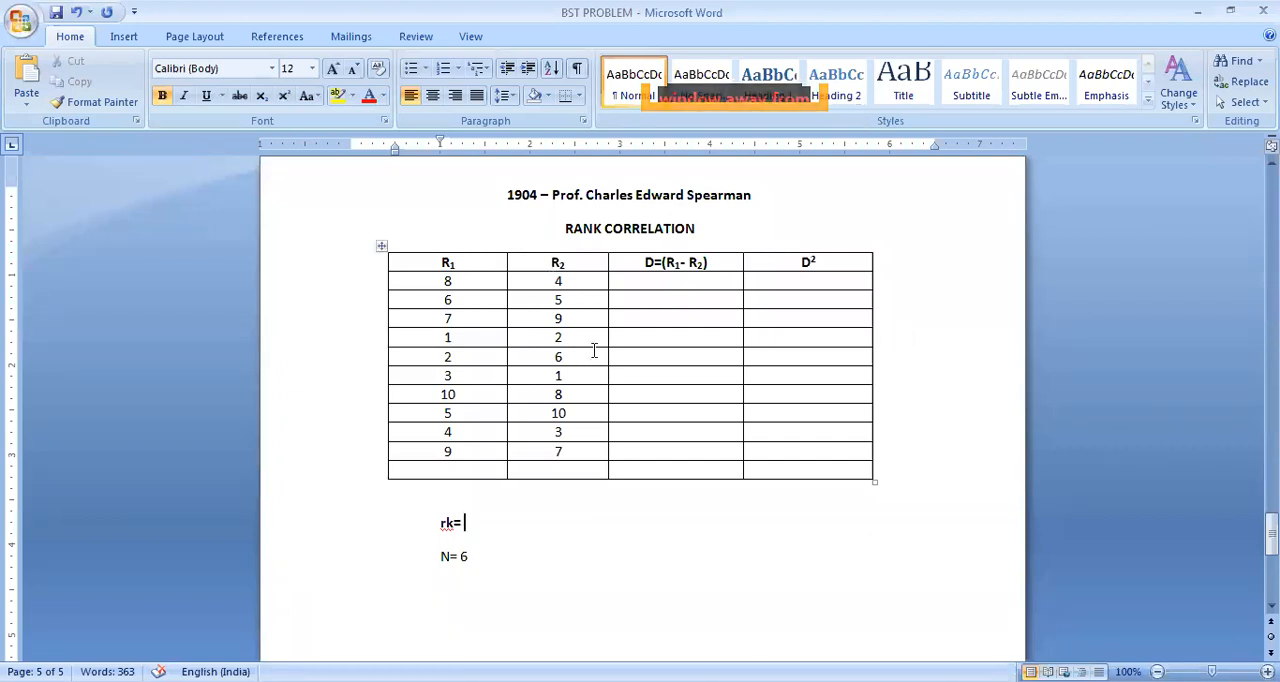
mouse_move(481, 257)
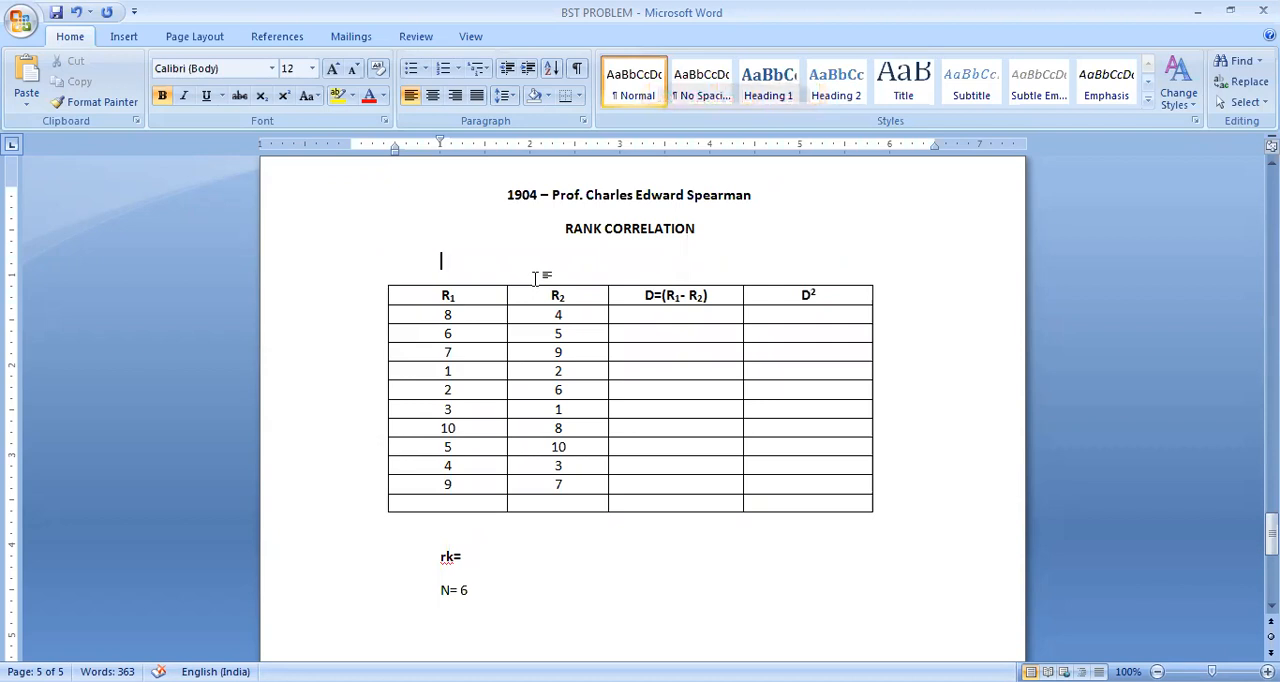
text(From the)
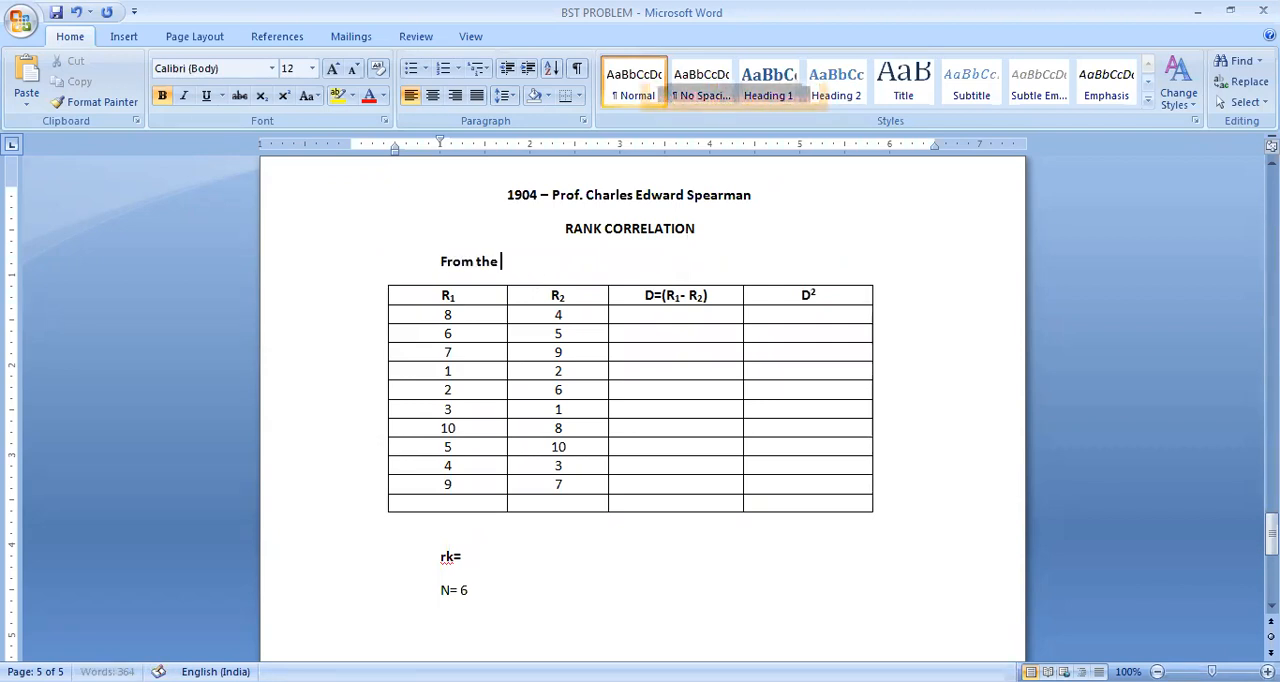
text(following ra)
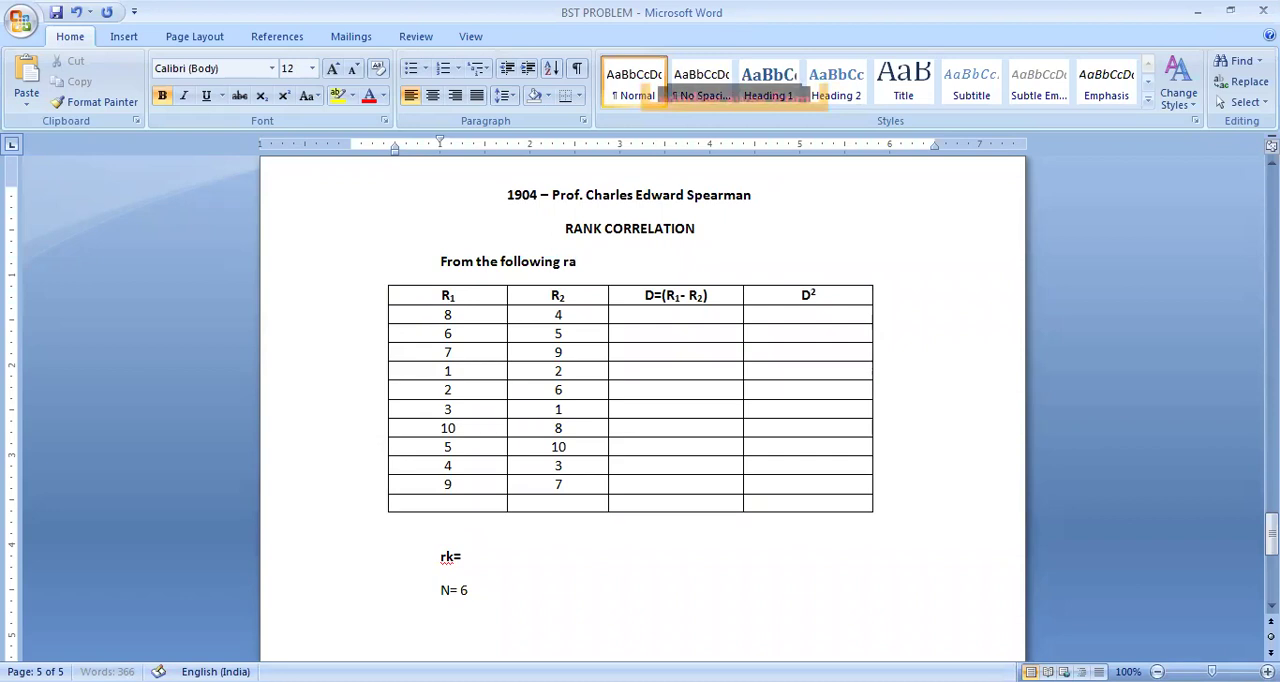
text(nks, fin)
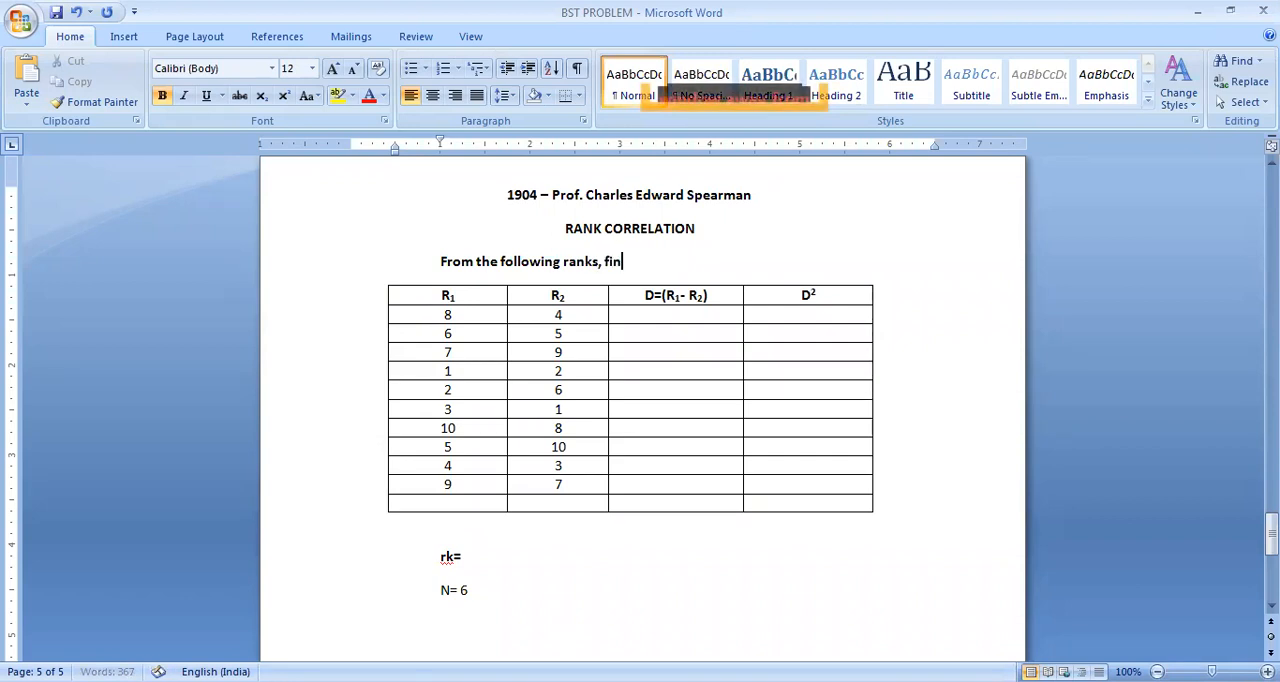
text(d out)
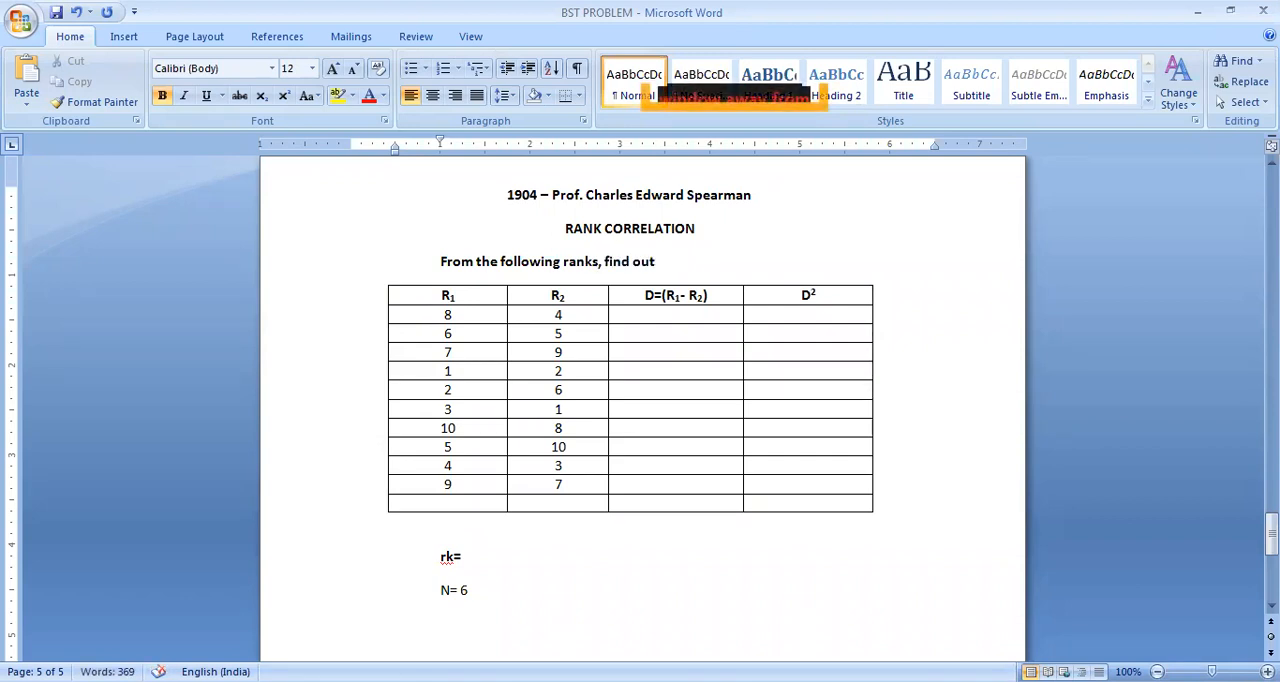
text(Sp)
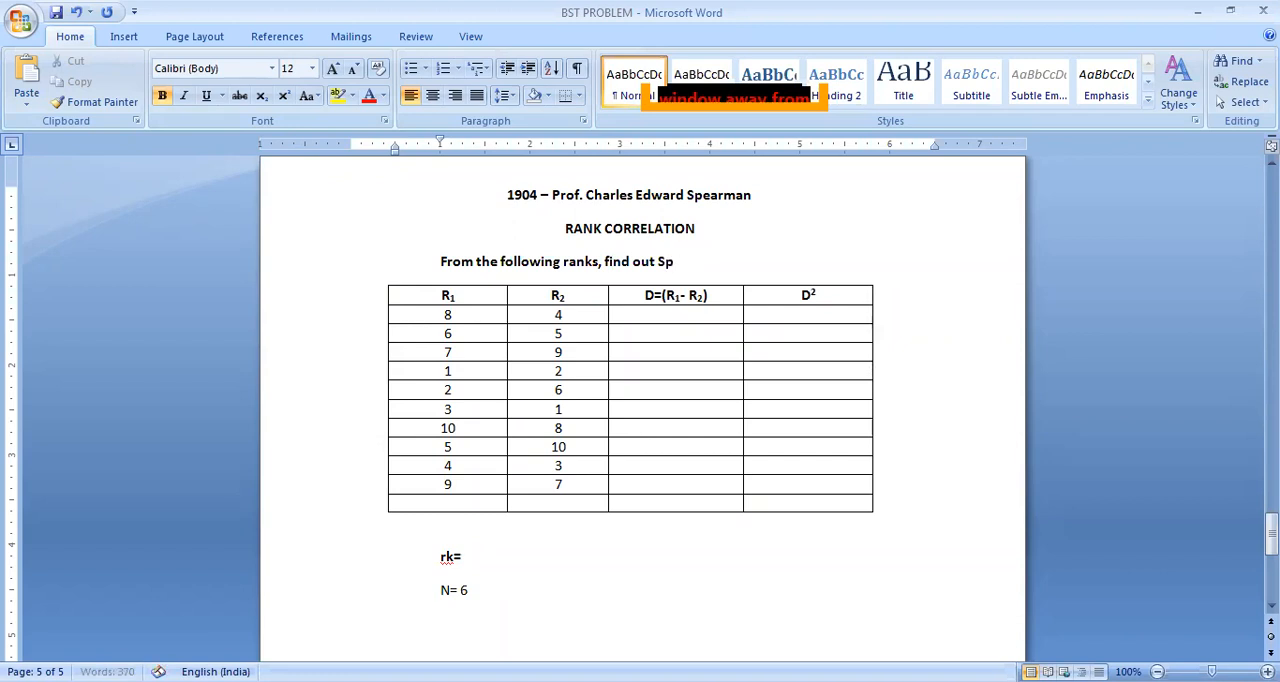
text(earman)
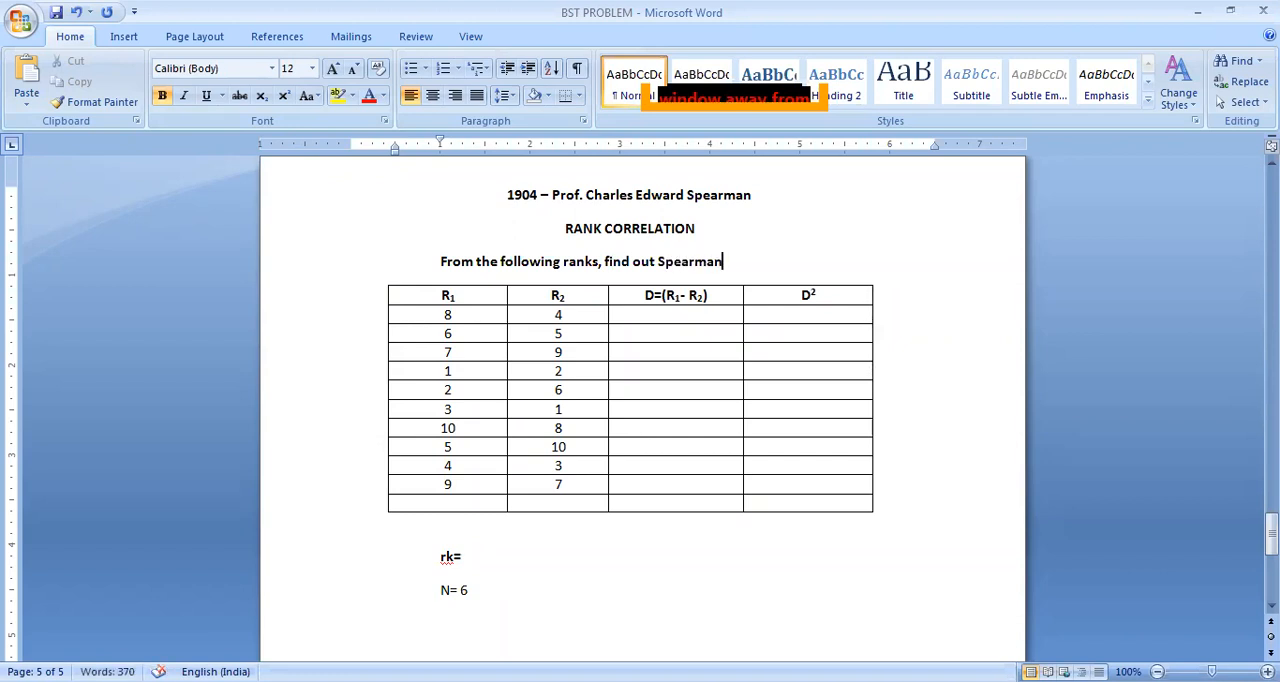
text('s R)
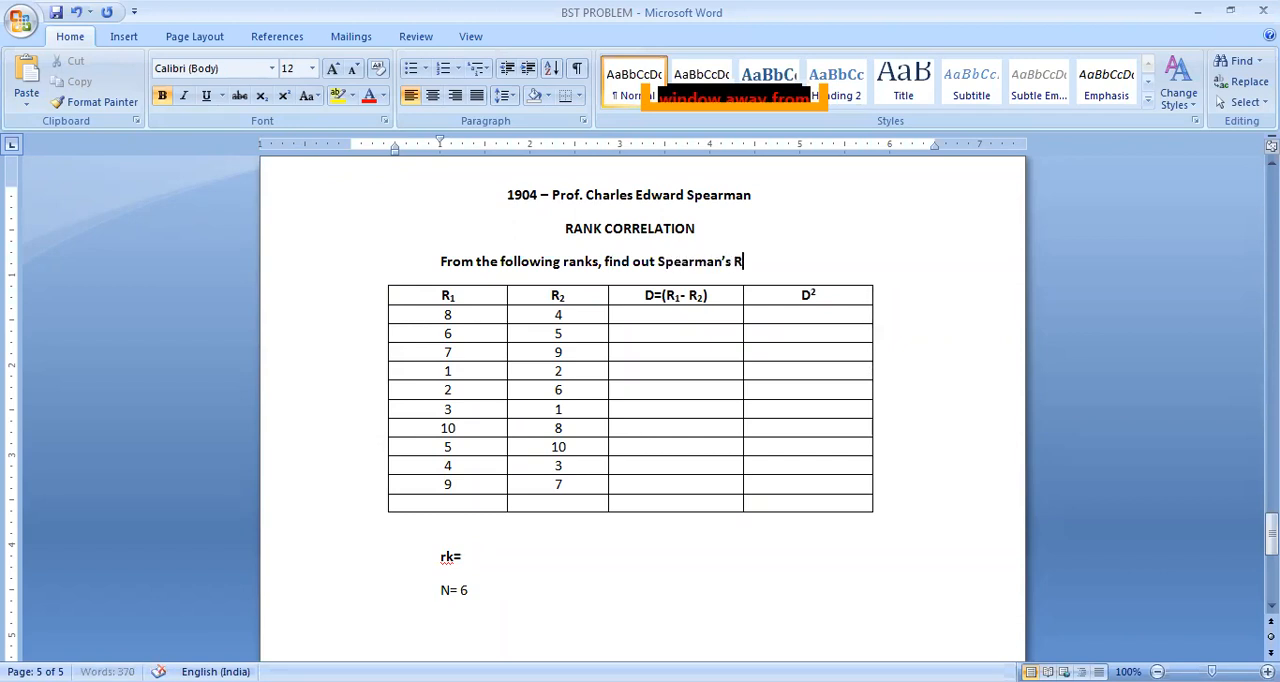
text(ank Co)
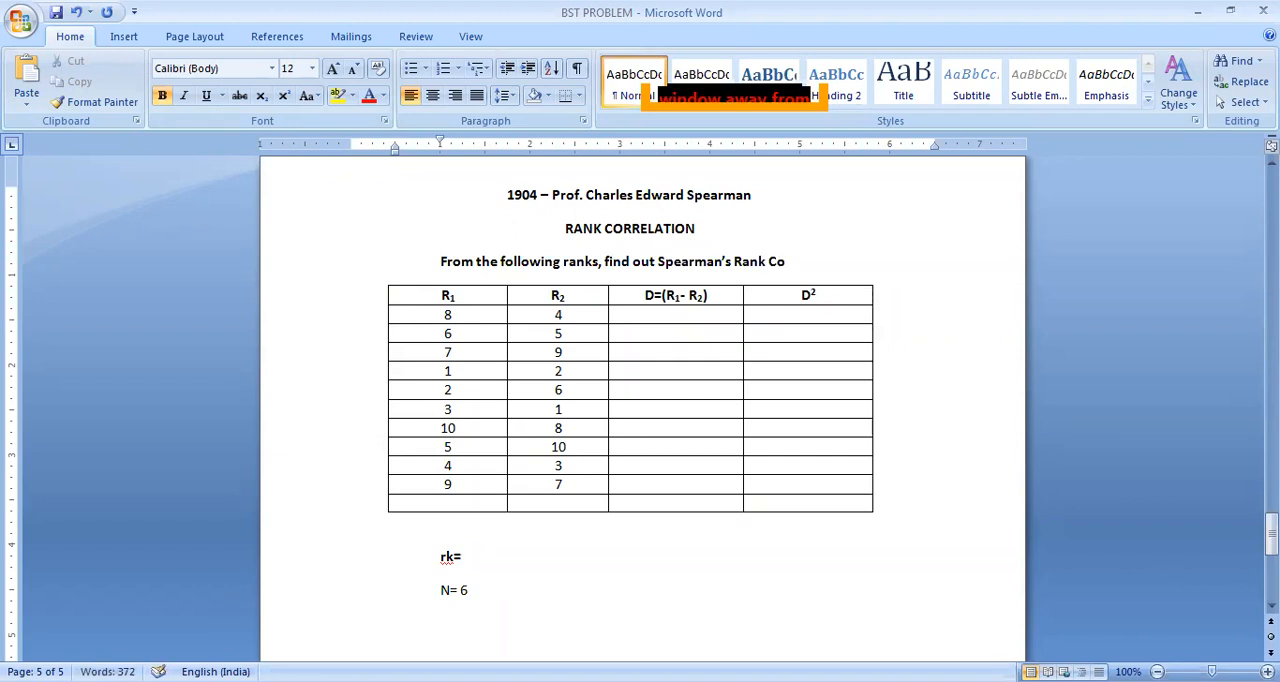
text(relation:)
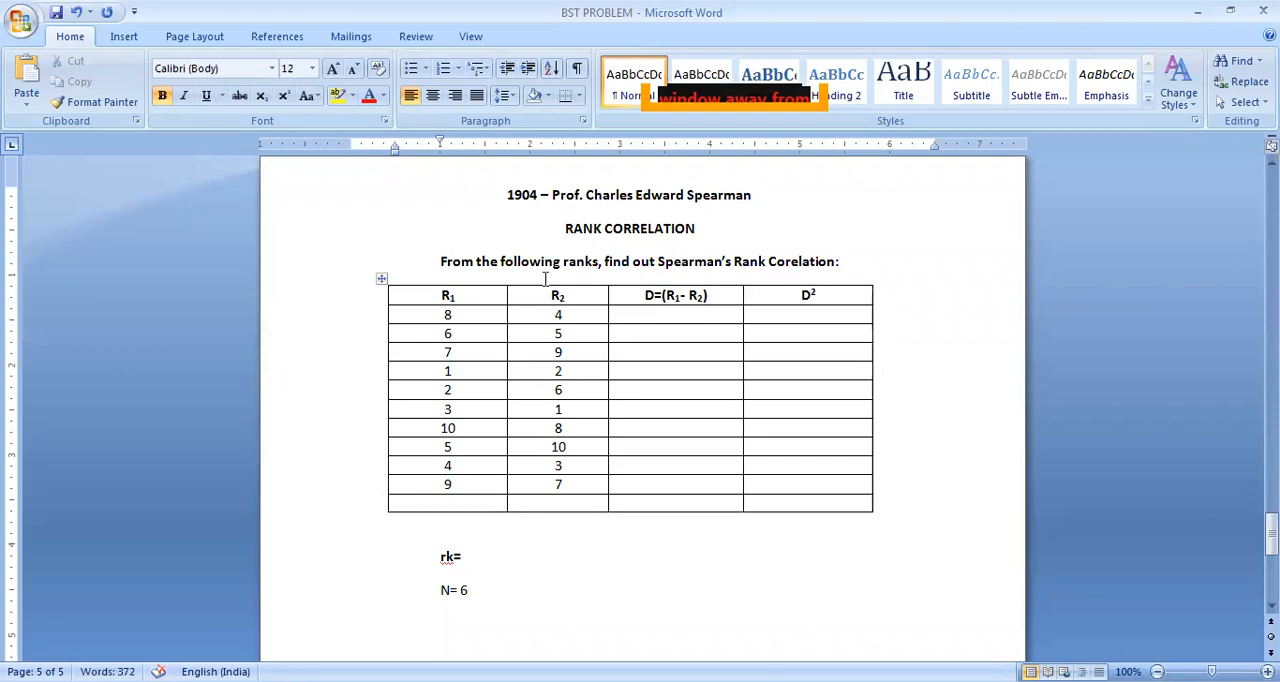
mouse_move(308, 93)
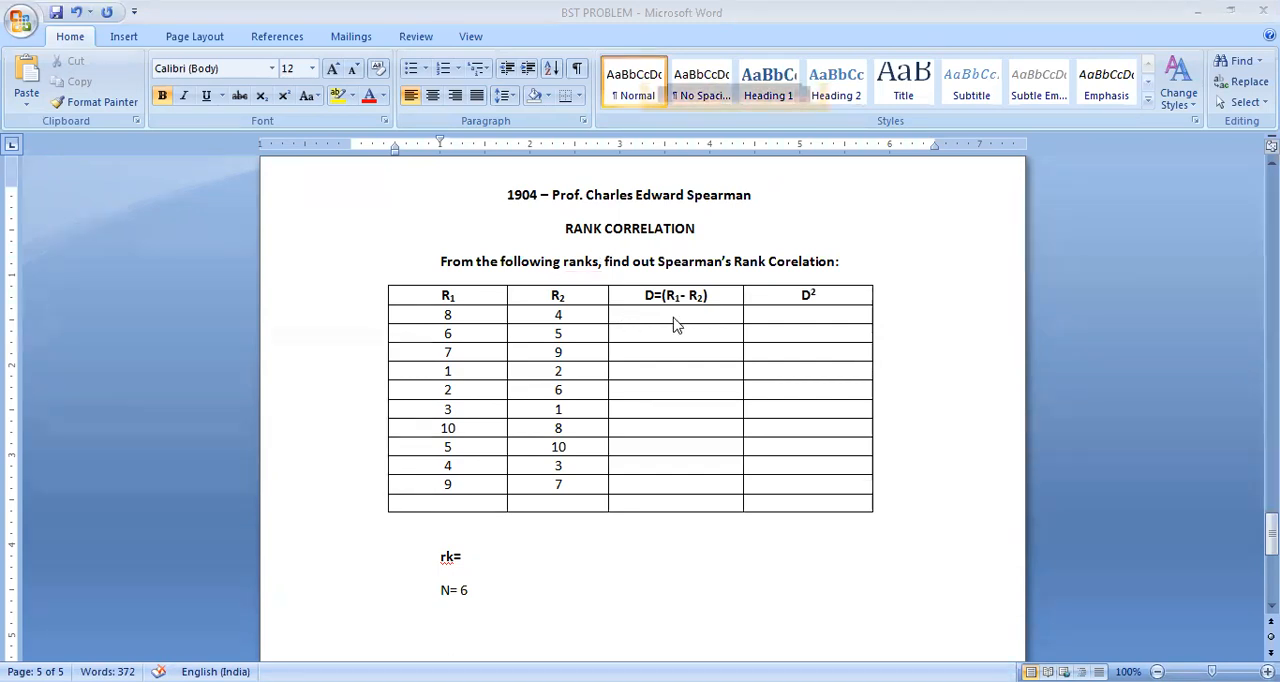
Tighten the heading line spacing and delete the old 'PERFECT NEGATIVE CORRELATION EXISTS.' line.
click(678, 314)
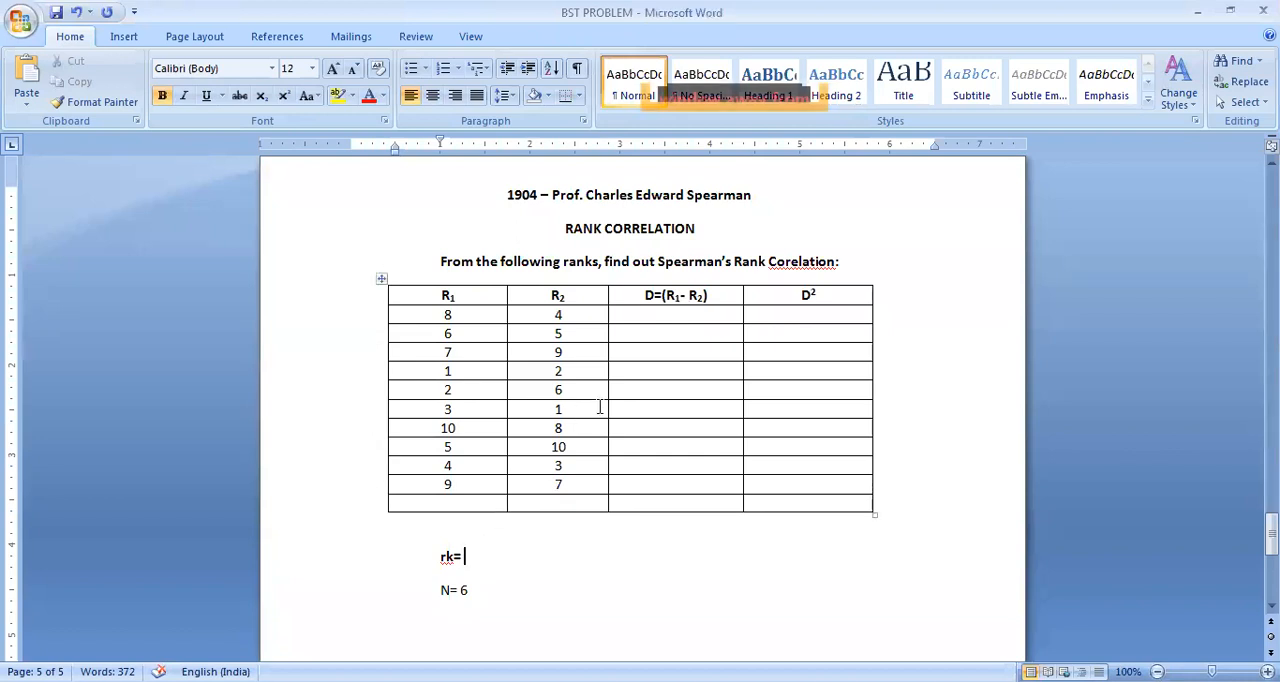
scroll(up, 3)
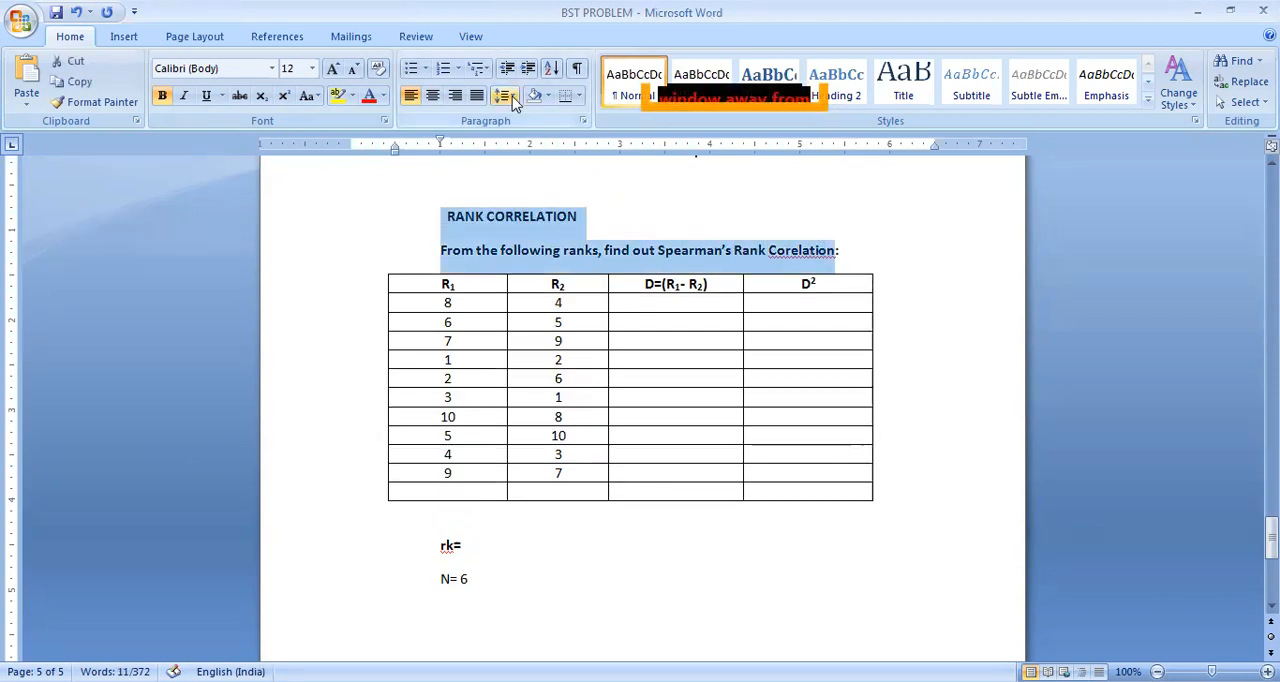
click(510, 96)
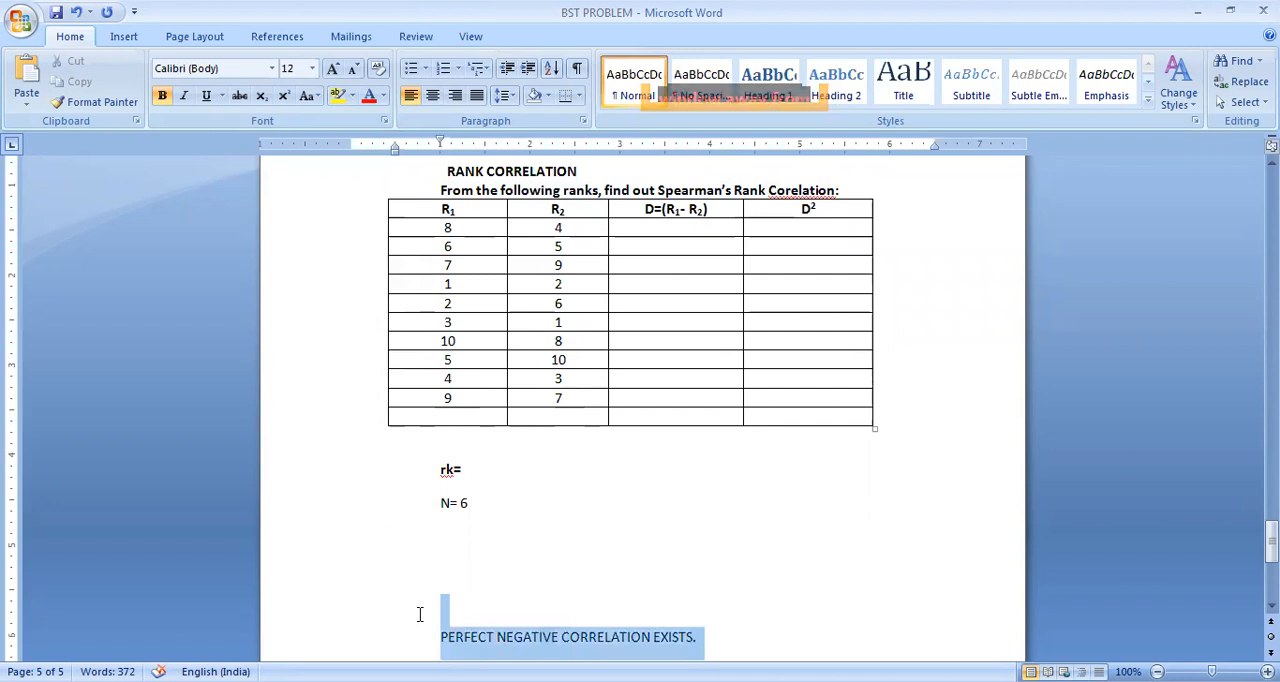
click(678, 227)
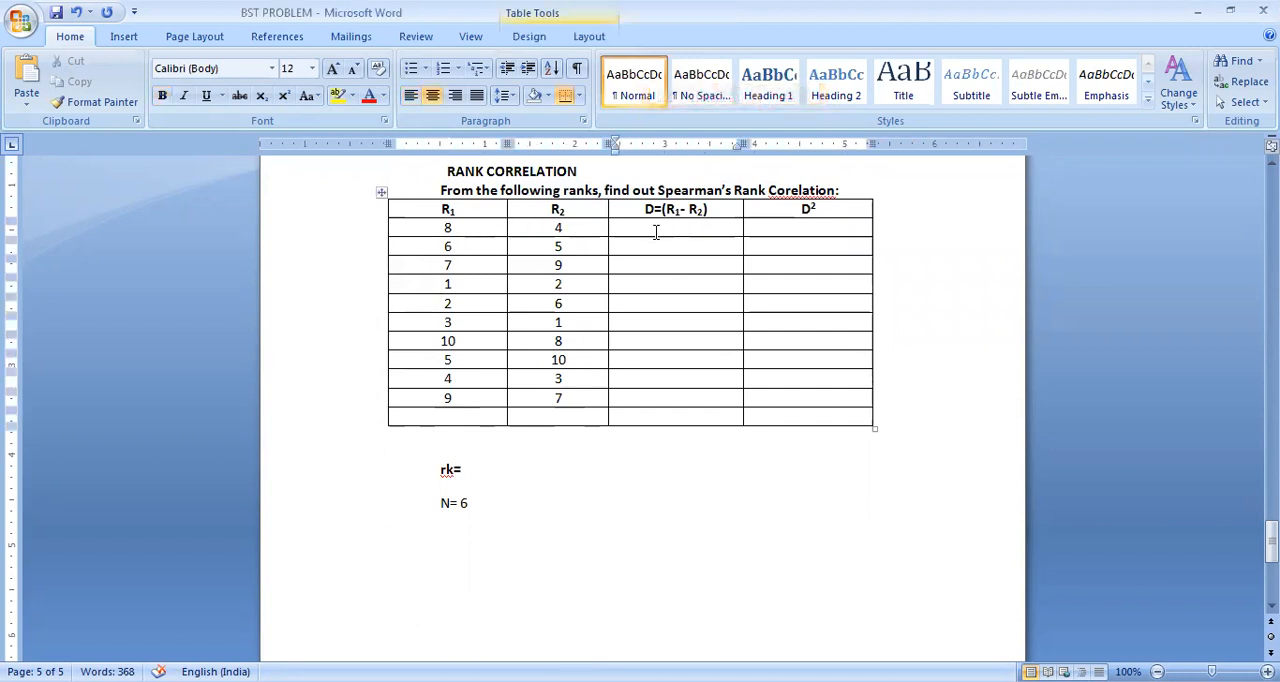
Enter differences 4, 1, -2, -1, -4, 2, 2, -5, 1, 2 in the D column, unbolding the last four.
text(4)
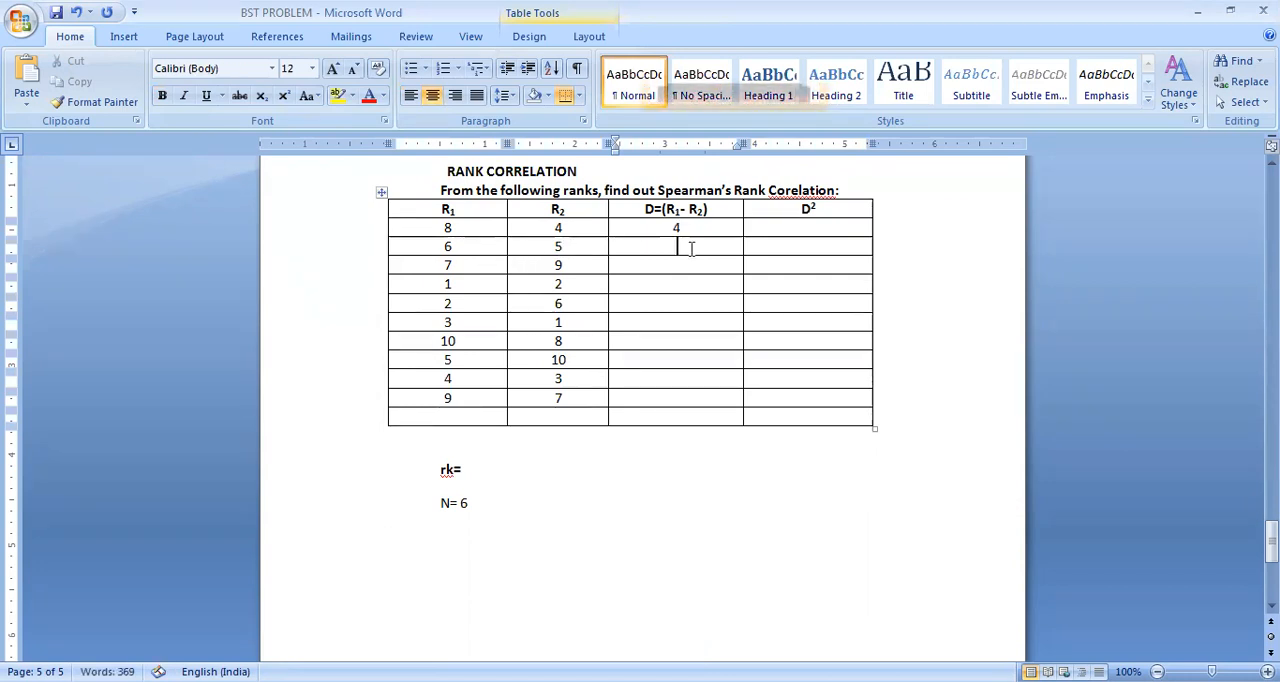
text(1)
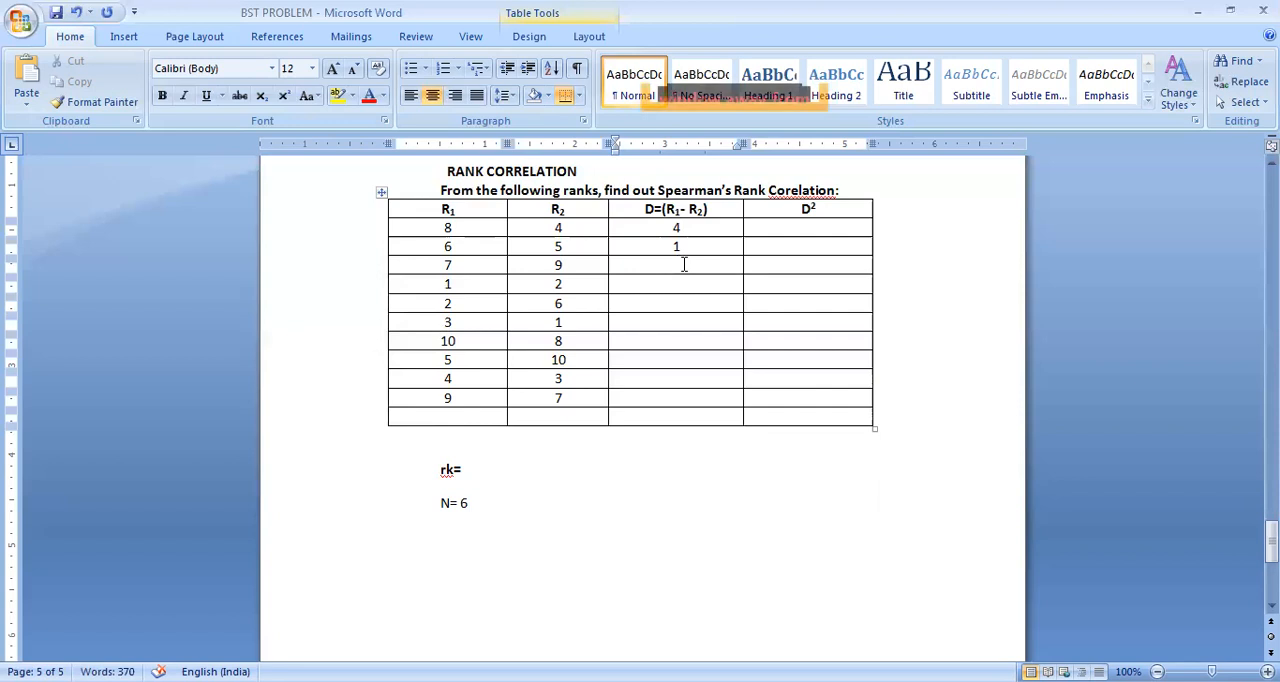
text(-2)
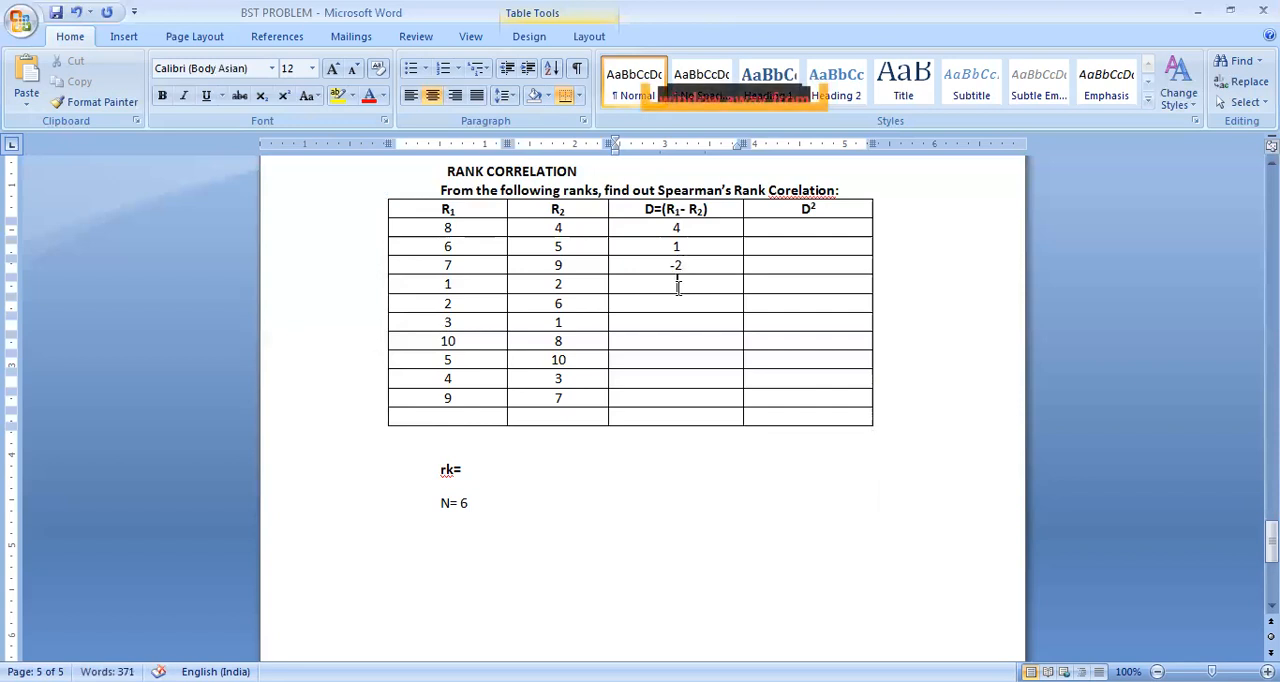
text(-1)
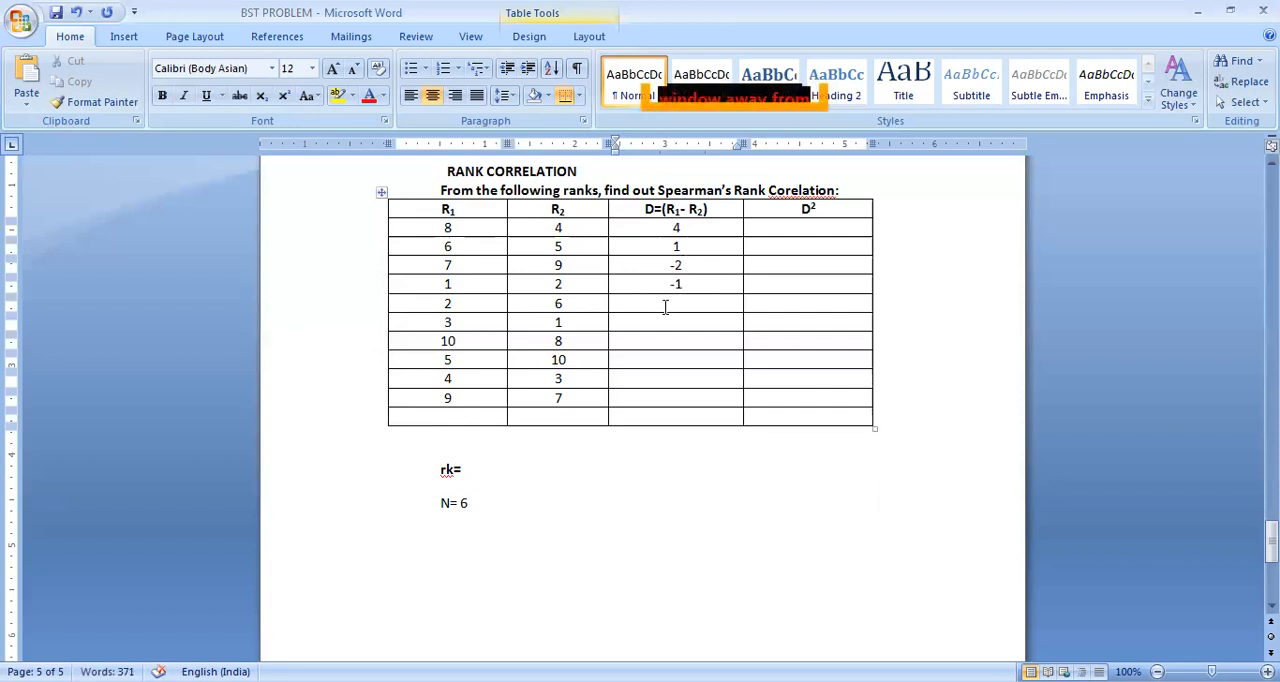
text(-4)
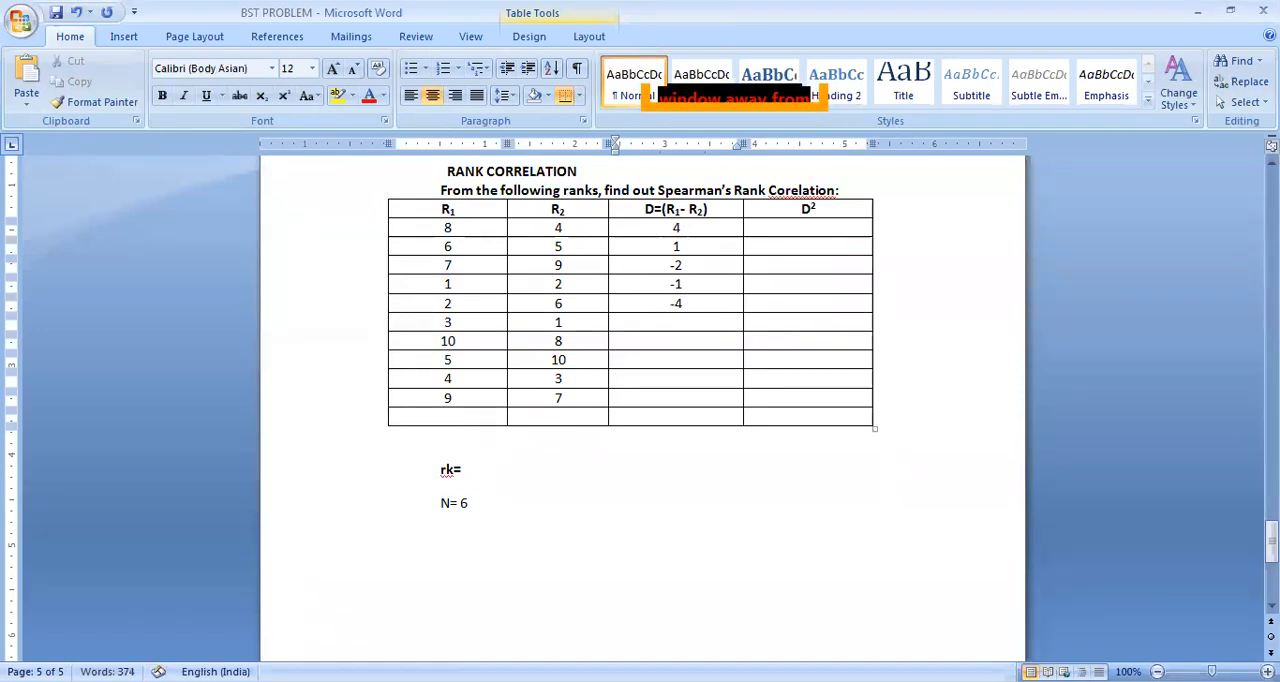
text(2)
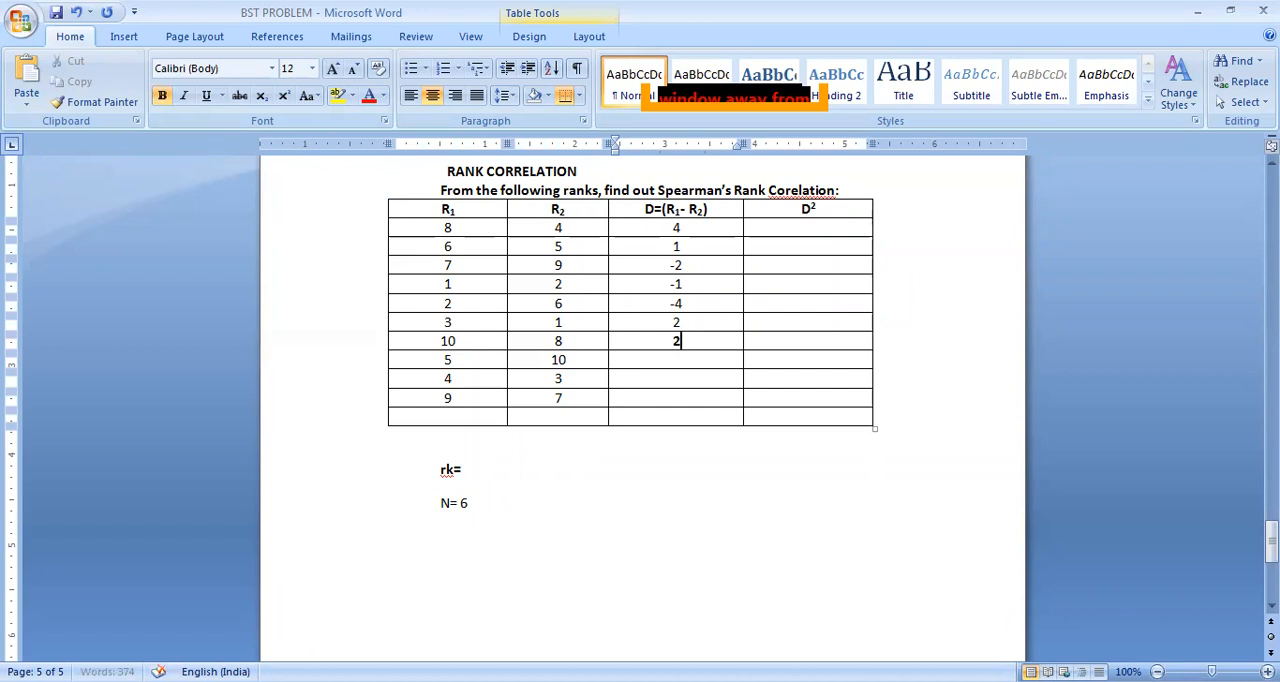
click(676, 359)
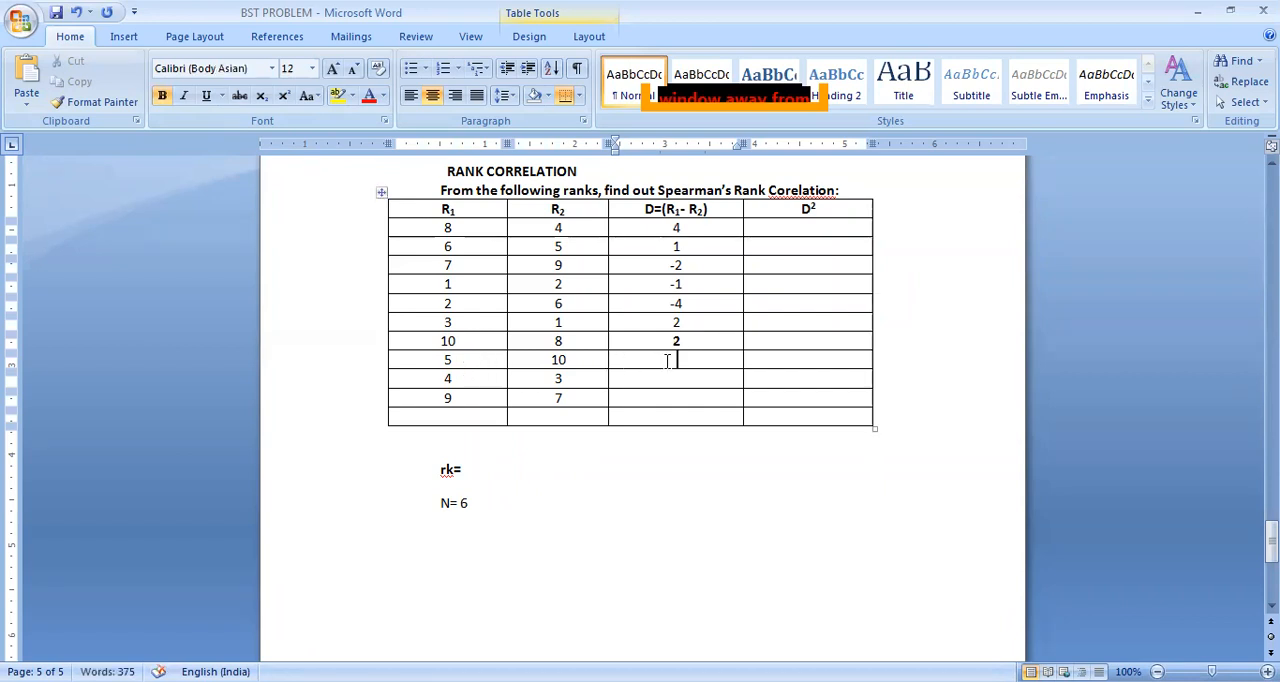
text(-5)
click(675, 378)
text(1)
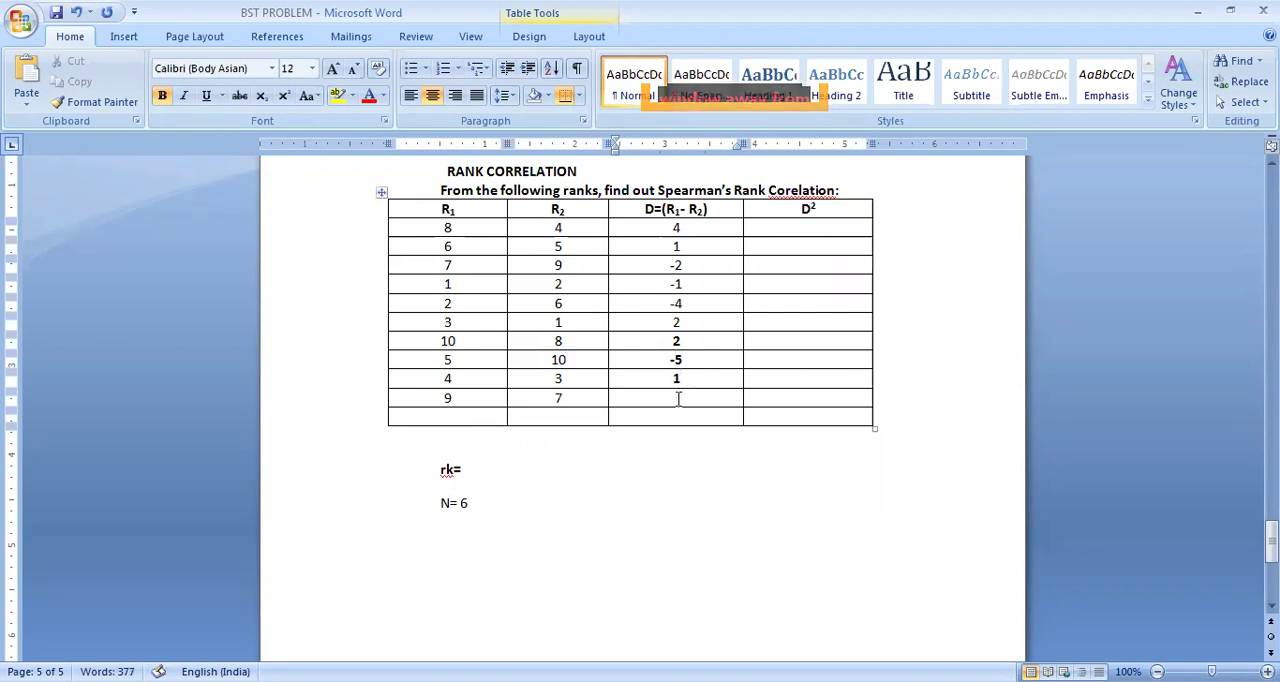
text(2)
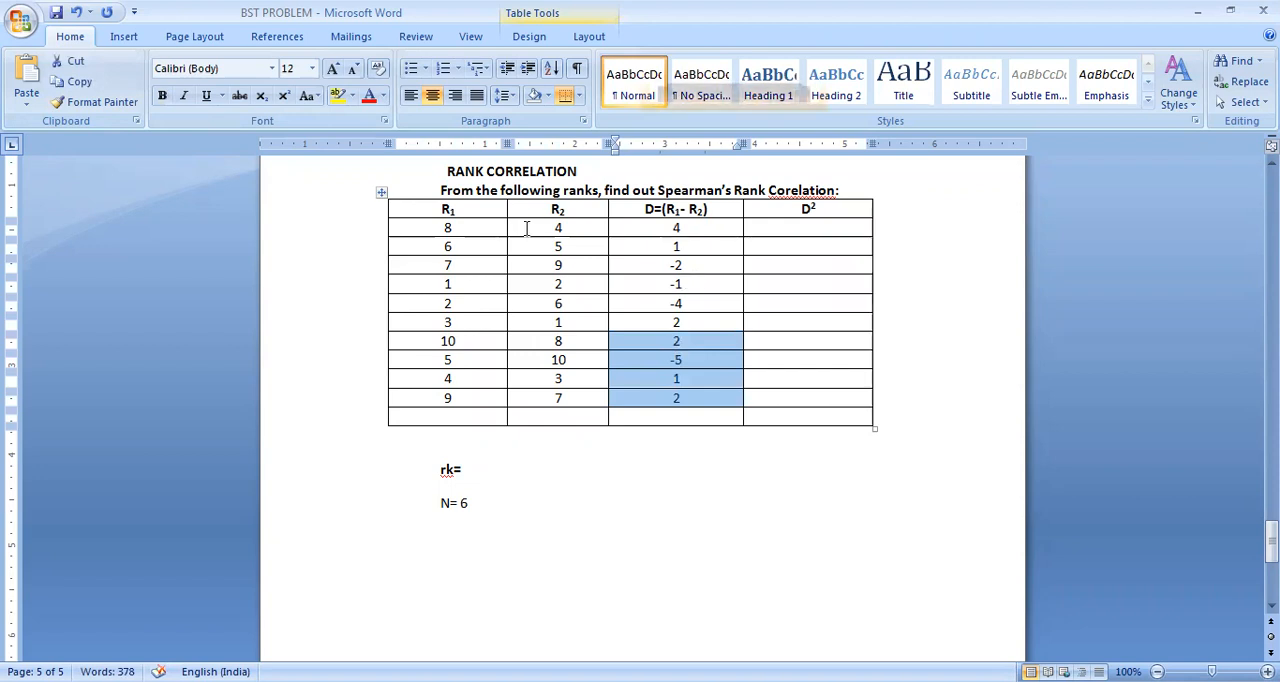
click(808, 284)
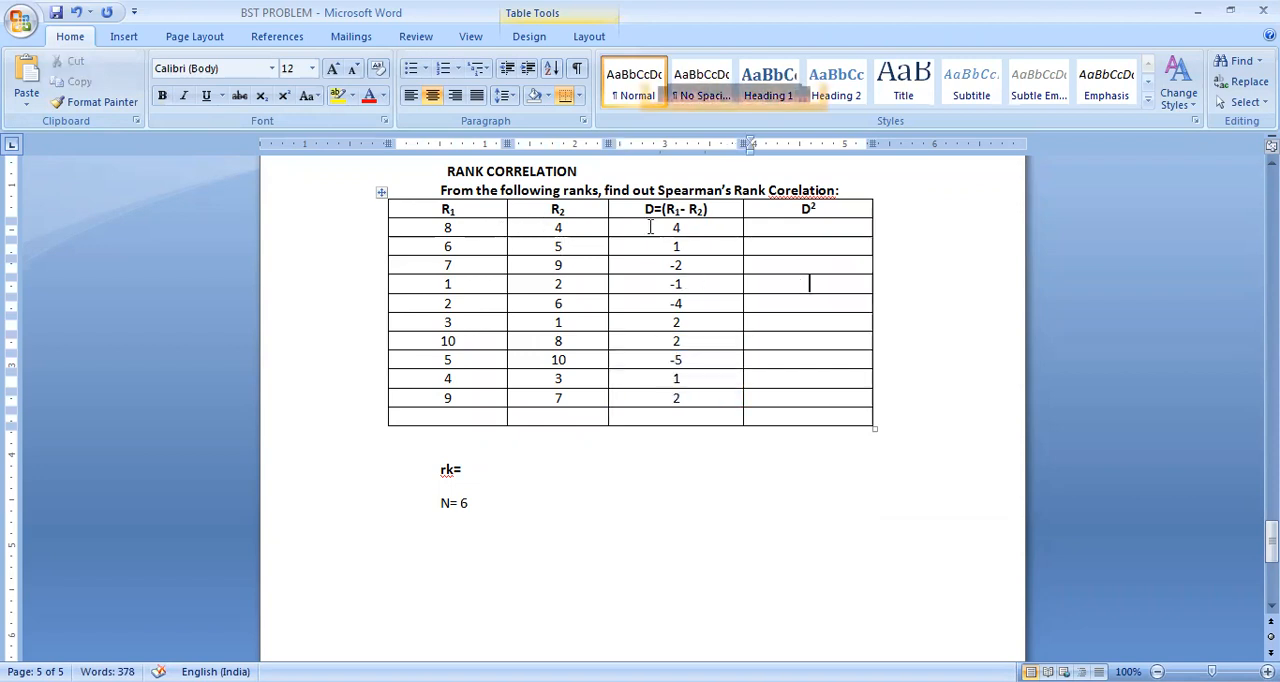
click(463, 470)
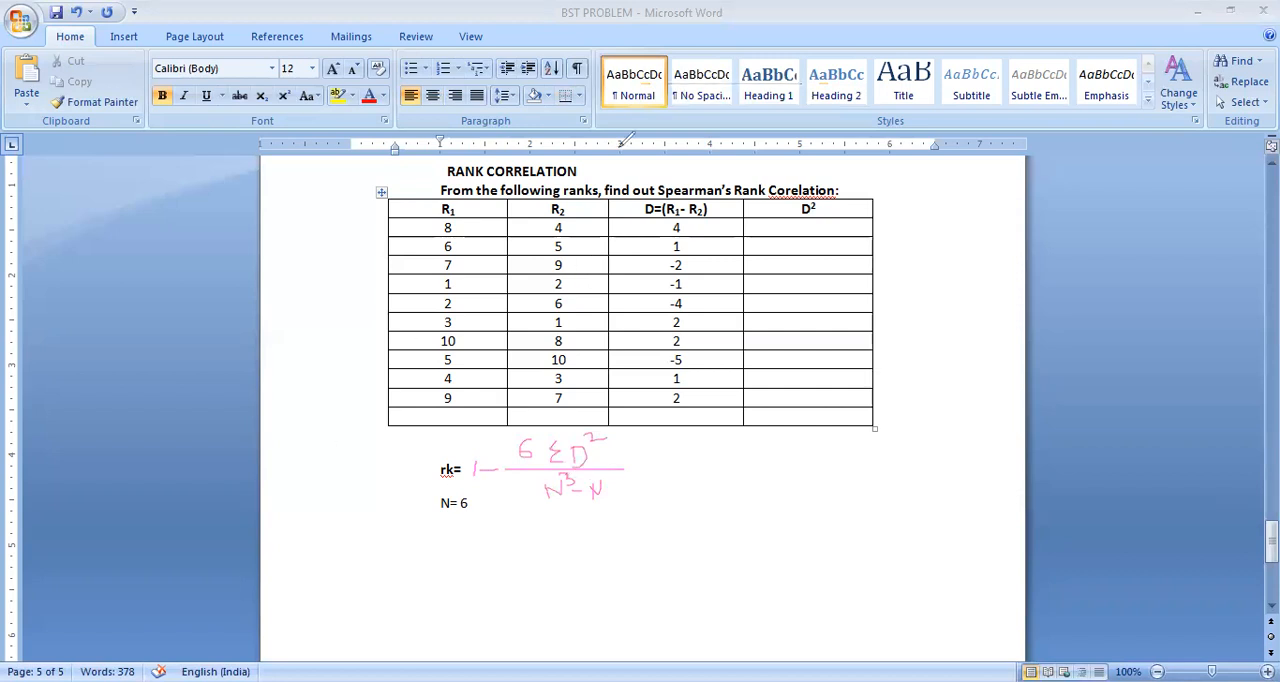
mouse_move(480, 507)
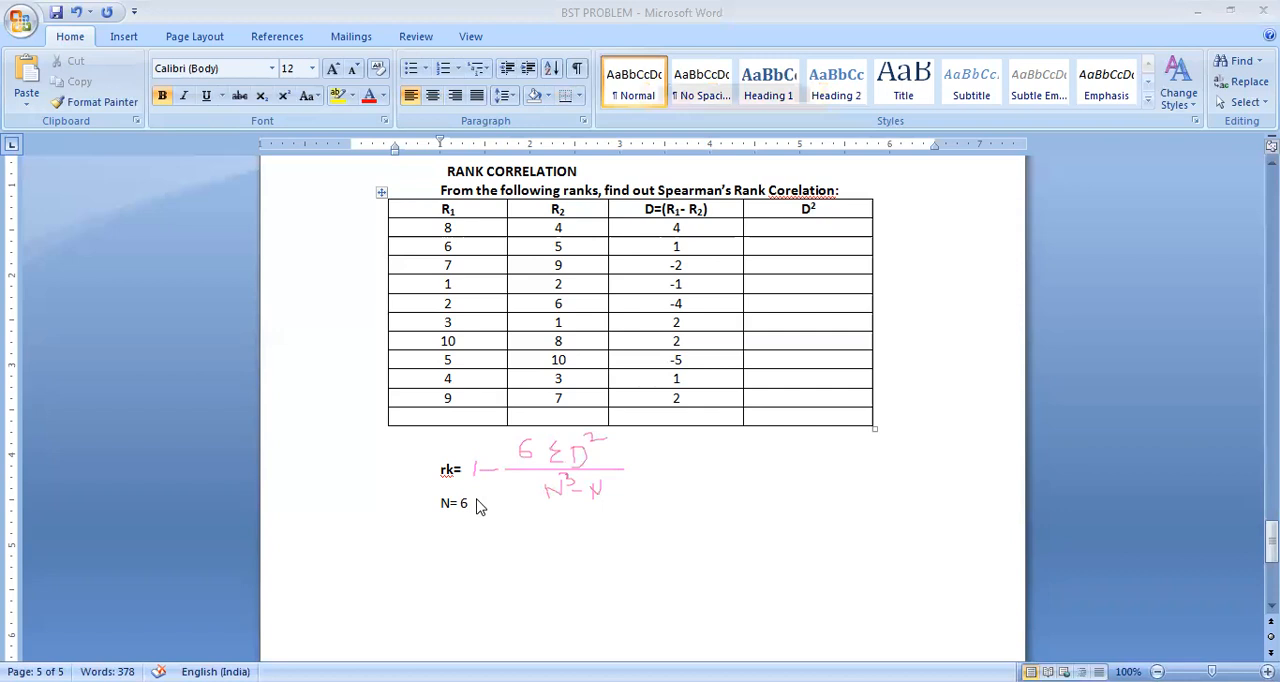
Correct the sample size below the handwritten formula from N= 6 to N= 10.
text(1)
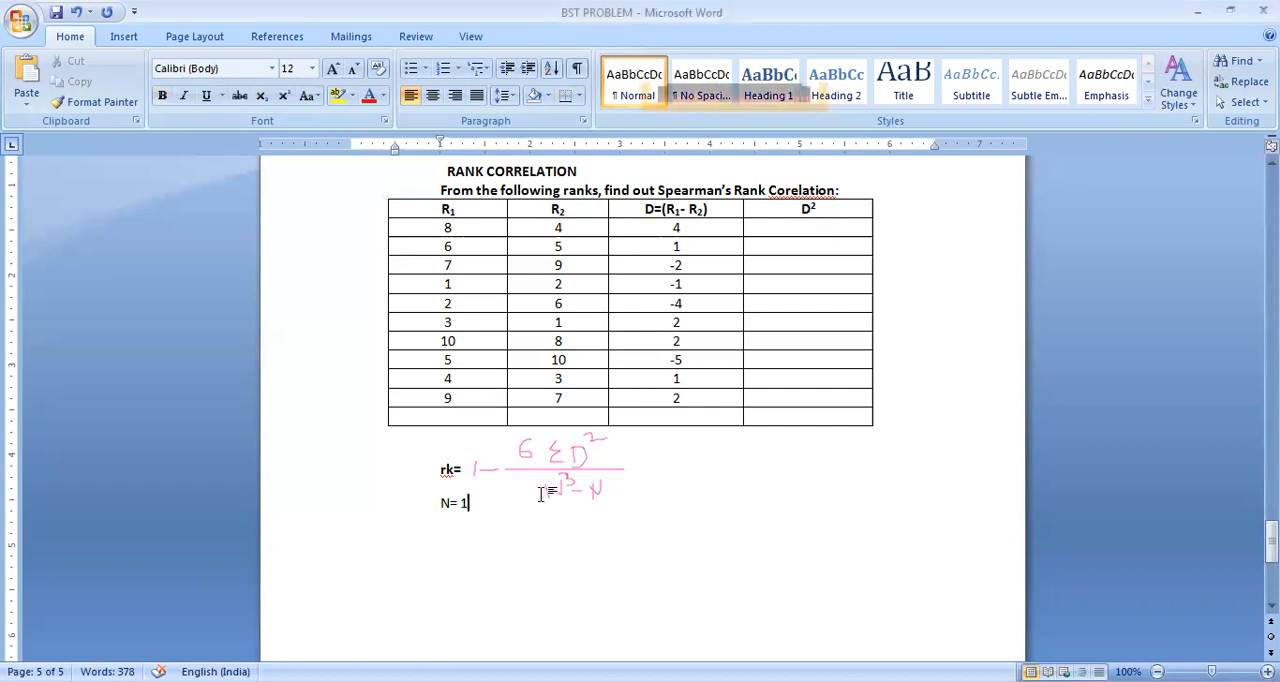
text(0)
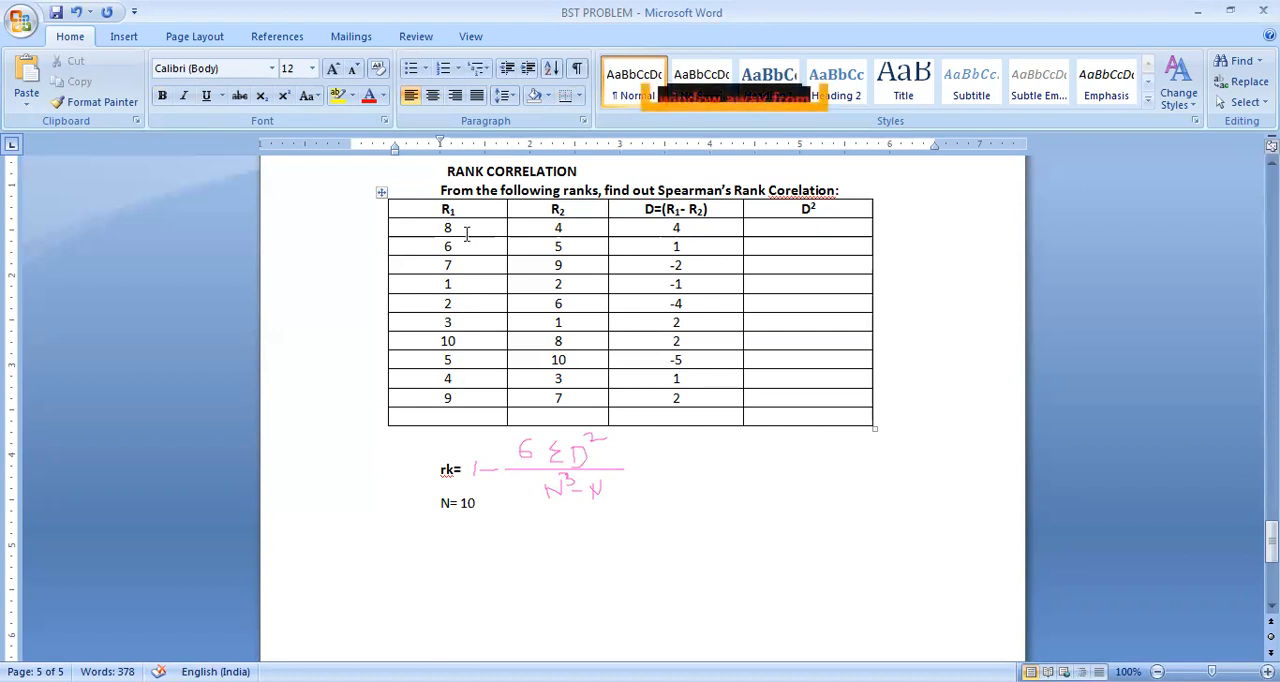
click(477, 503)
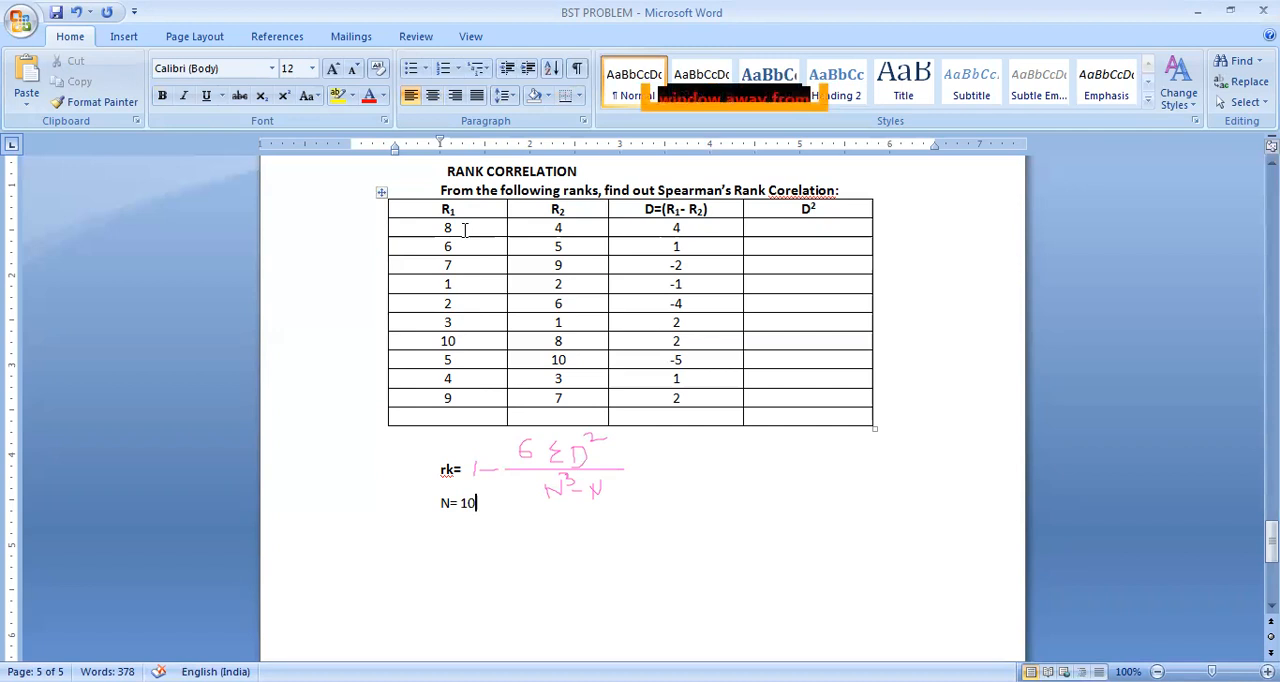
mouse_move(476, 228)
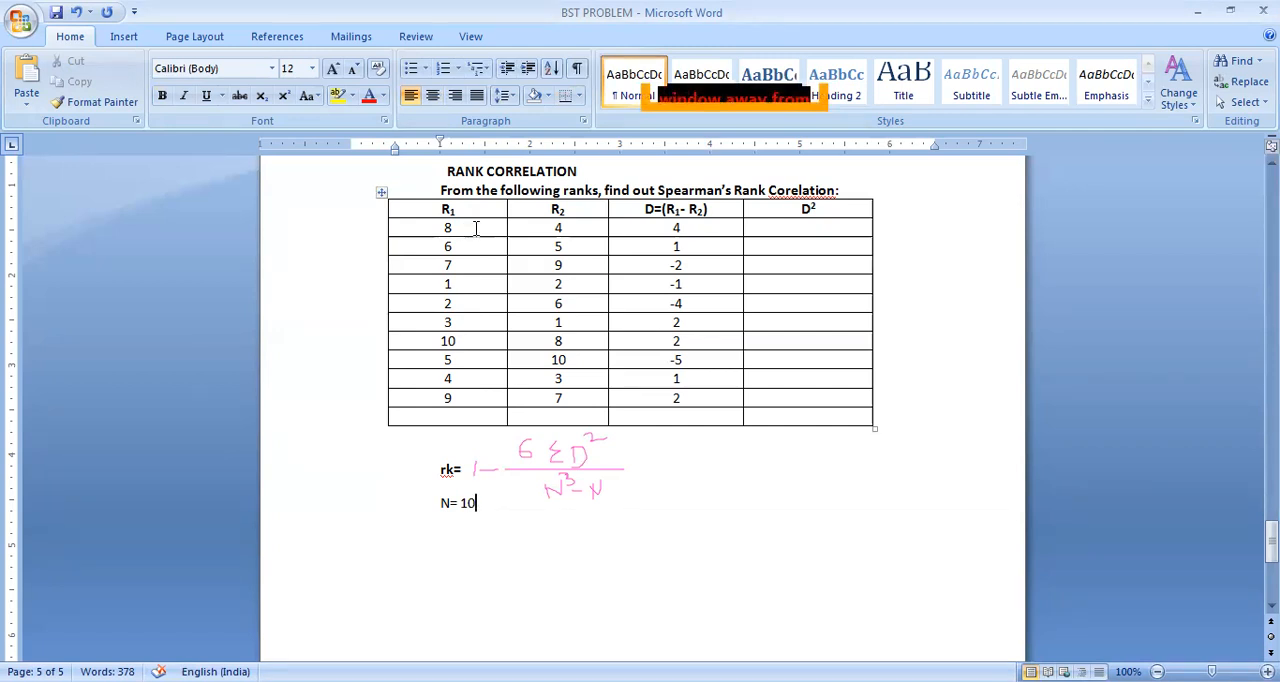
mouse_move(462, 380)
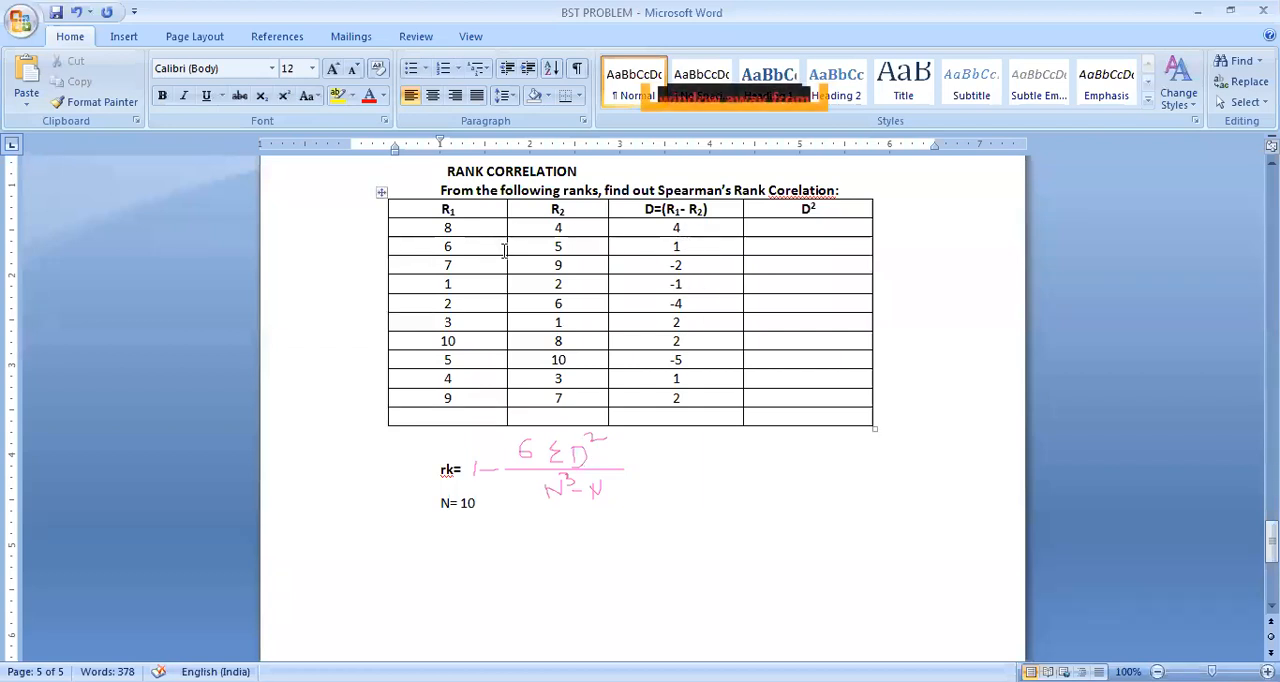
click(810, 227)
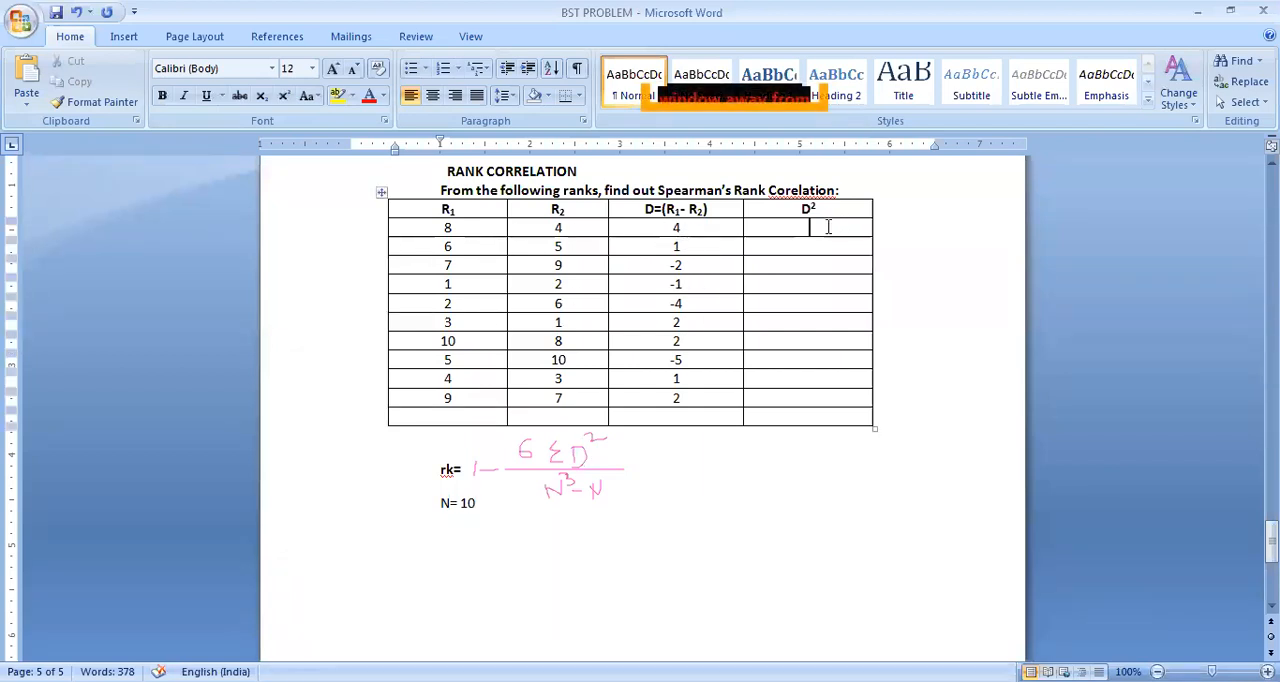
Fill the D² column with 16, 1, 4, 1, 16, 4, 4, 25, 1, 4.
text(16)
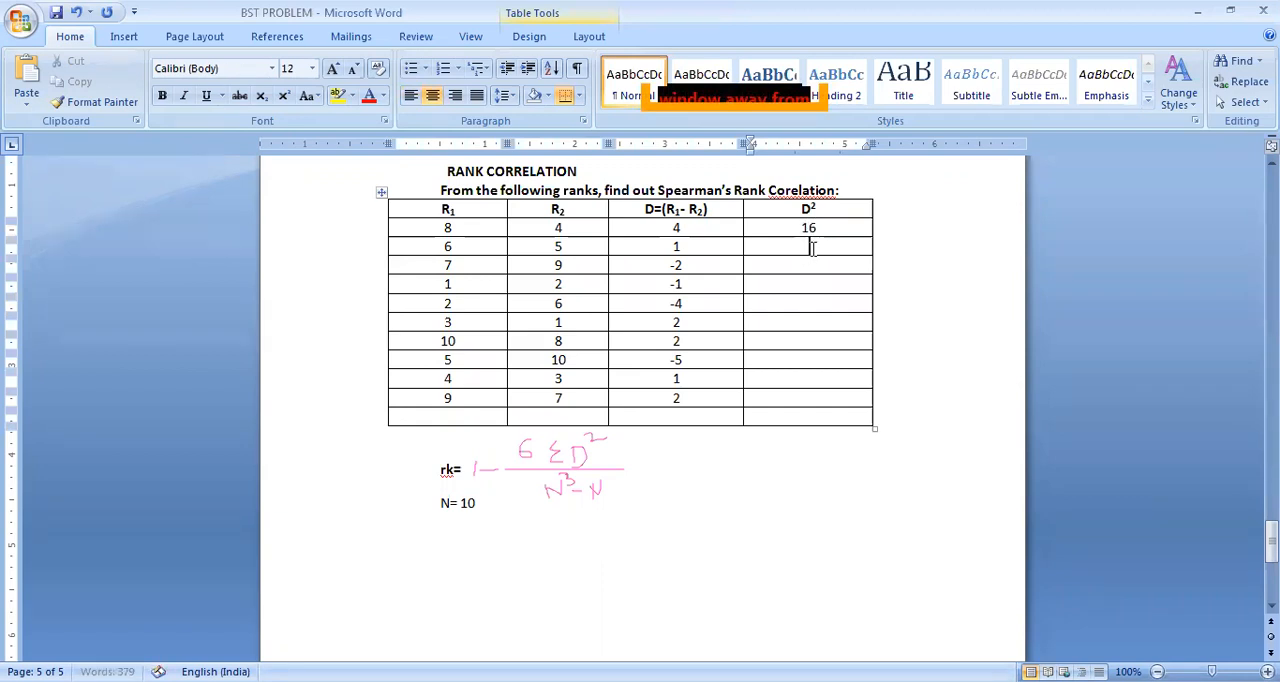
text(1)
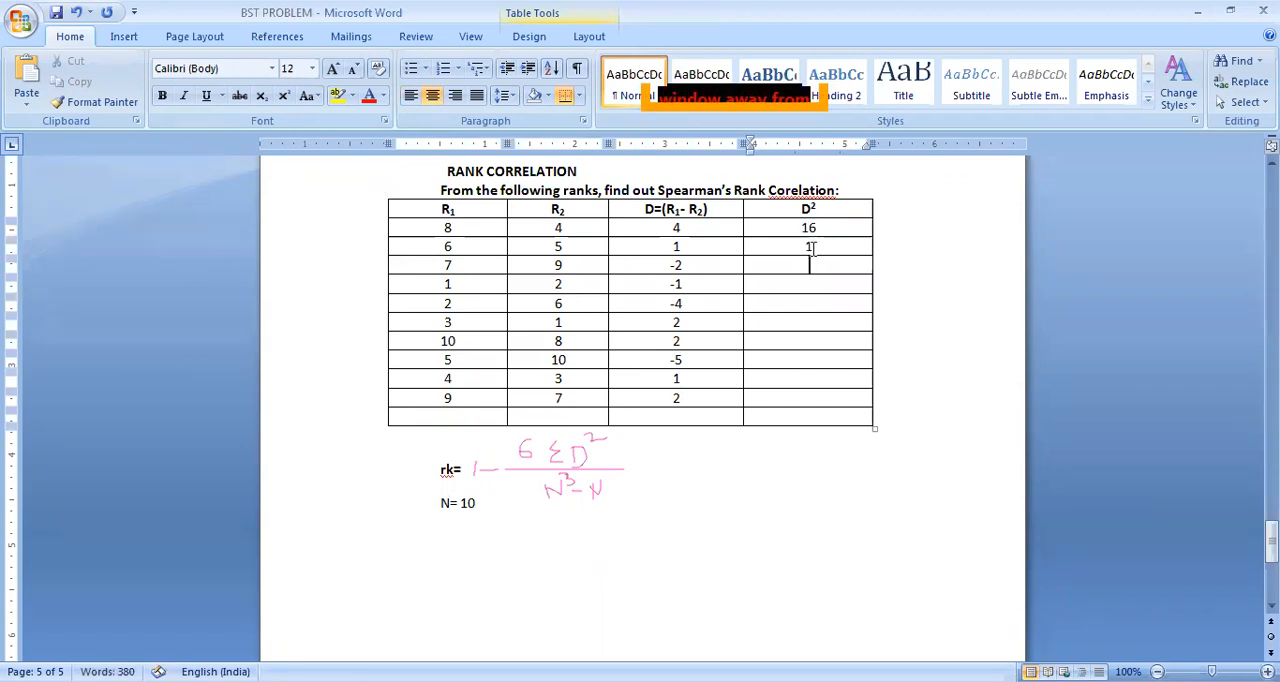
text(4)
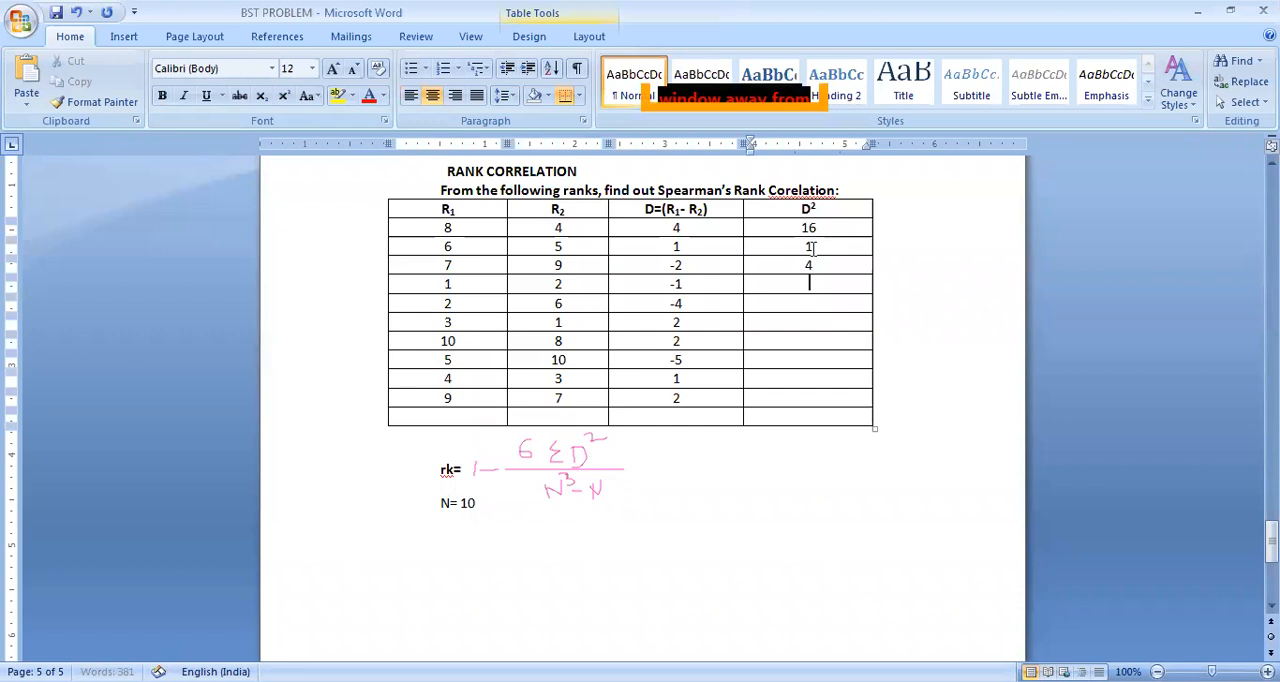
text(1)
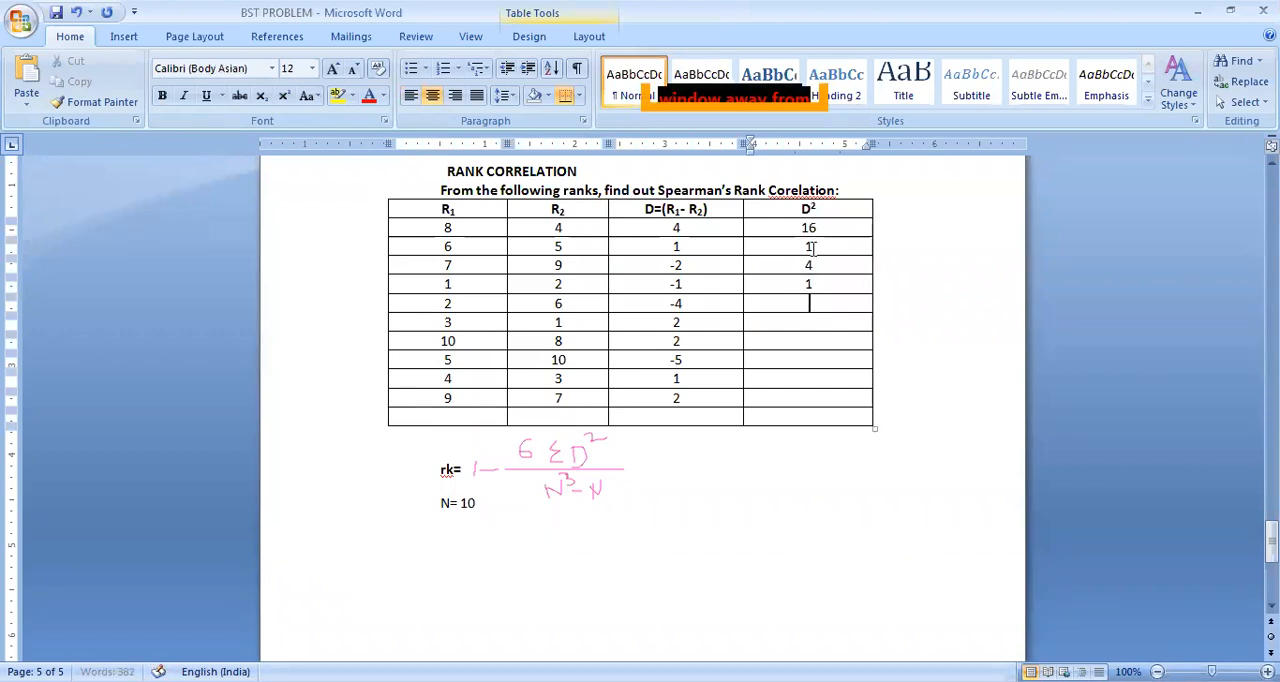
text(16)
click(807, 359)
text(25)
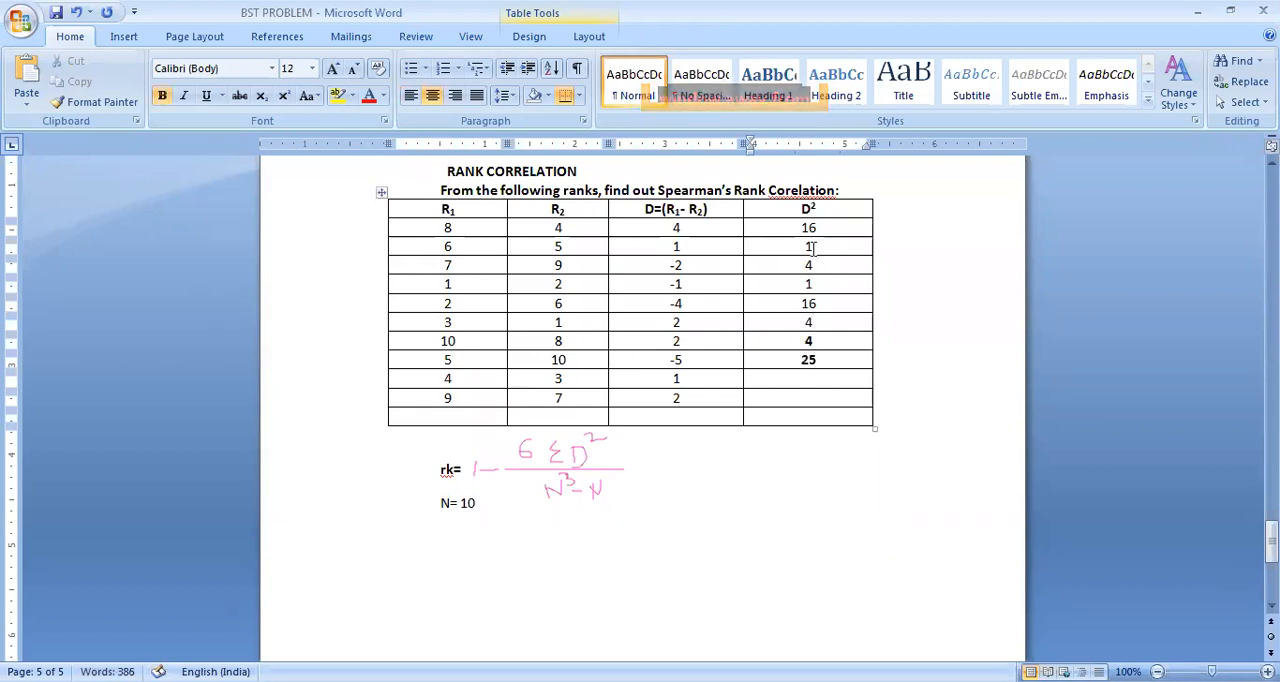
text(1)
text(4)
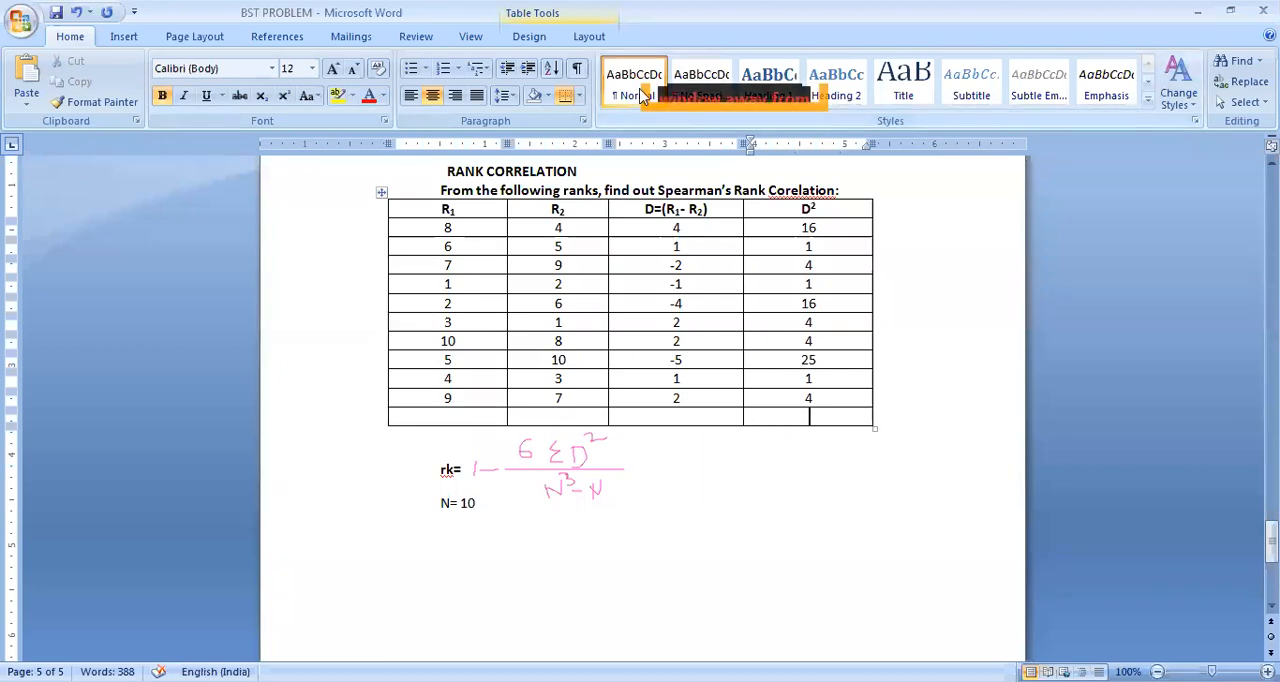
mouse_move(745, 400)
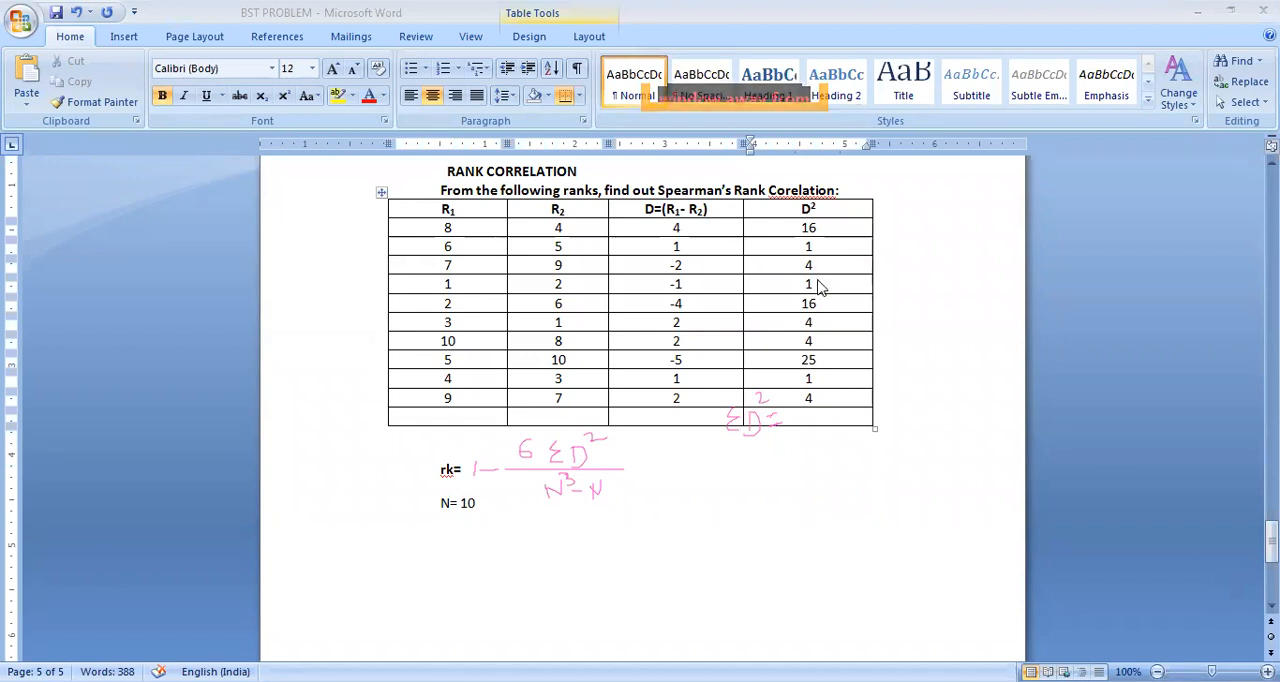
mouse_move(825, 312)
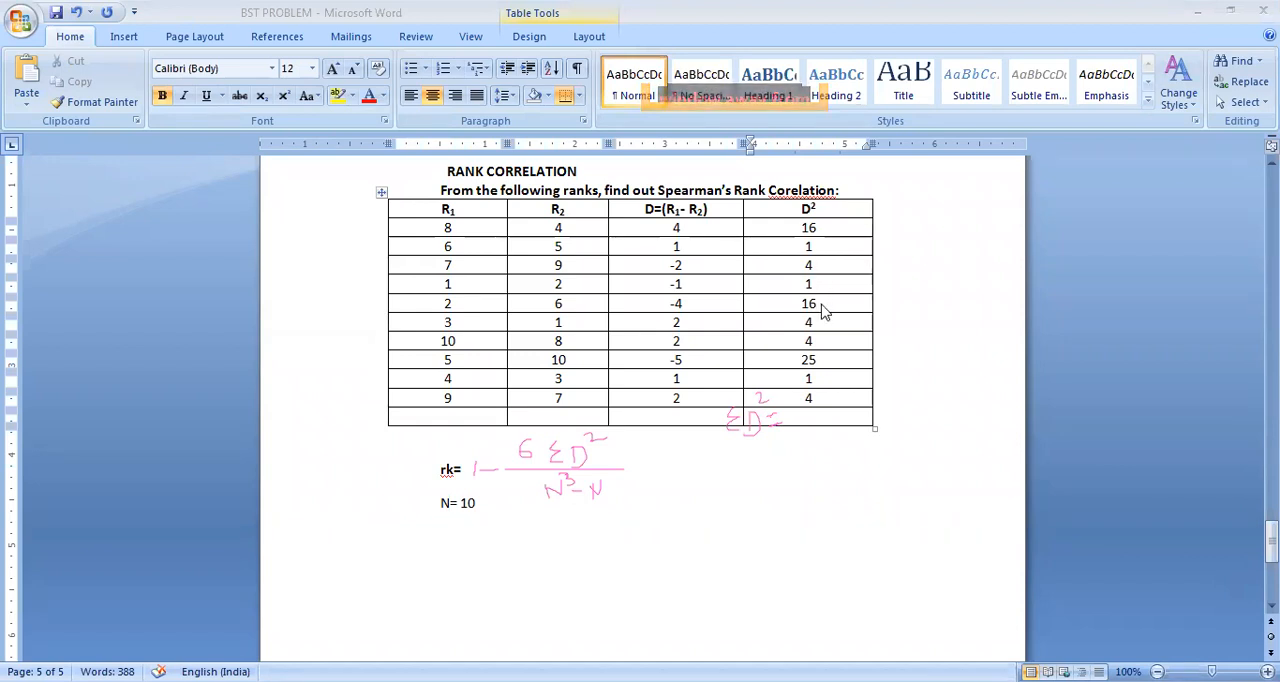
mouse_move(819, 330)
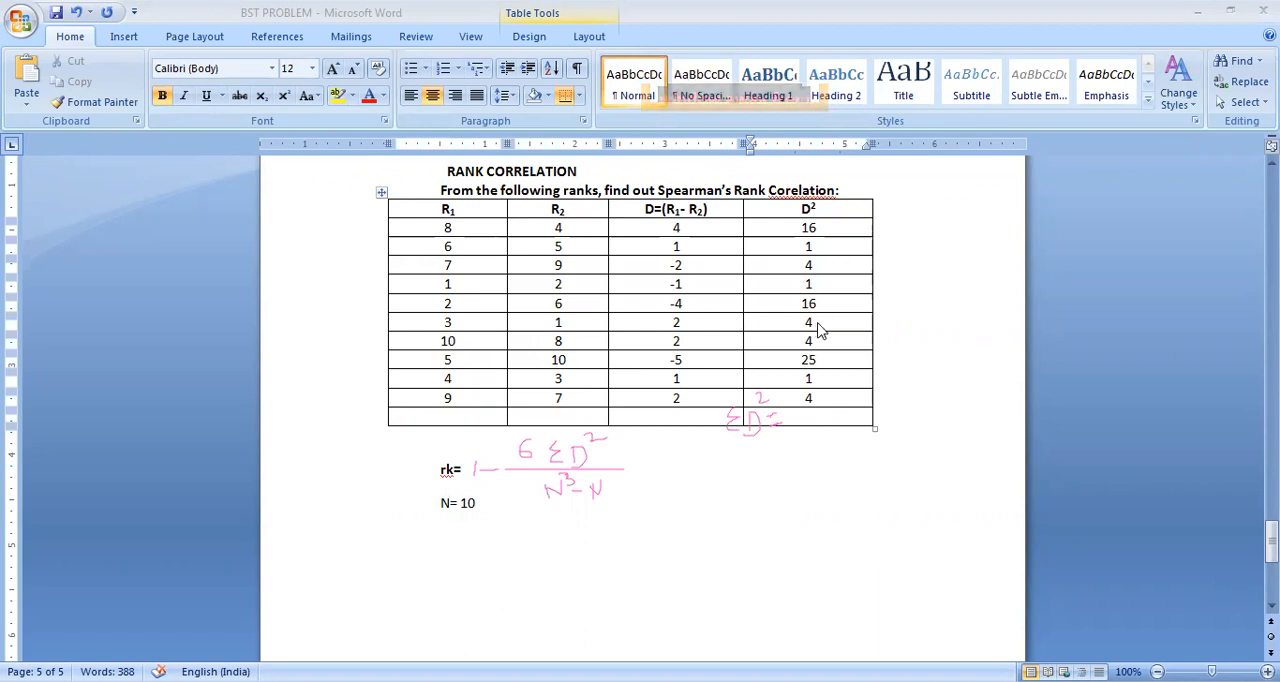
mouse_move(820, 365)
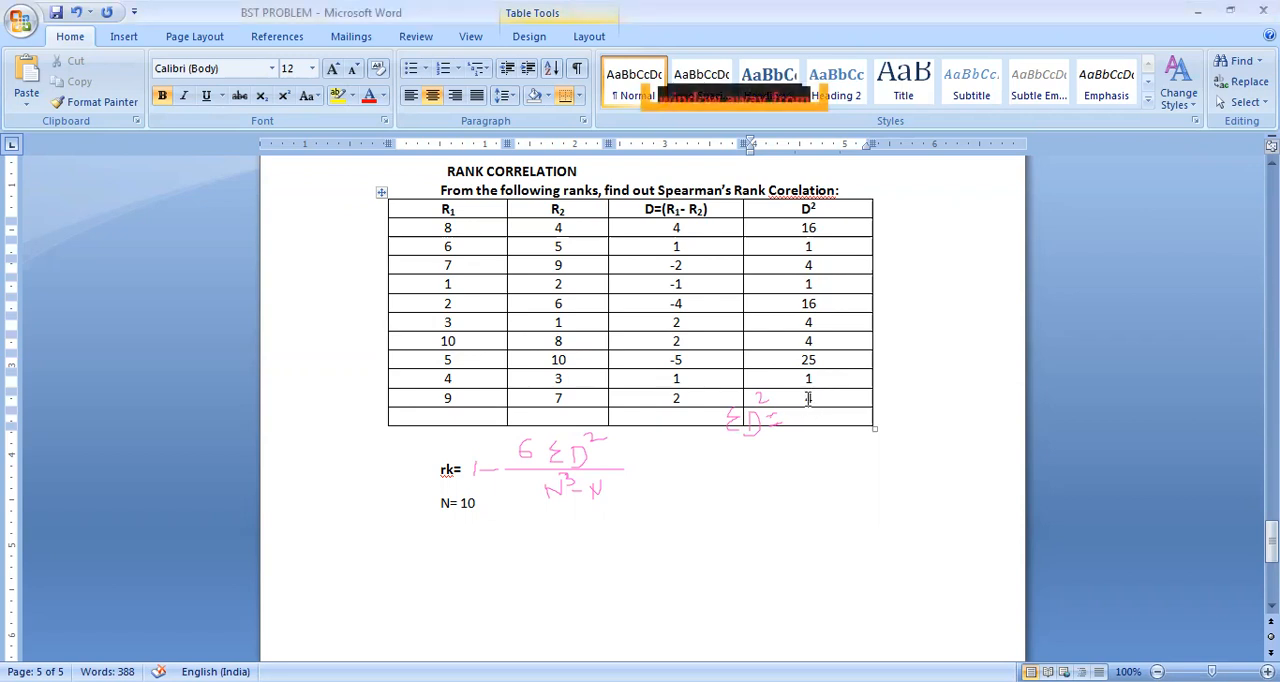
Enter the bold total 76 in the bottom D² cell beside the ΣD² = label.
text(76)
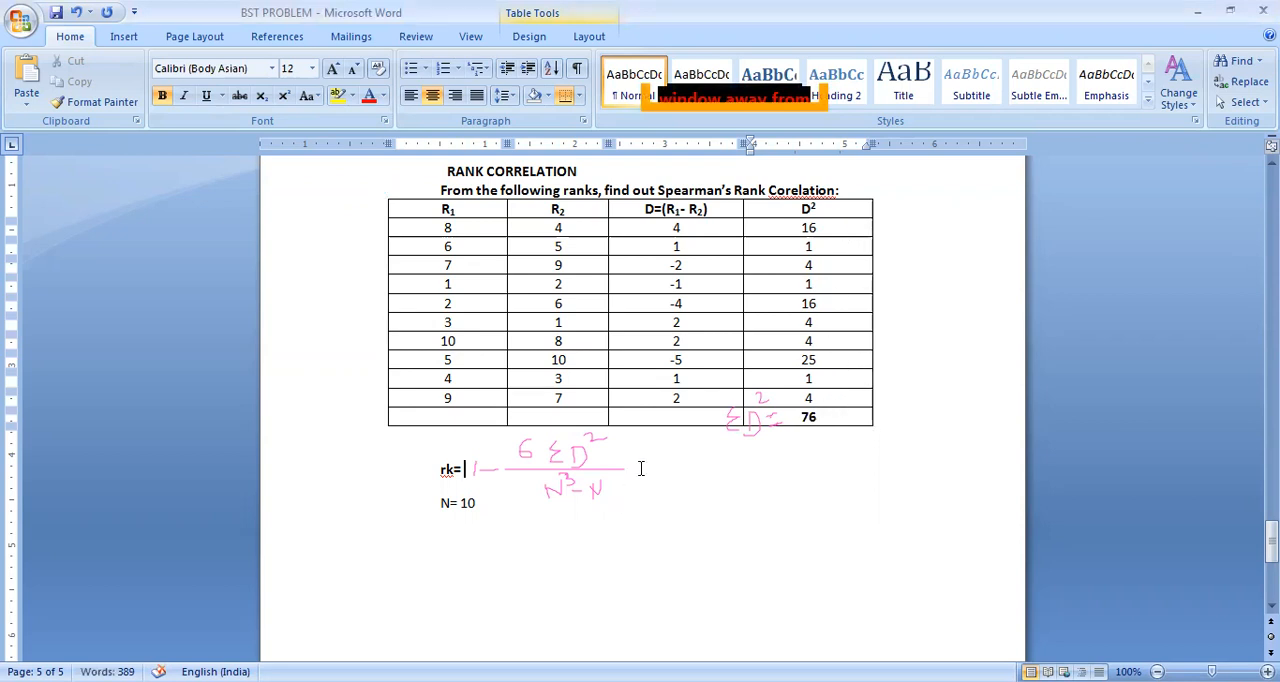
Handwrite rk = 1 − 6×76 over 10³ − 10, and note ΣD² = 76 below N= 10.
click(637, 470)
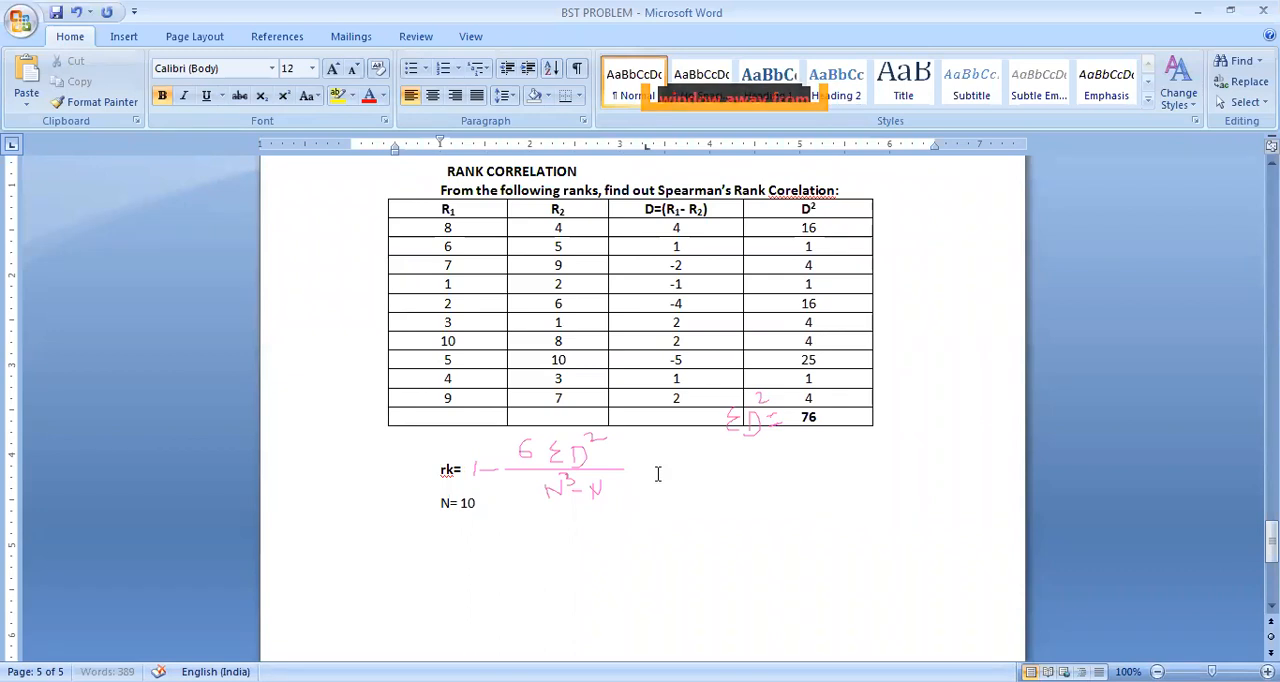
text(=)
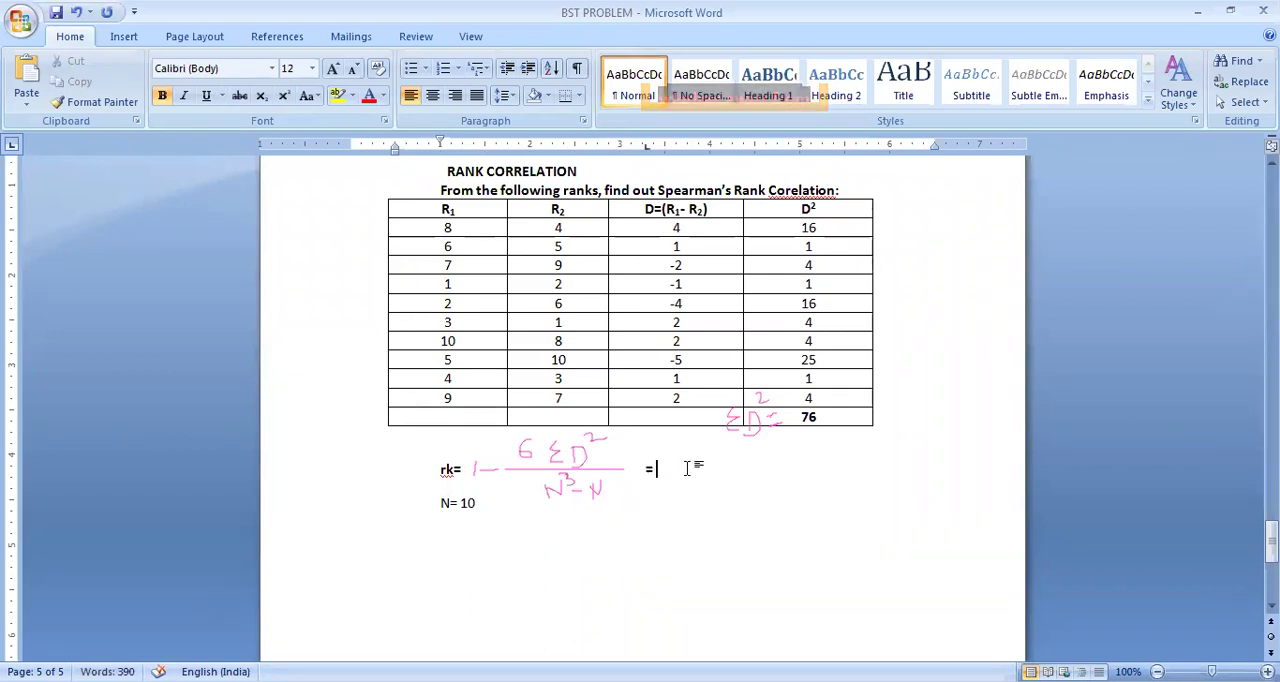
mouse_move(905, 8)
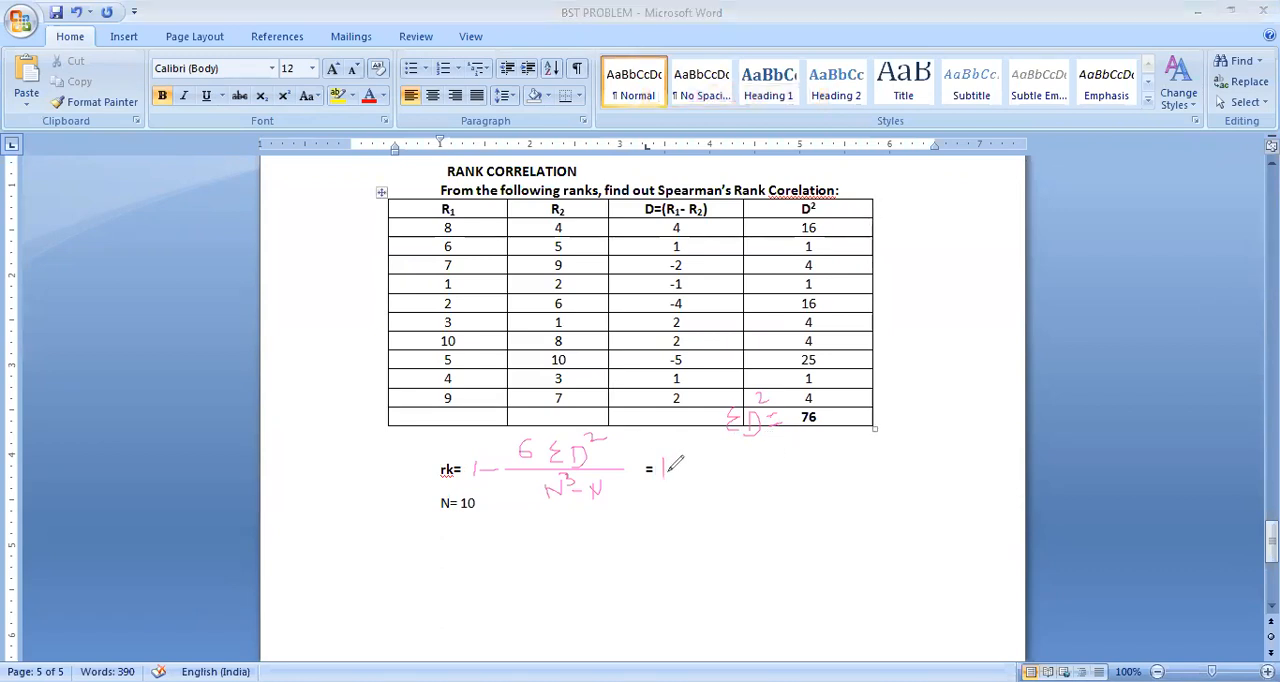
drag(690, 470, 825, 470)
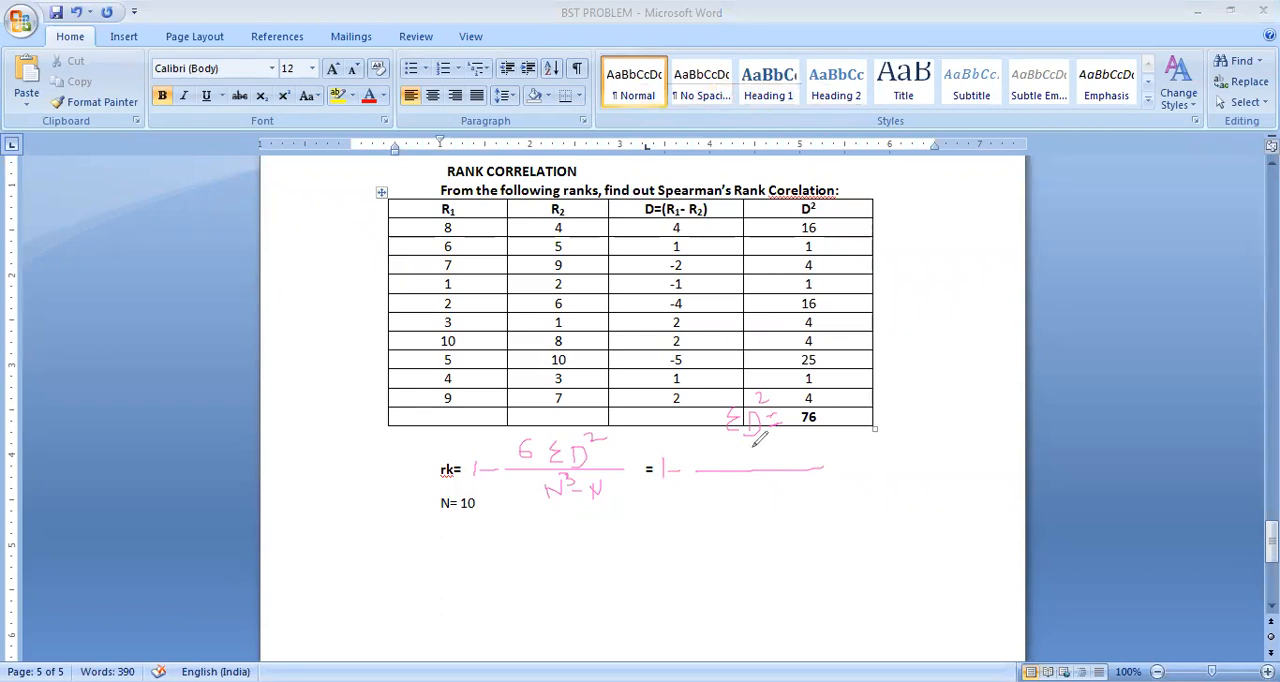
drag(695, 460, 735, 445)
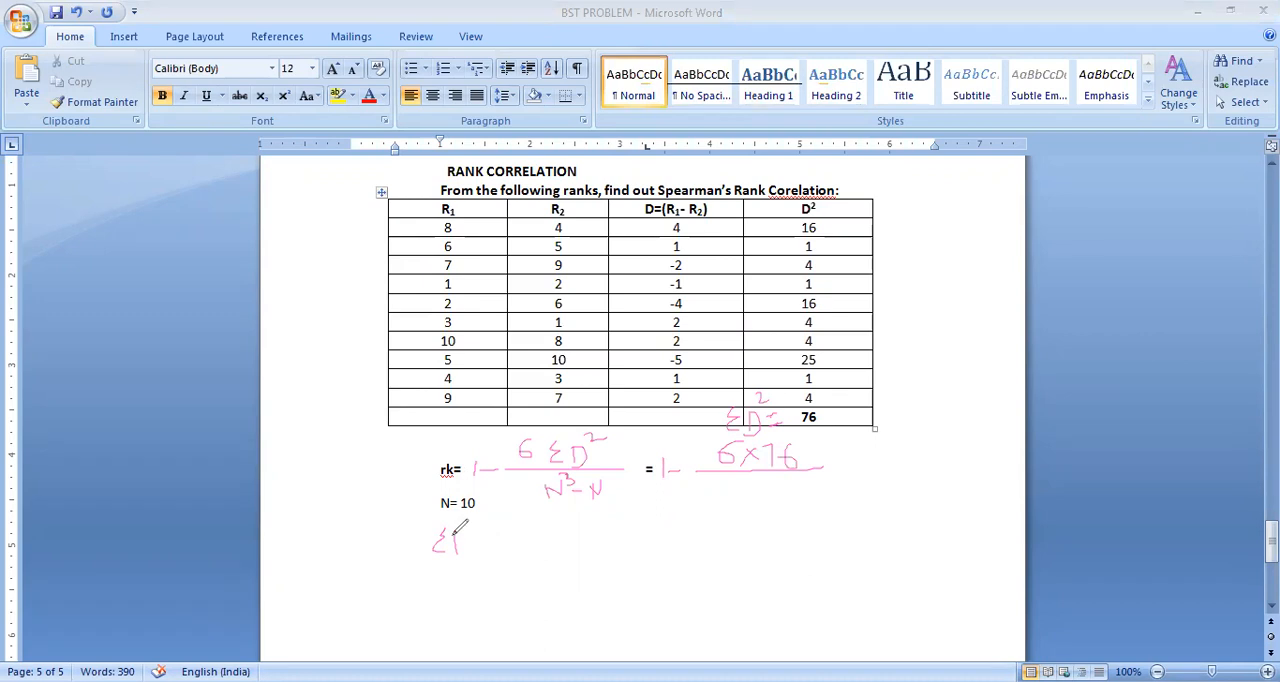
drag(450, 540, 475, 535)
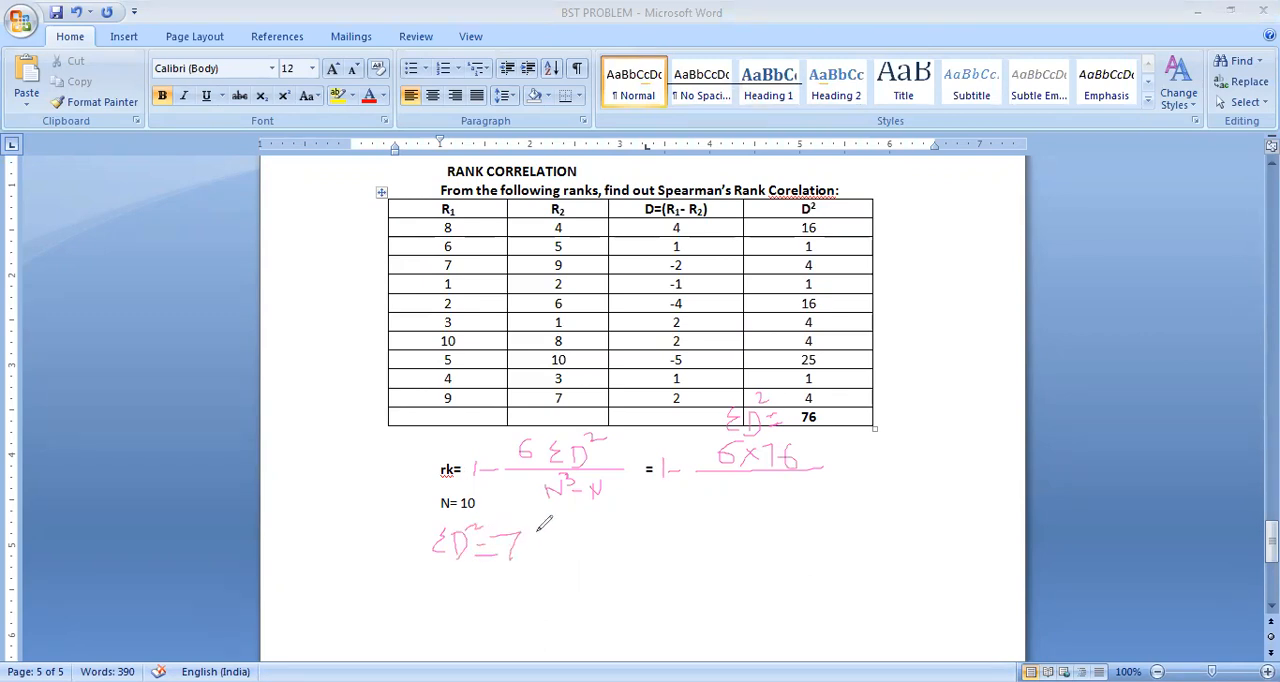
drag(505, 545, 540, 560)
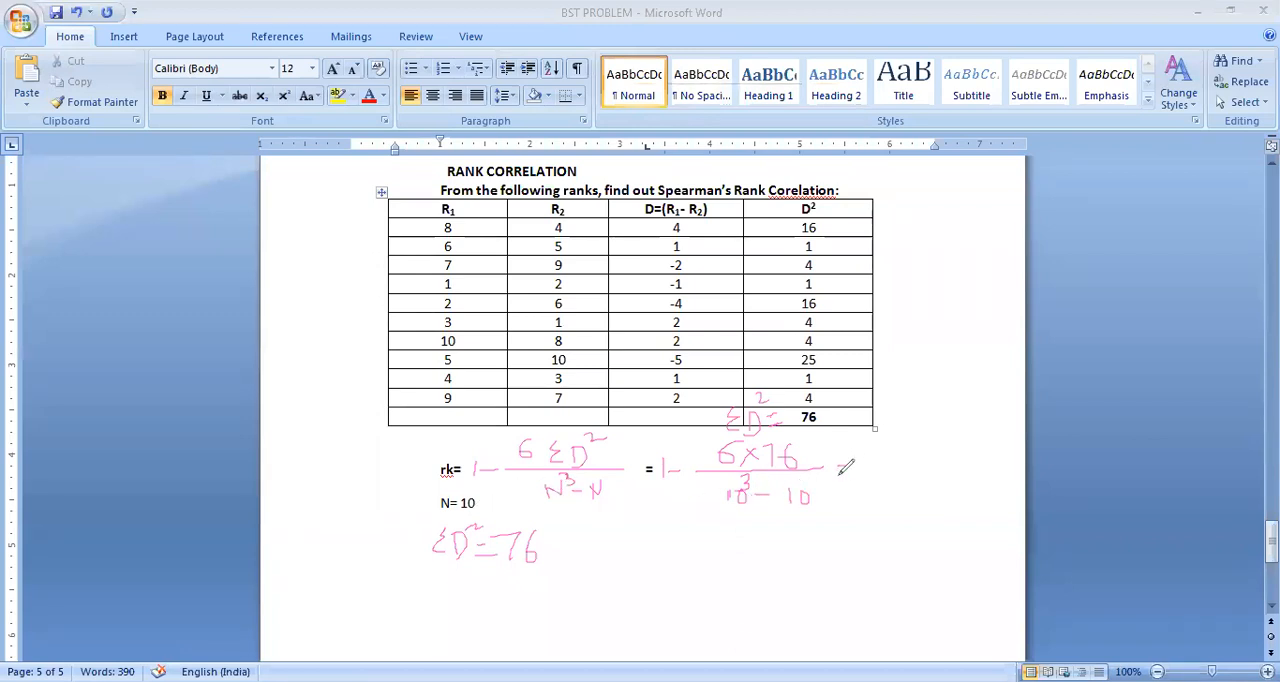
Handwrite the next working step, = 1 − 456 over 1000 − 10, and begin = 1 −.
drag(840, 470, 855, 475)
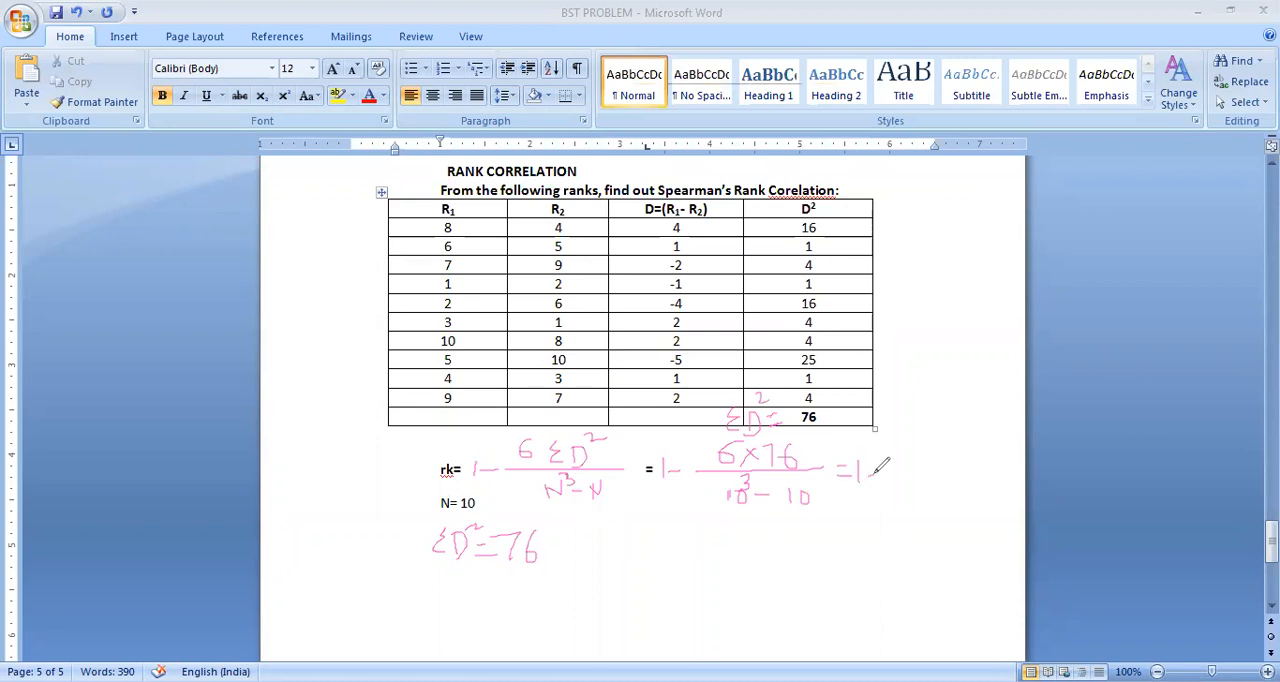
drag(883, 468, 980, 468)
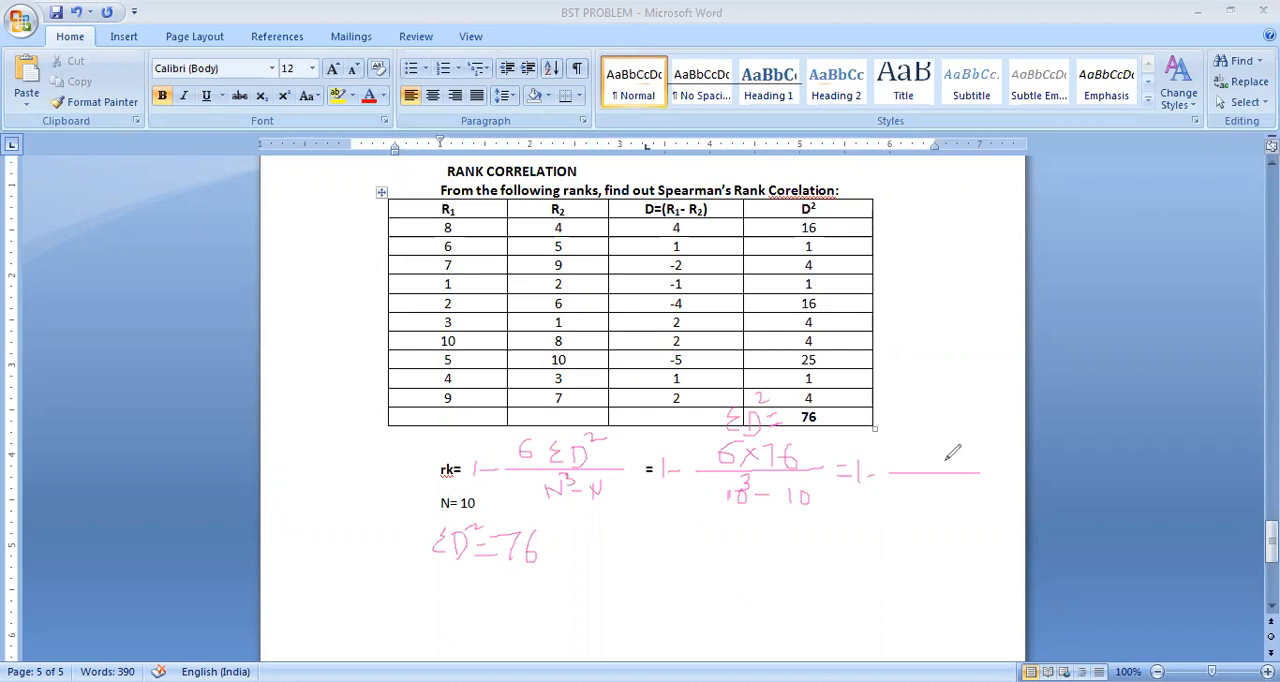
mouse_move(940, 450)
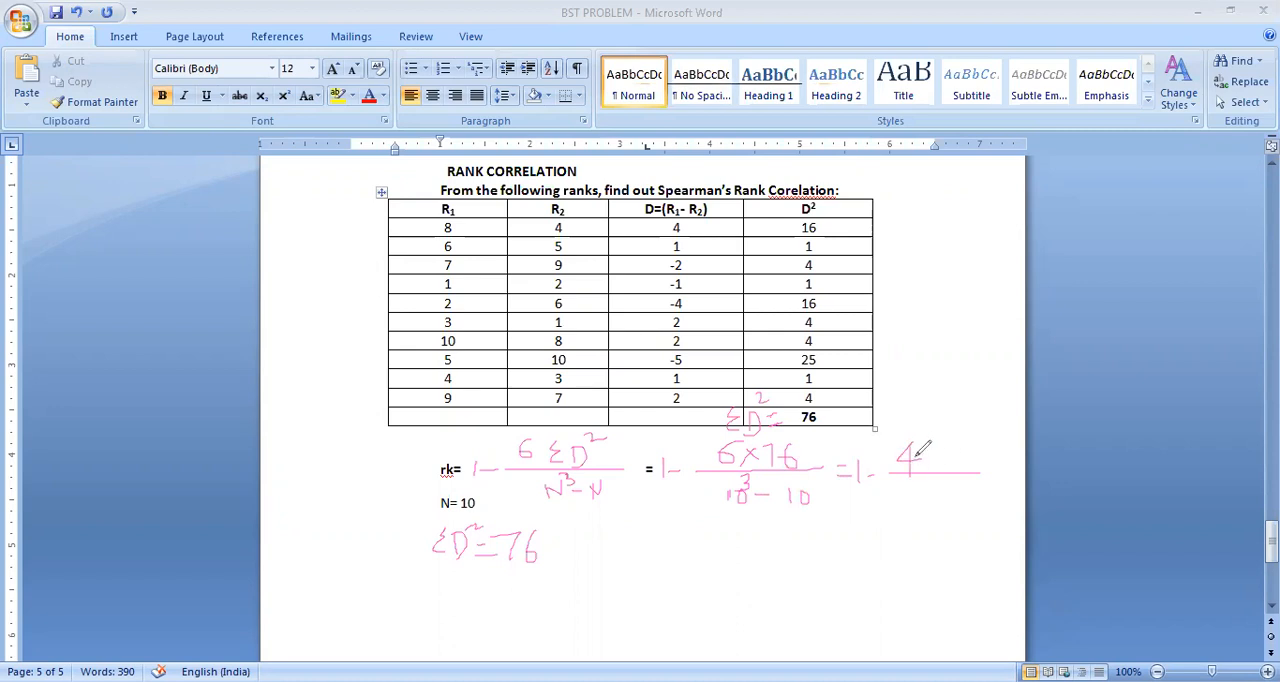
drag(930, 450, 935, 475)
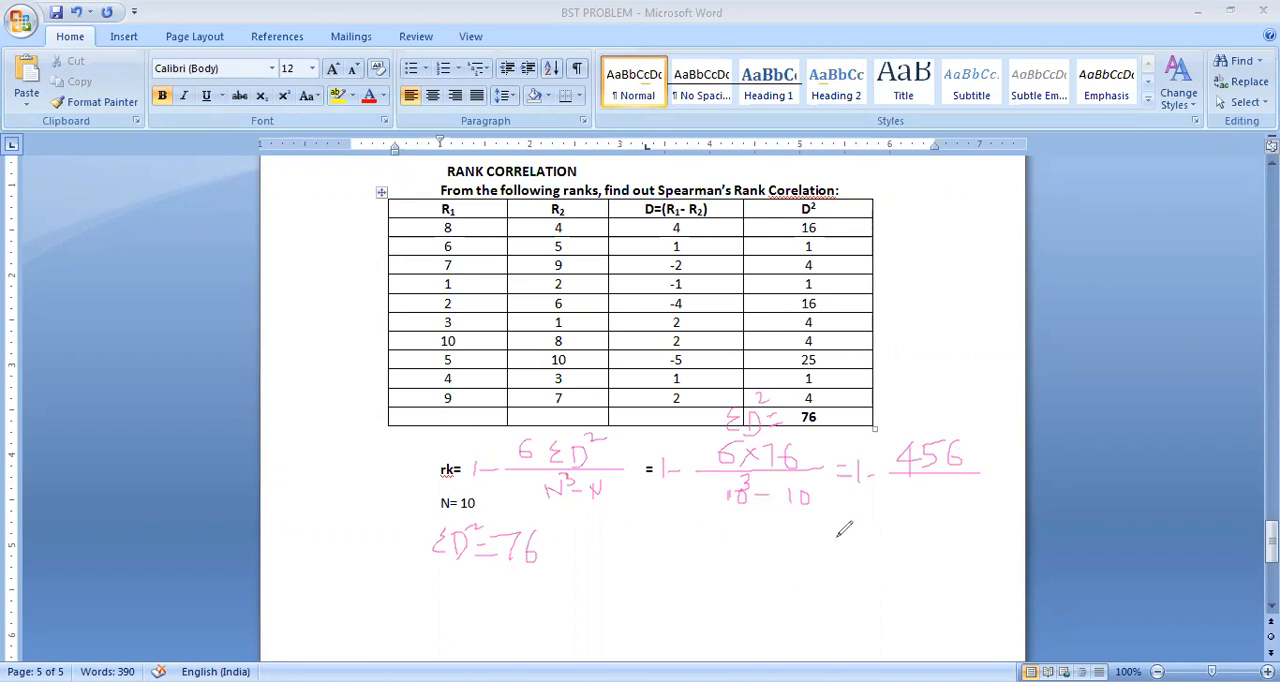
mouse_move(905, 495)
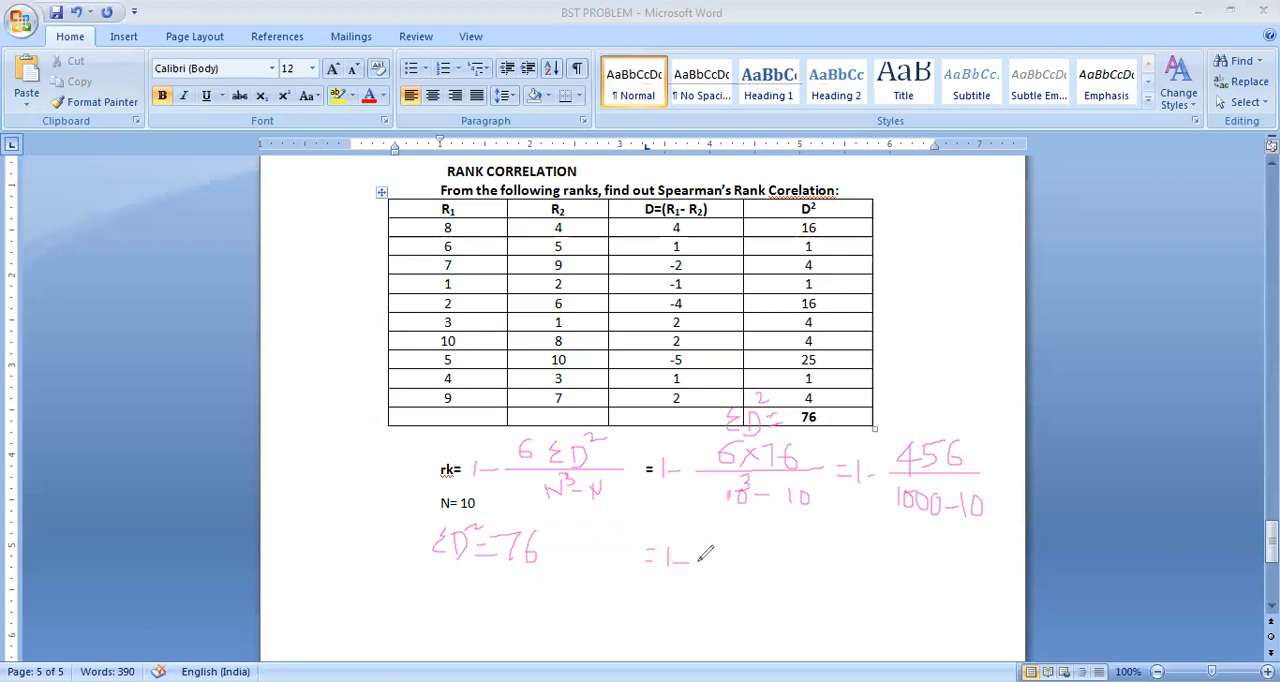
Handwrite 456/990 = 1 − 0.460 = 0.54 and underline the 0.54 result.
drag(700, 562, 812, 562)
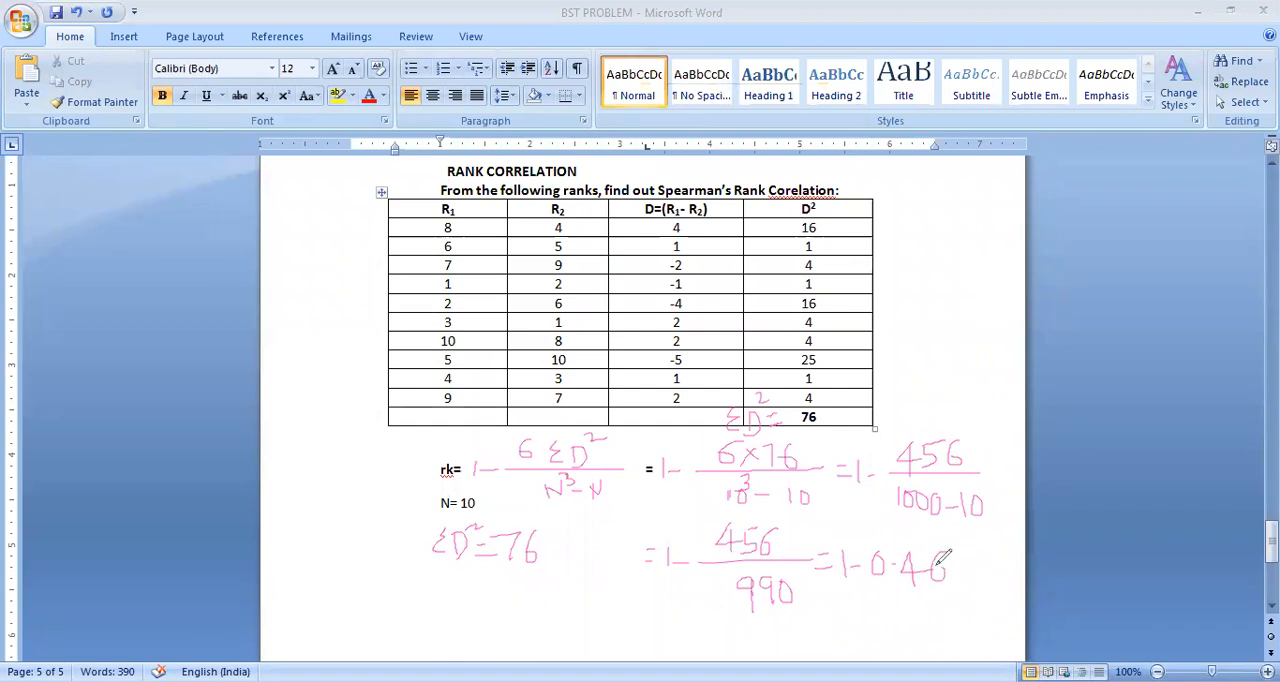
drag(945, 560, 970, 575)
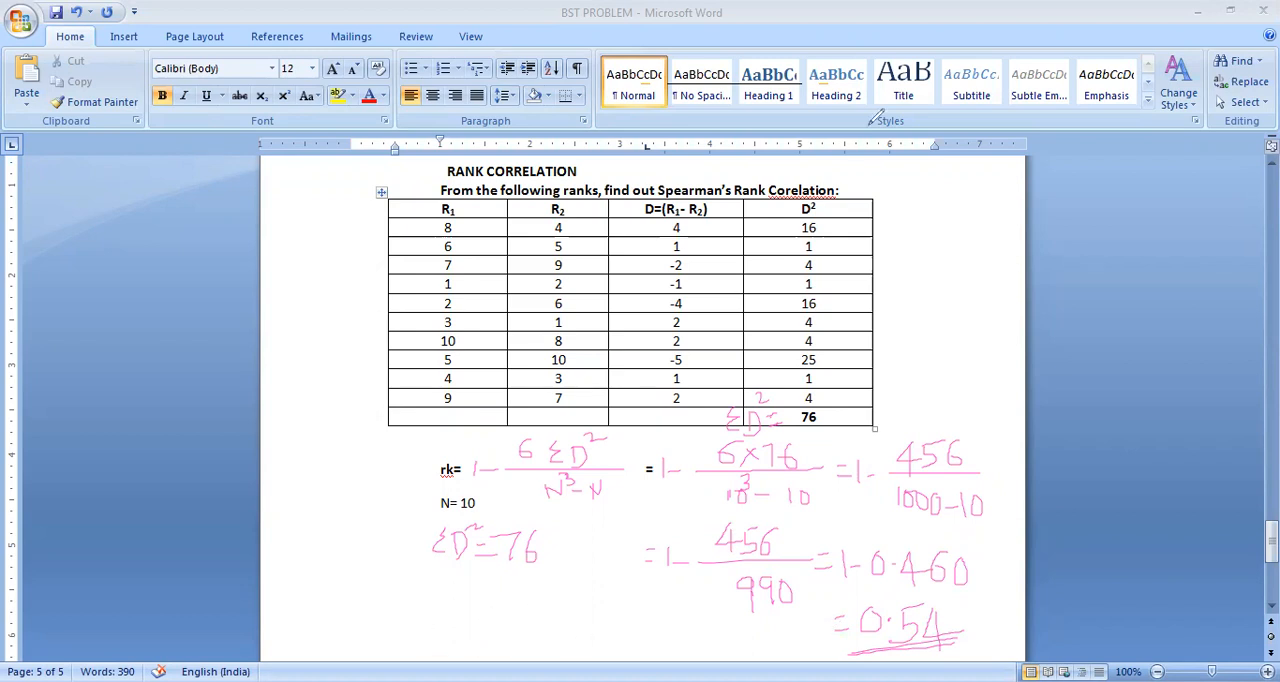
mouse_move(735, 95)
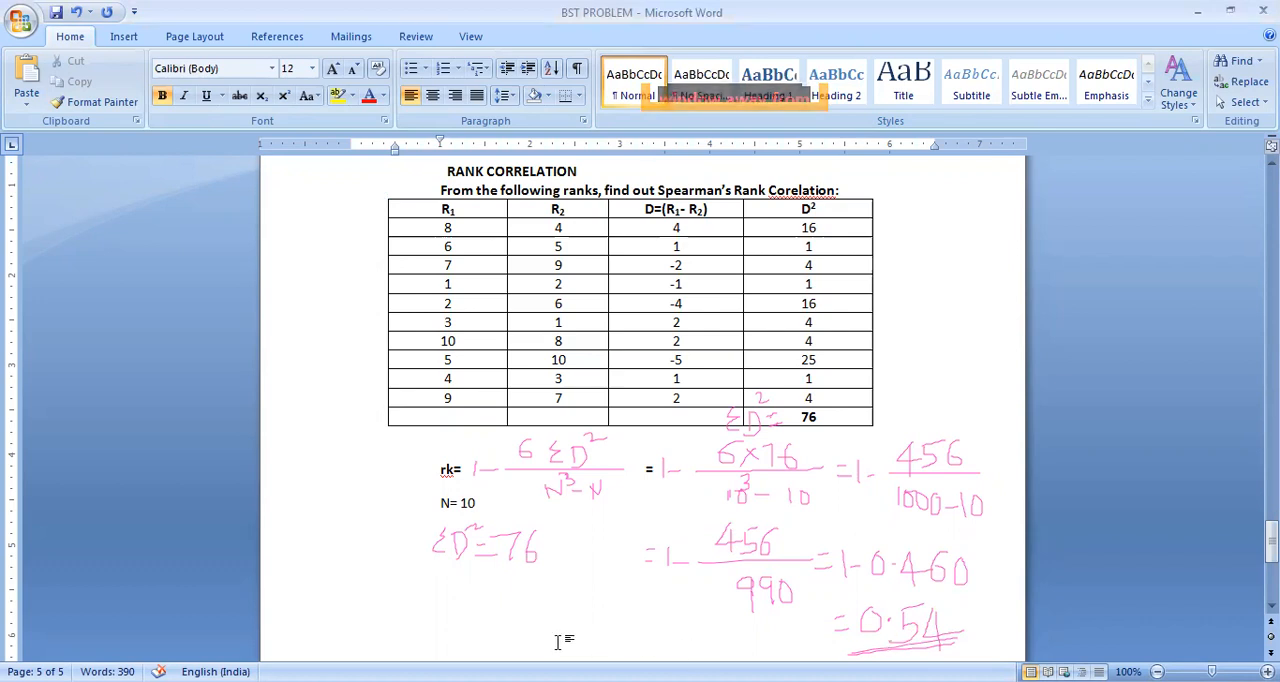
Type the bold conclusion 'There is significant positive correlation.' below the working.
click(440, 602)
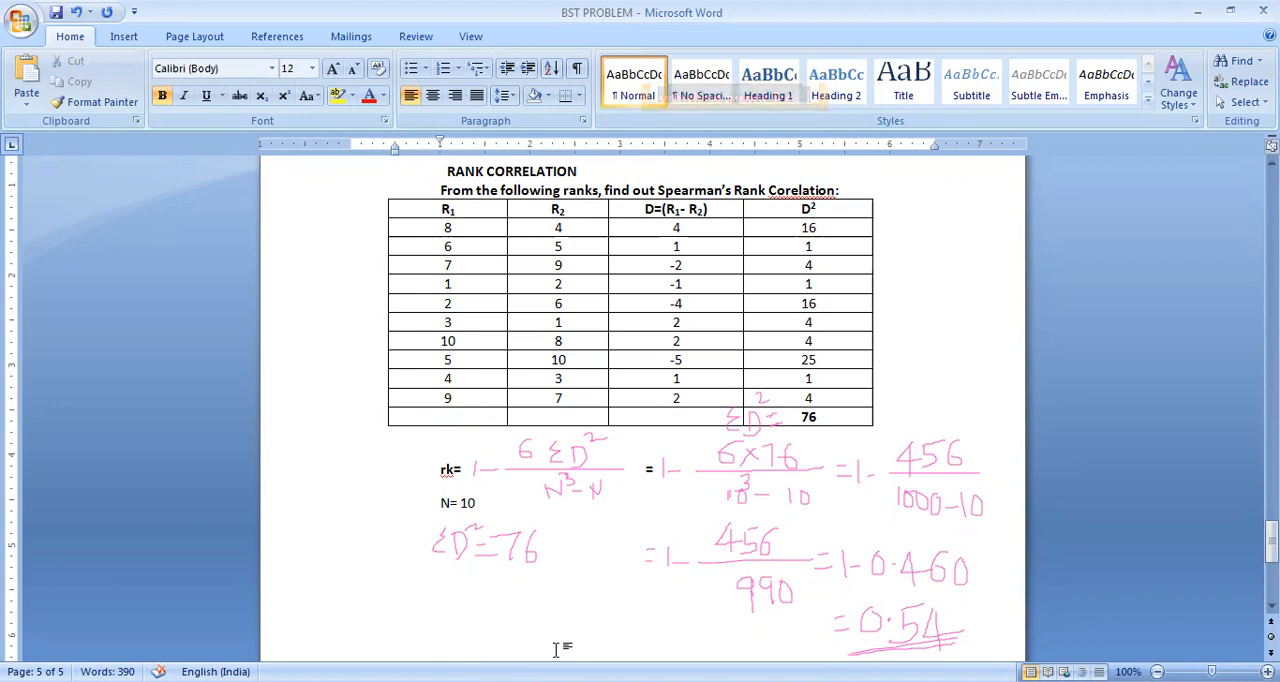
text(Ther)
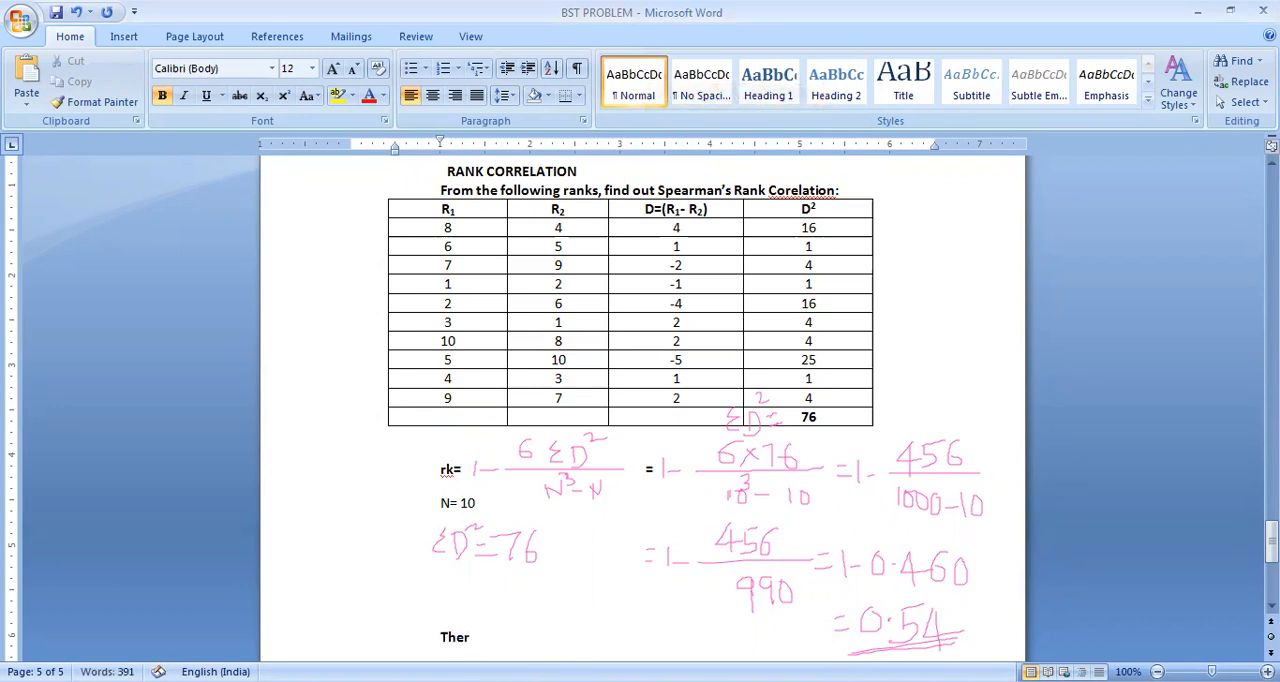
text(e is significant pos)
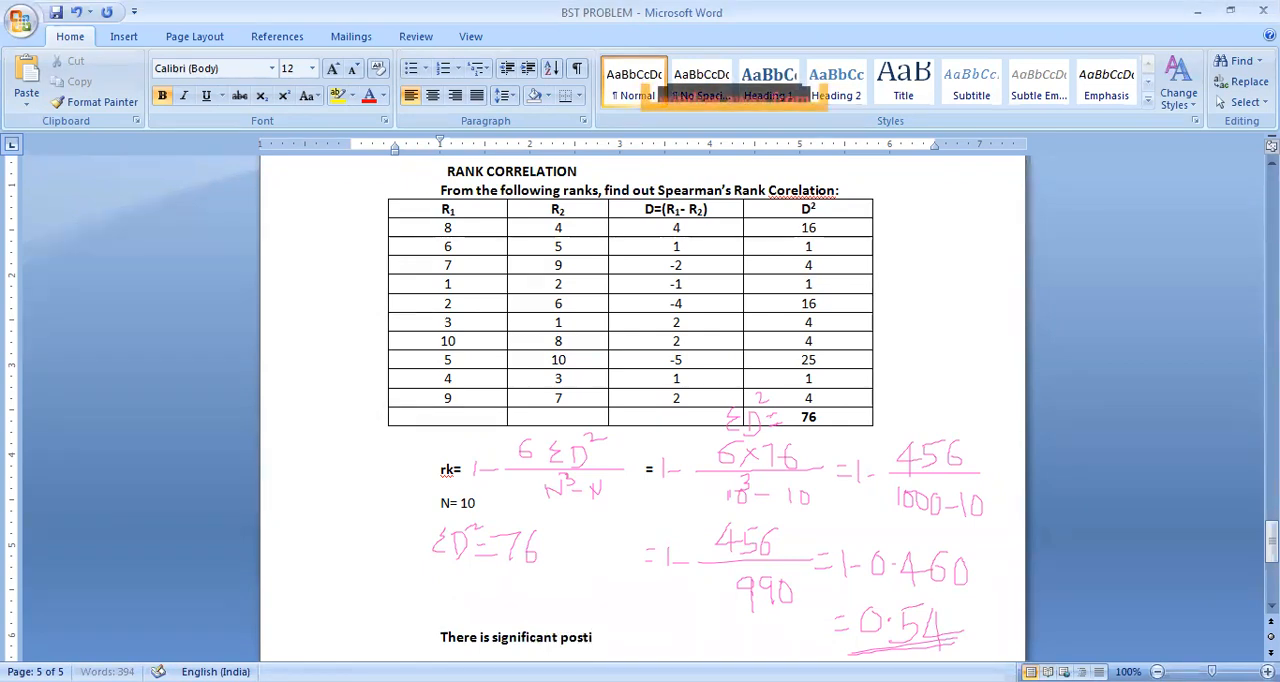
text(tive correlation.)
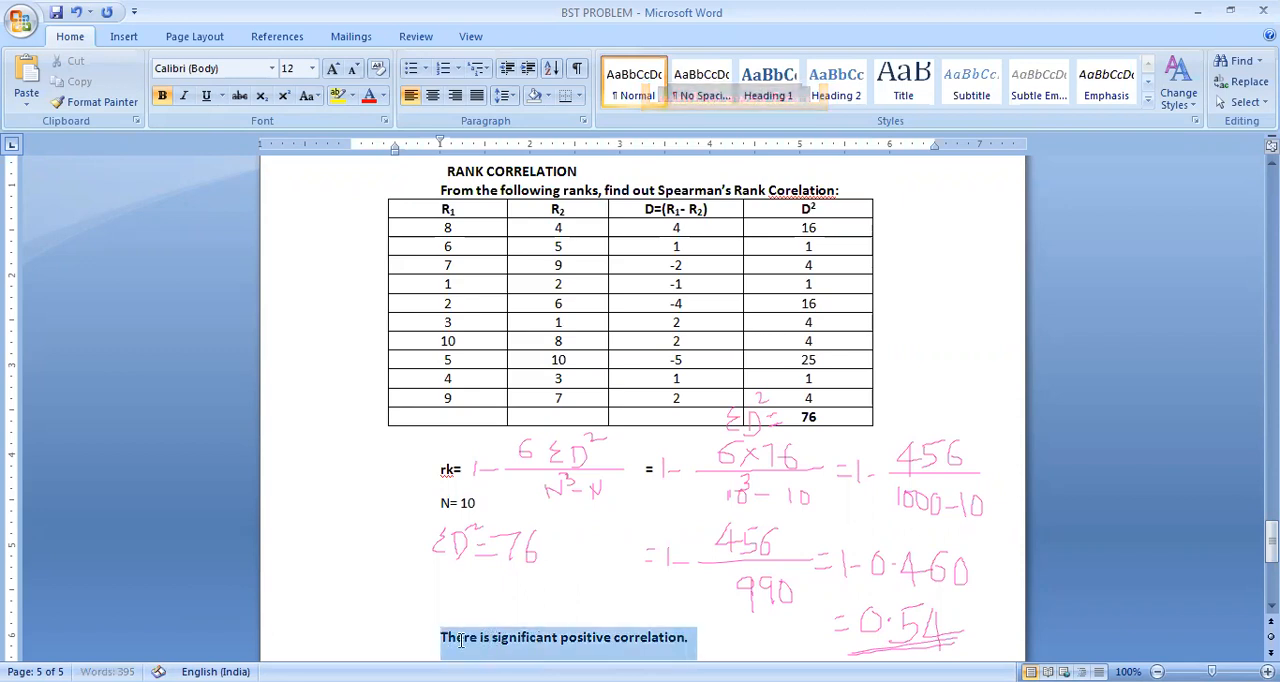
Turn off bold on the conclusion sentence so it reads as plain text.
click(590, 593)
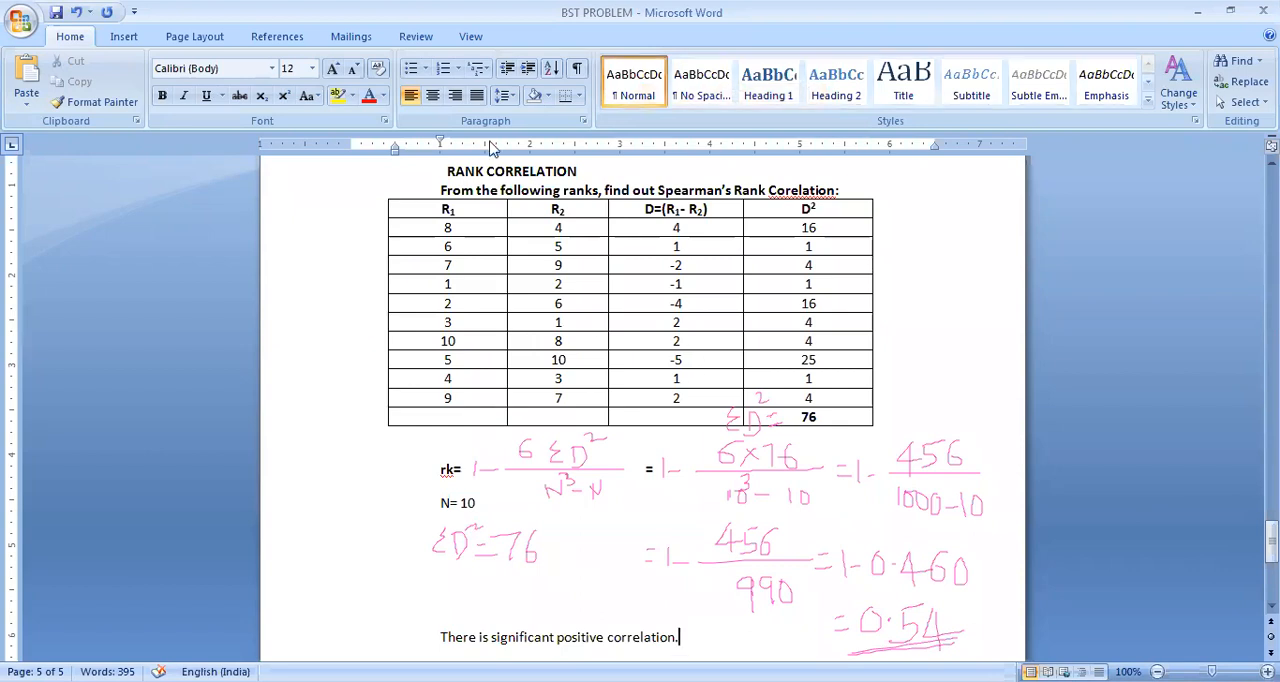
mouse_move(558, 285)
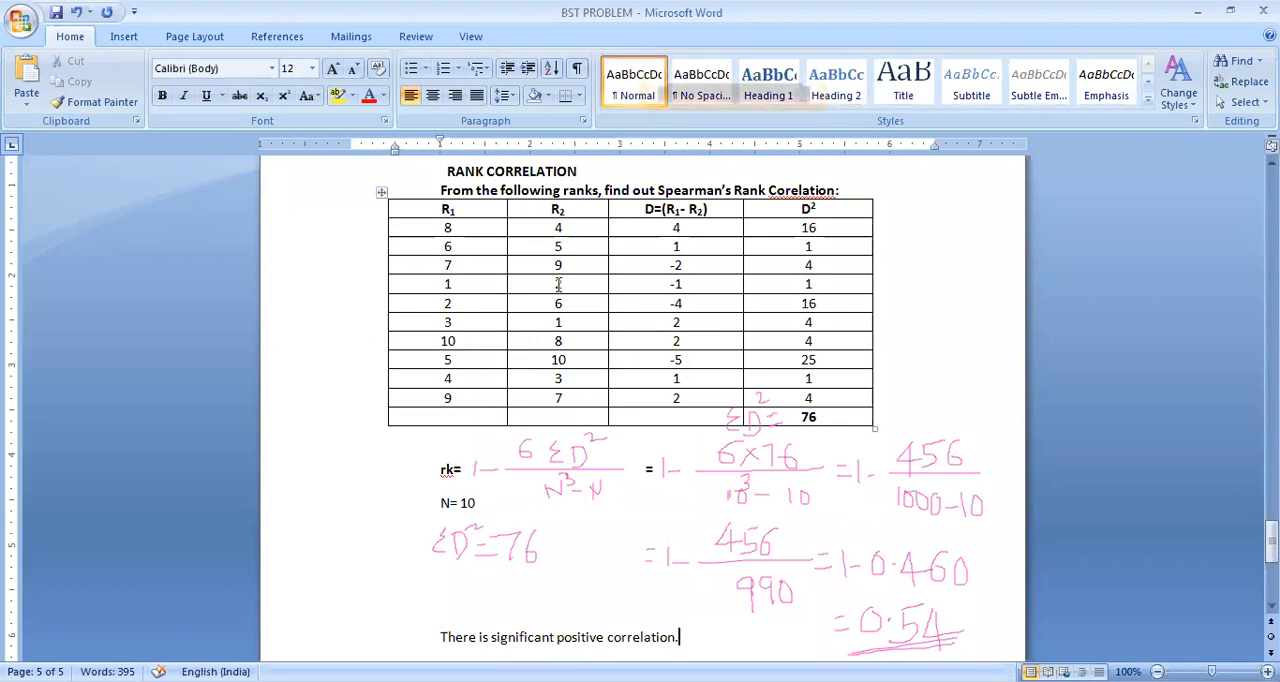